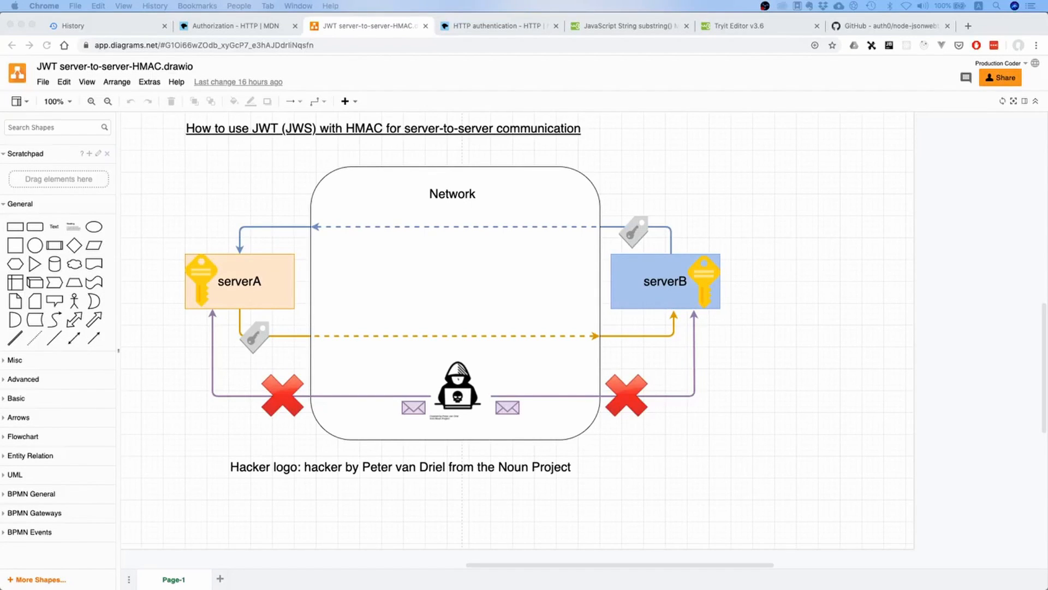
mouse_move(342, 574)
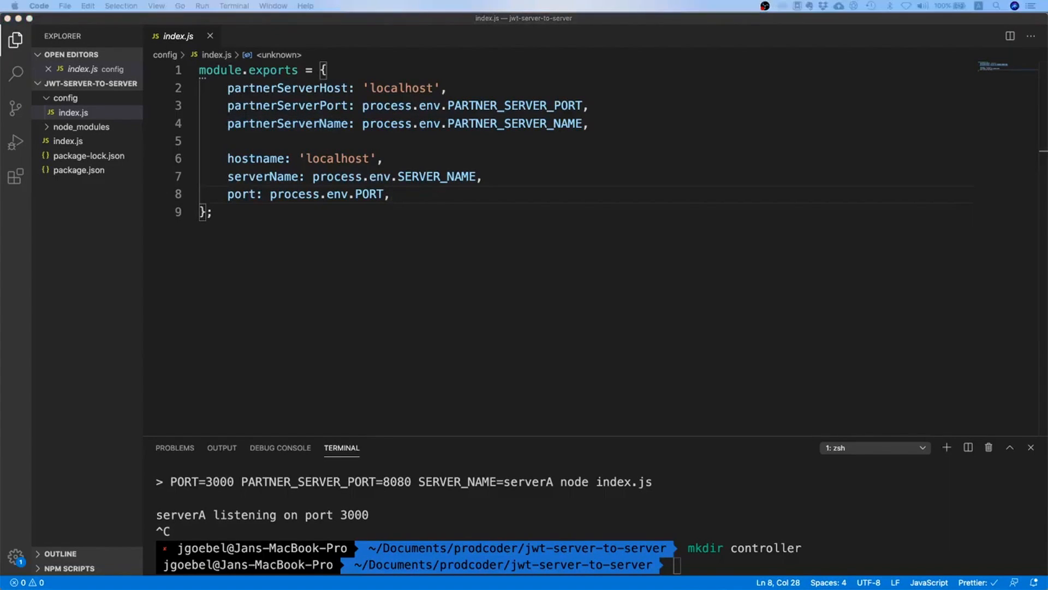
mouse_move(437, 203)
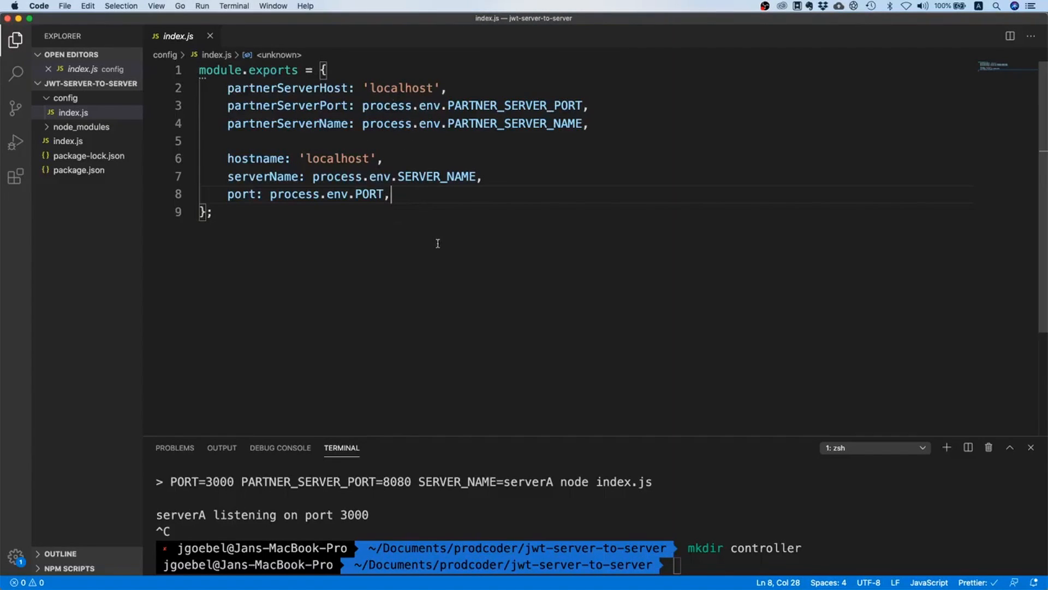
mouse_move(506, 279)
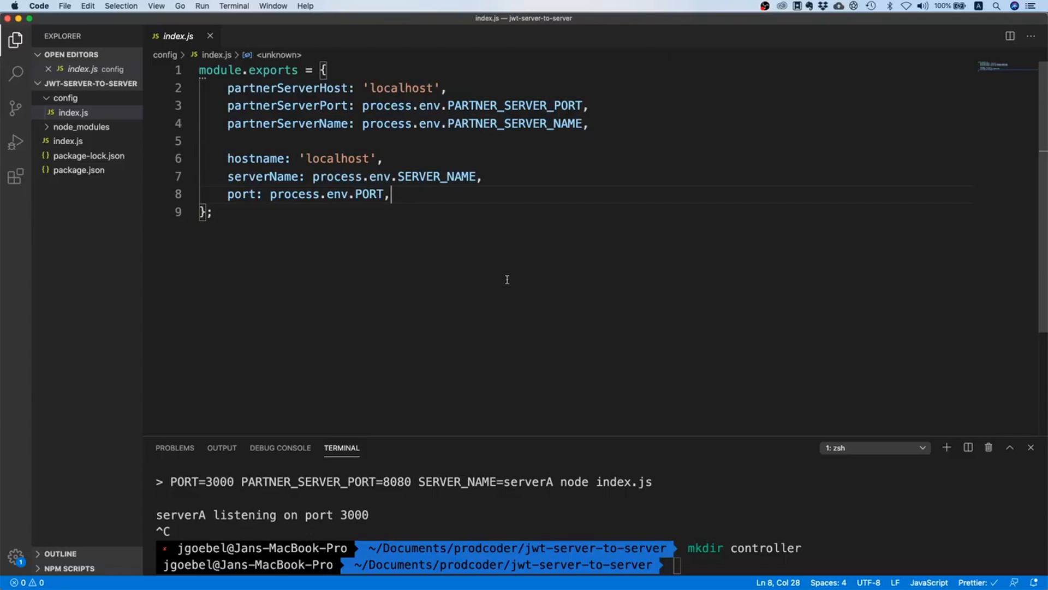
text(tokenS)
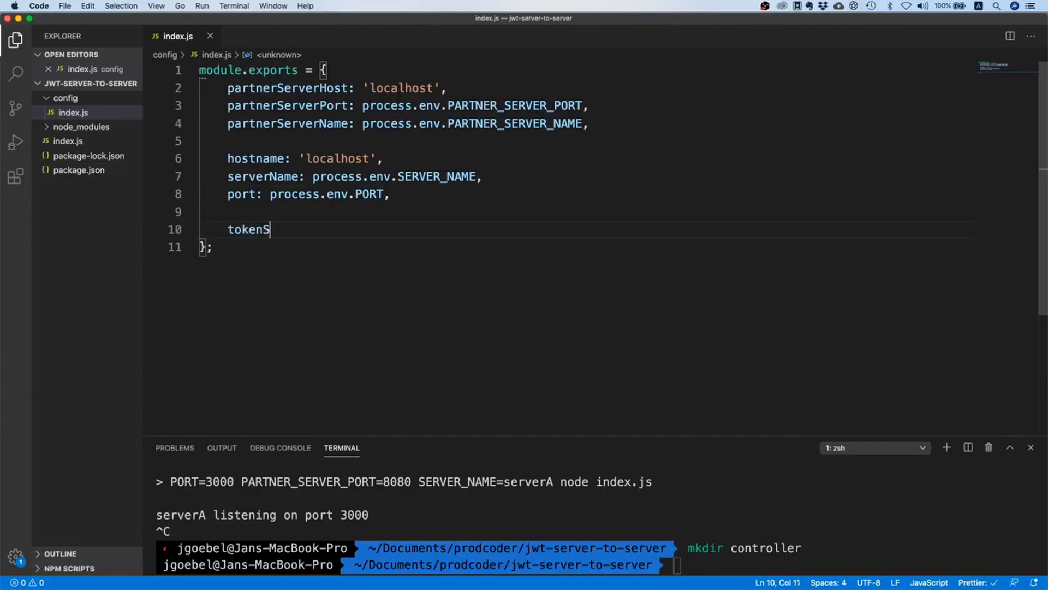
text(ecret: ')
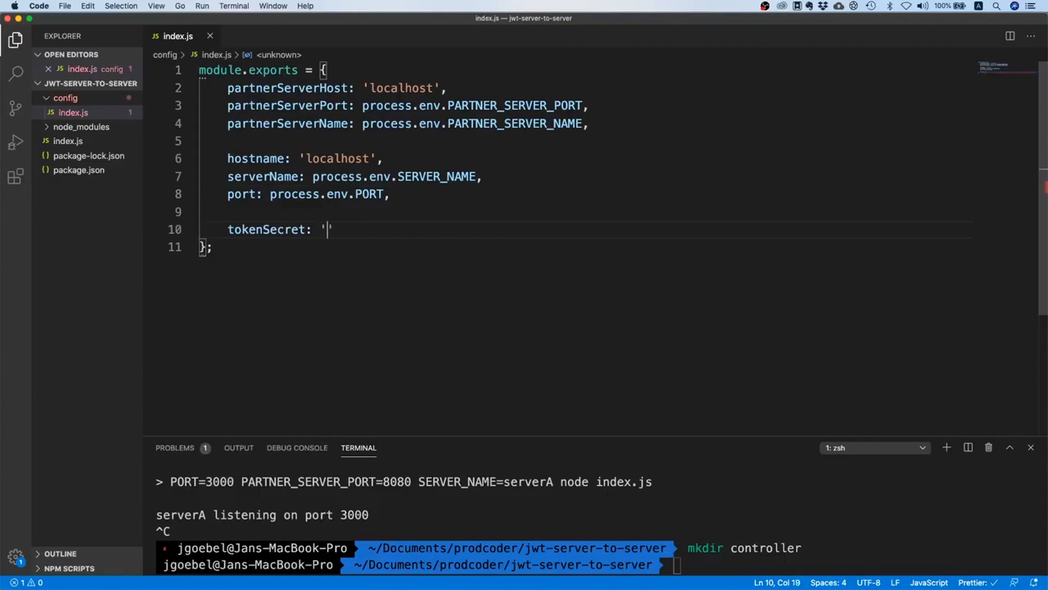
text(mysecret)
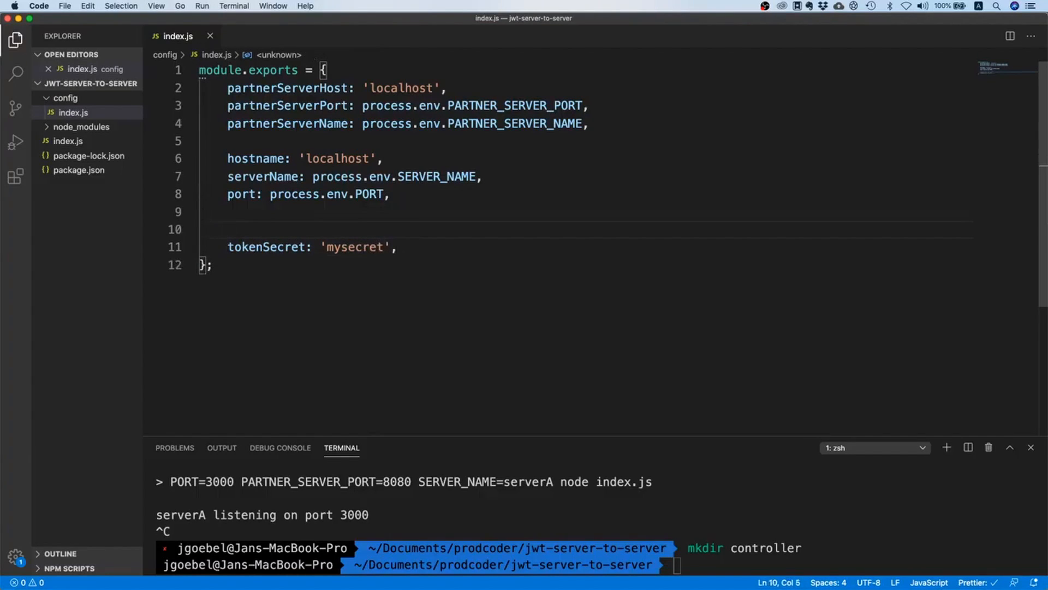
text(// on prod,)
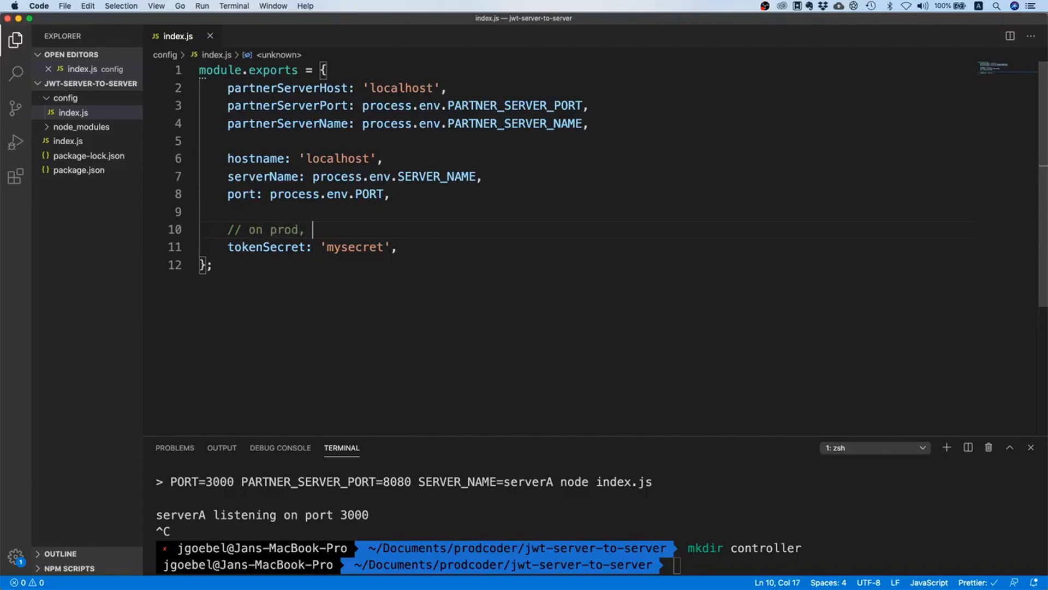
key(Backspace)
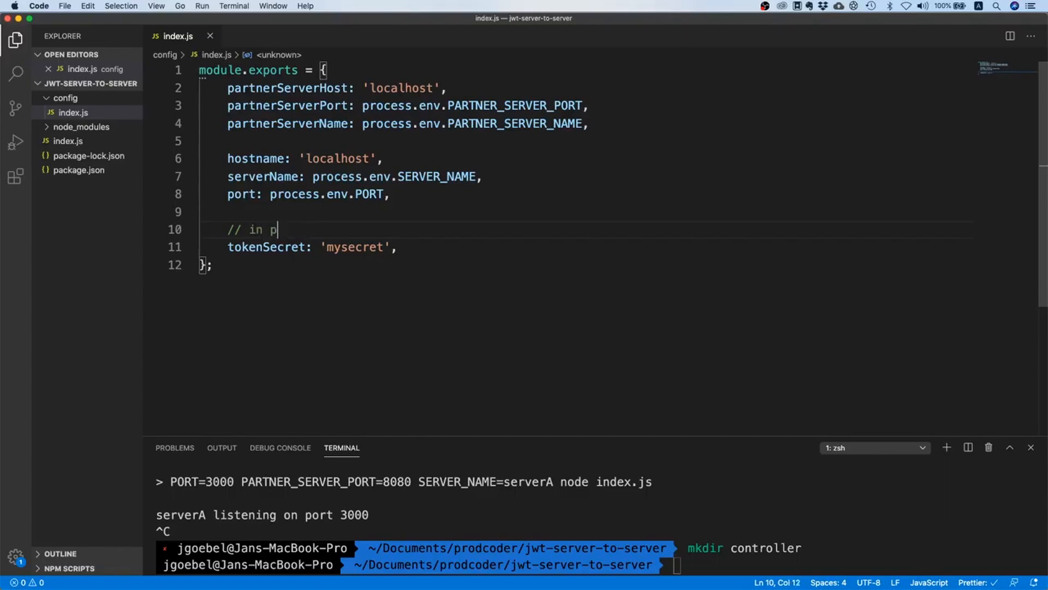
text(rod use a l)
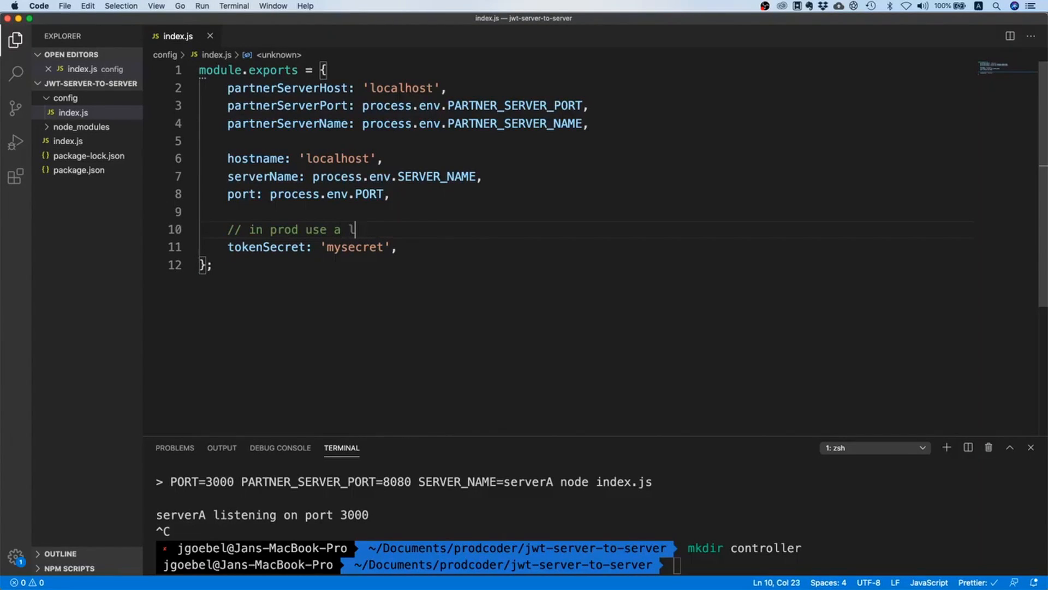
text(onger and more comp)
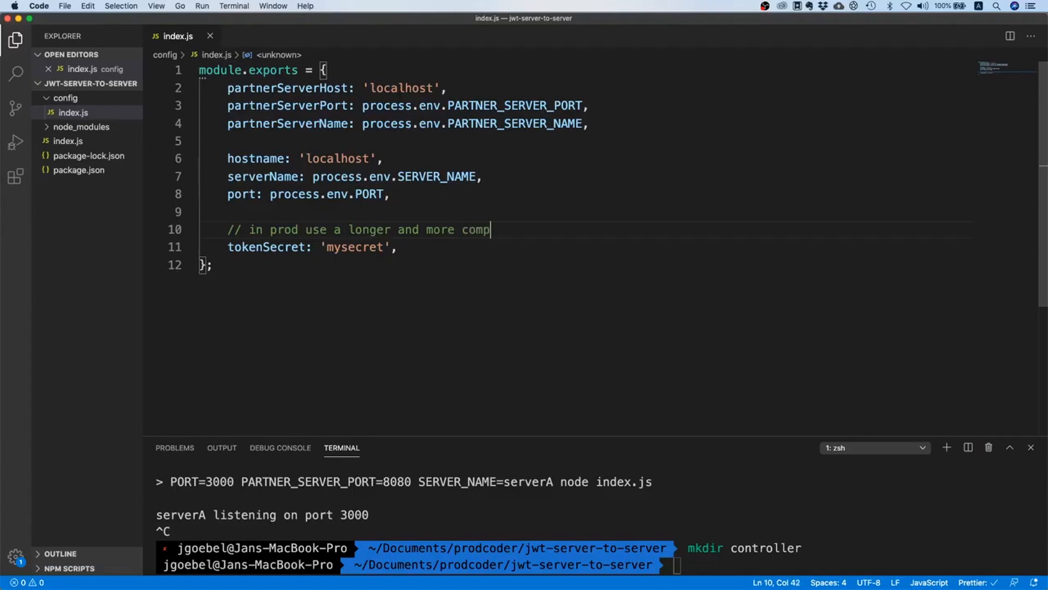
text(licated sec)
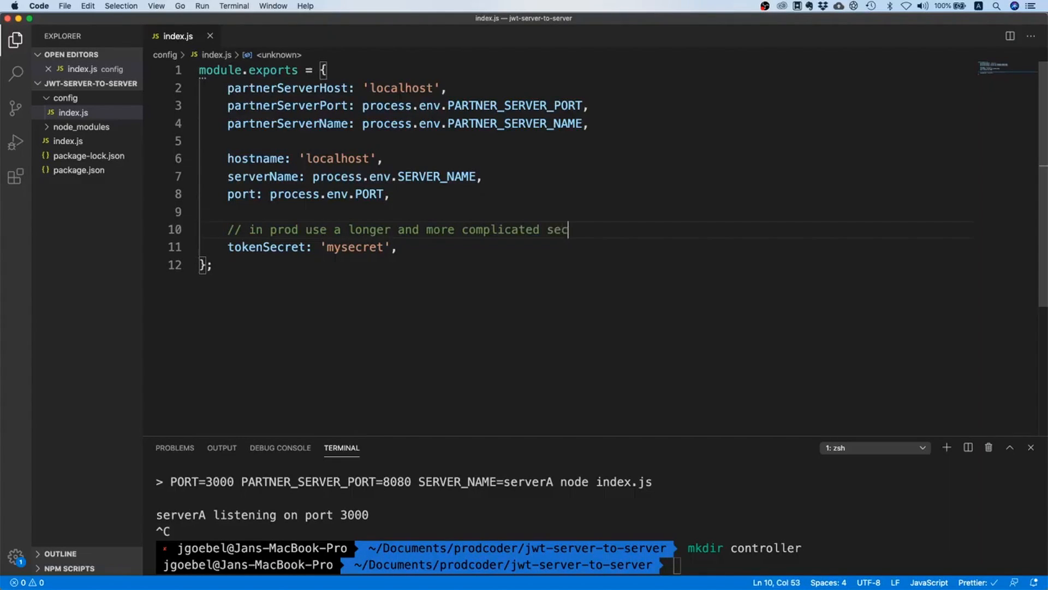
text(ret)
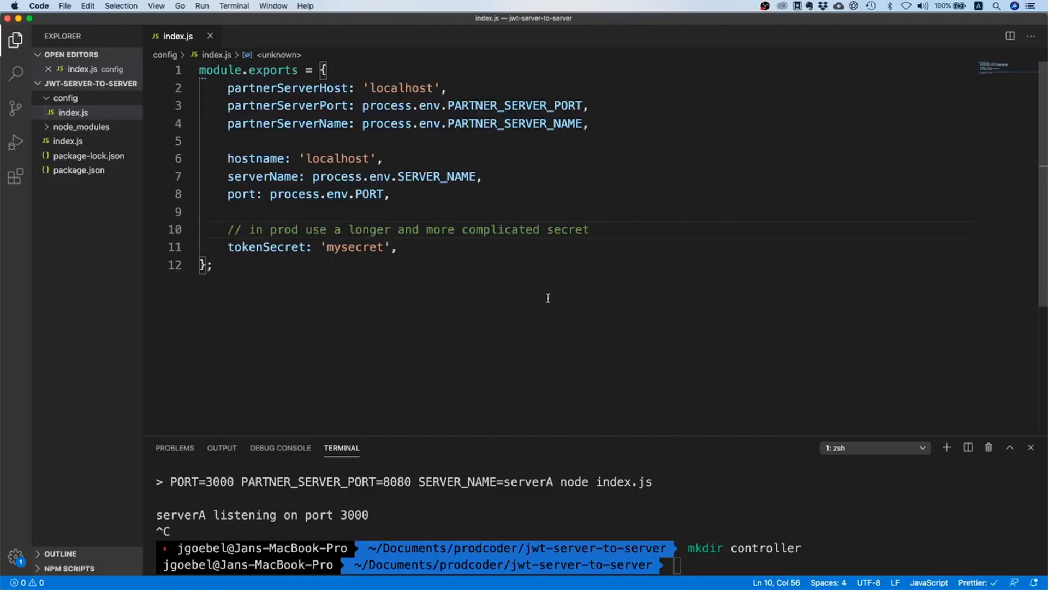
mouse_move(390, 263)
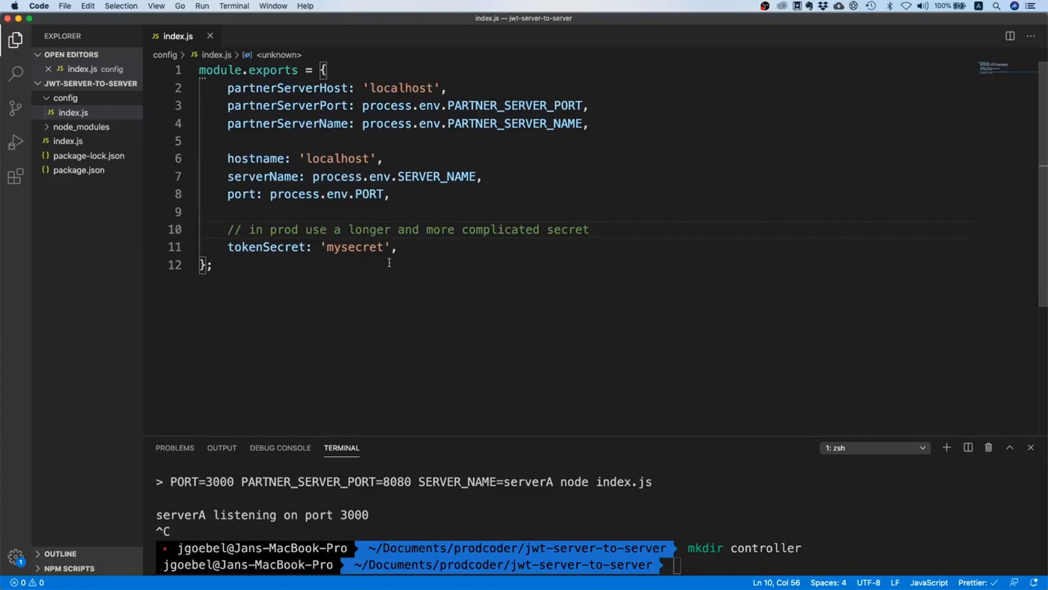
double_click(355, 247)
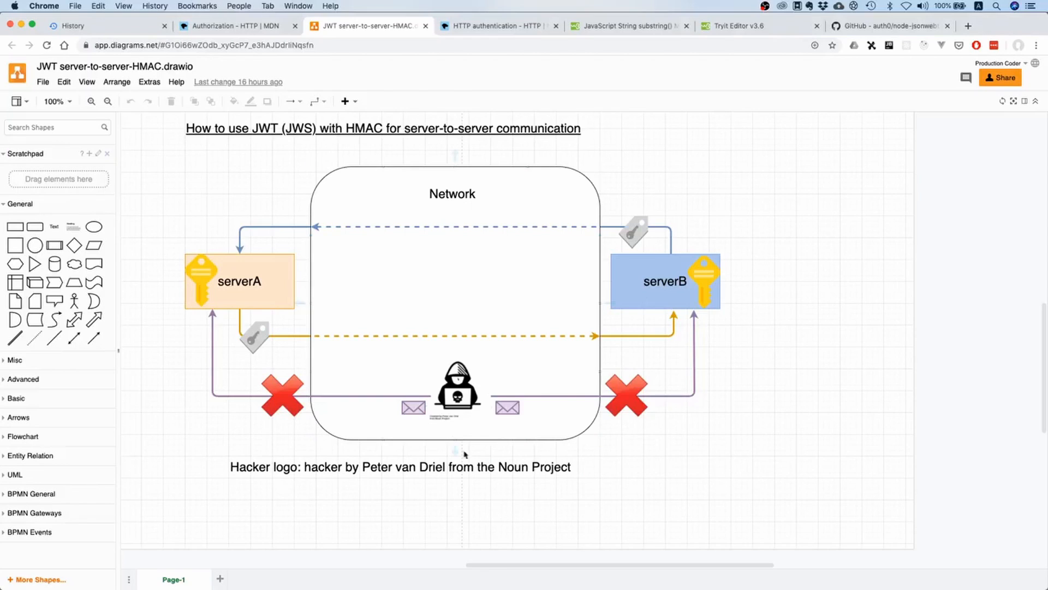
click(665, 281)
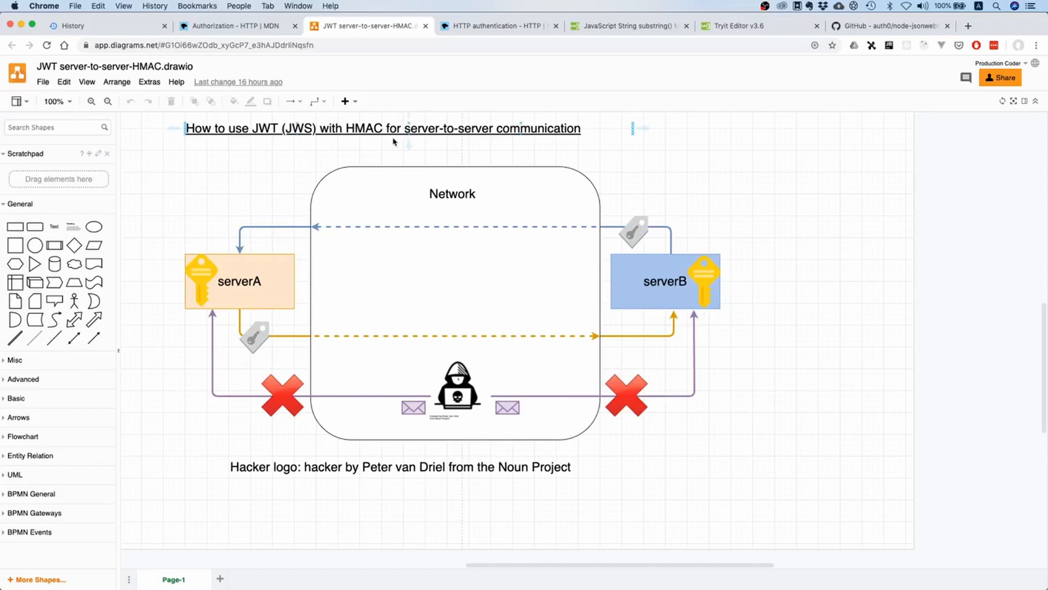
click(199, 285)
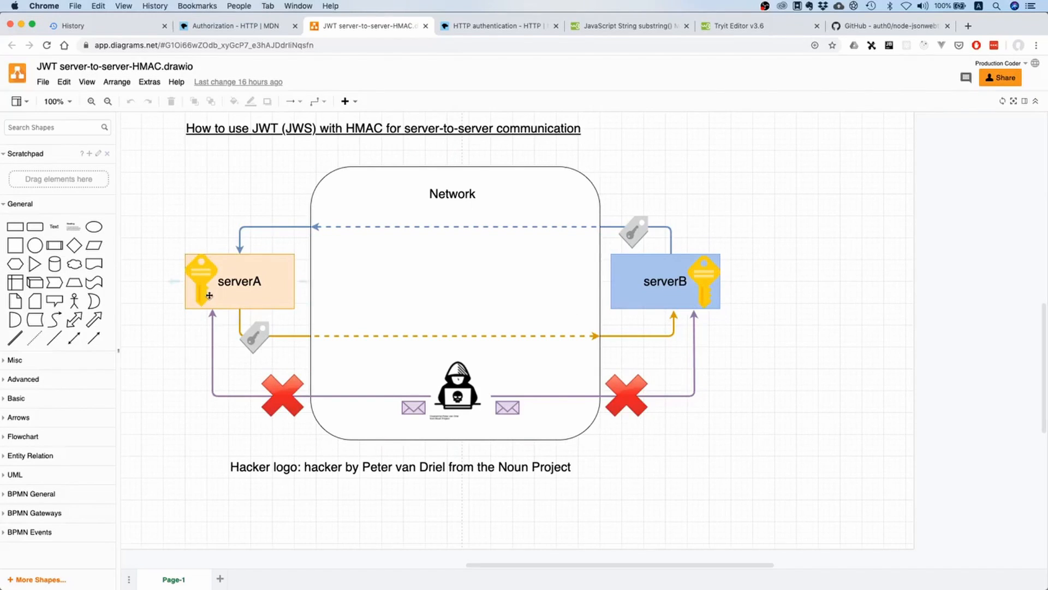
mouse_move(635, 328)
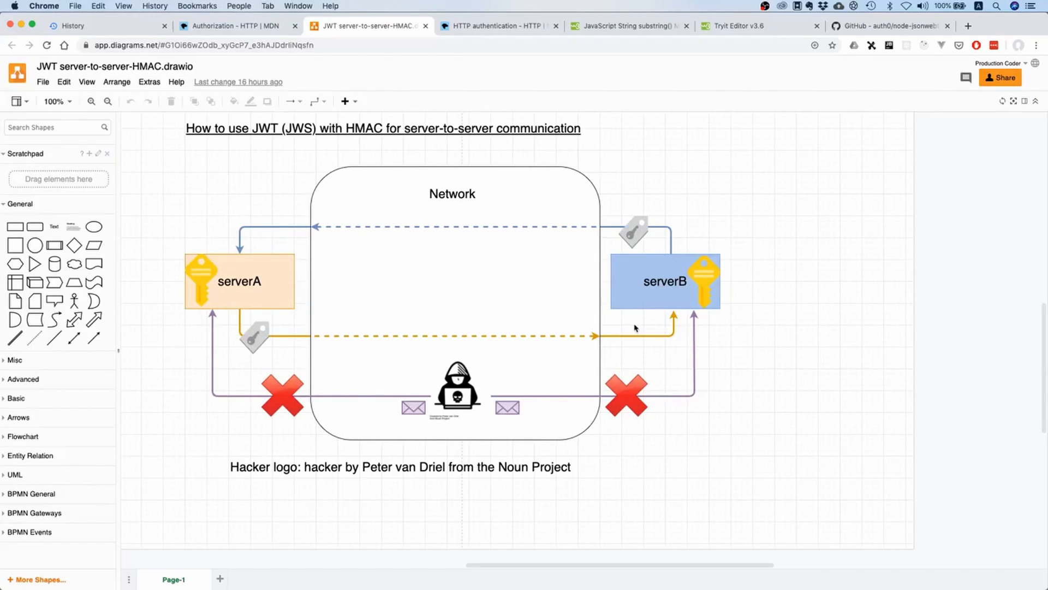
click(458, 264)
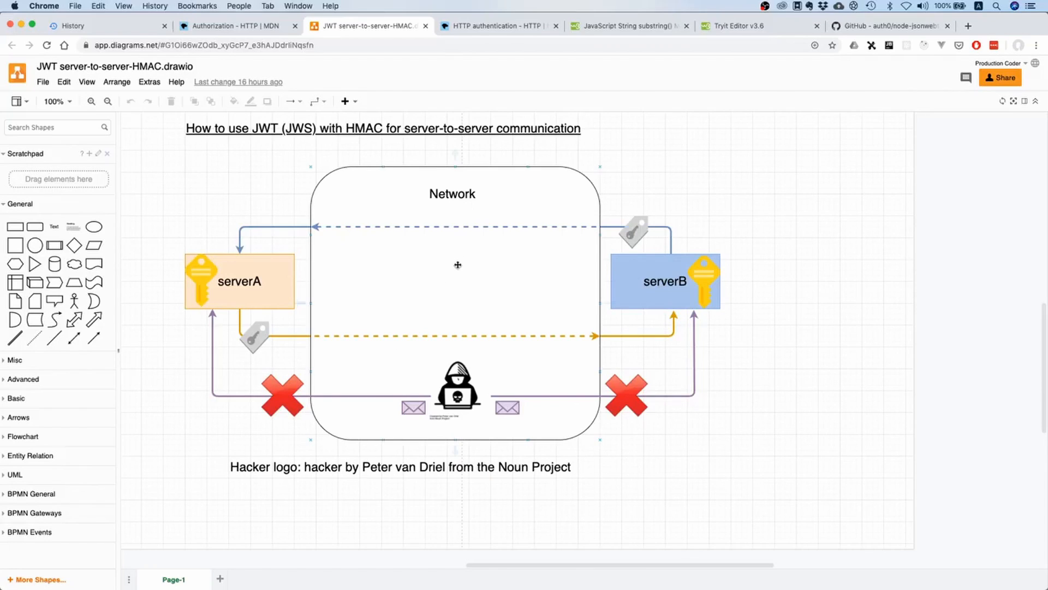
mouse_move(415, 318)
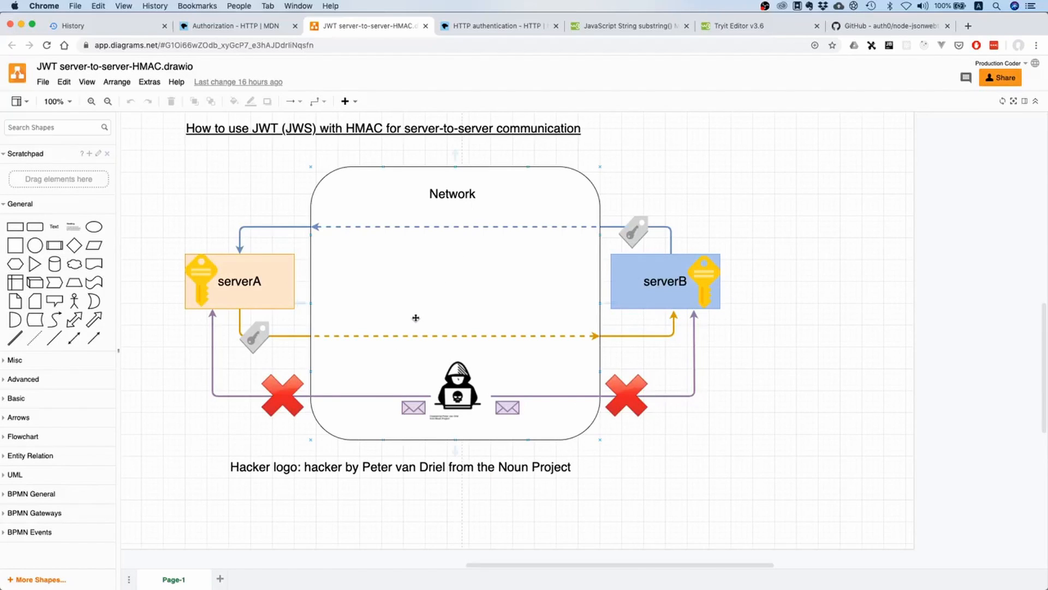
mouse_move(385, 318)
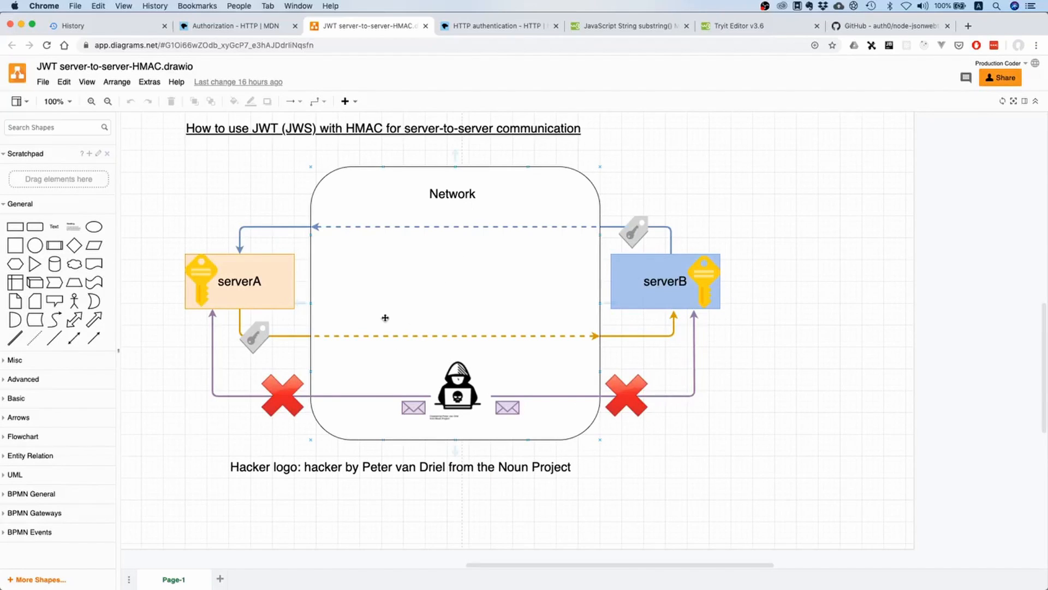
mouse_move(552, 275)
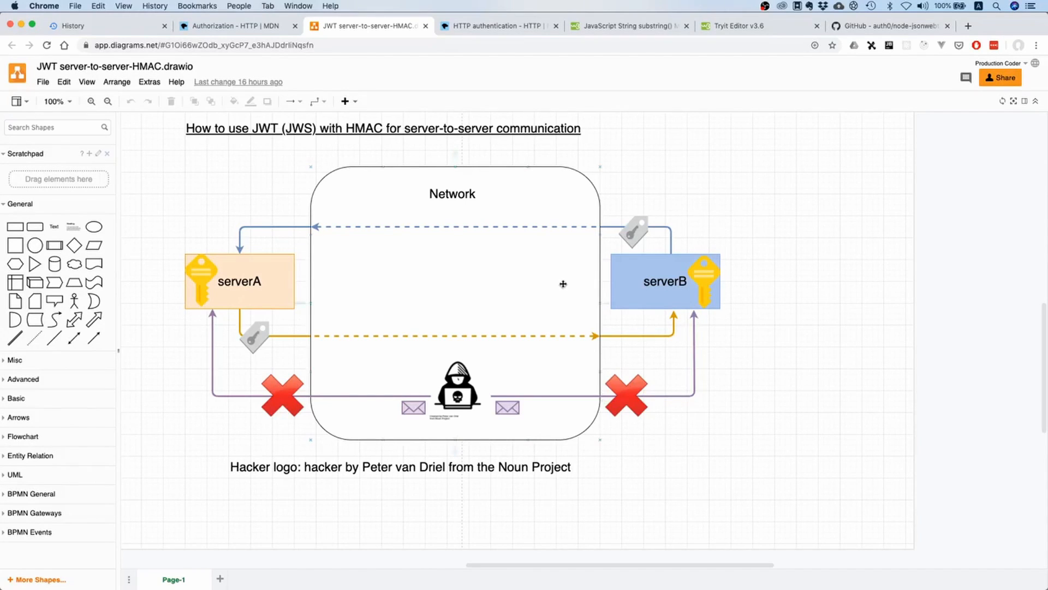
mouse_move(311, 296)
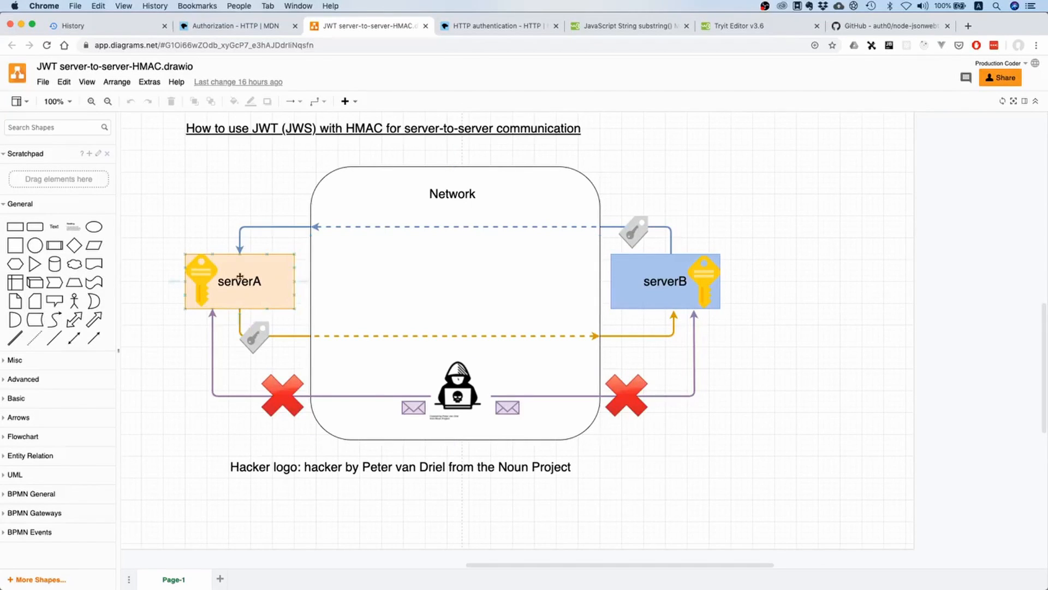
click(664, 280)
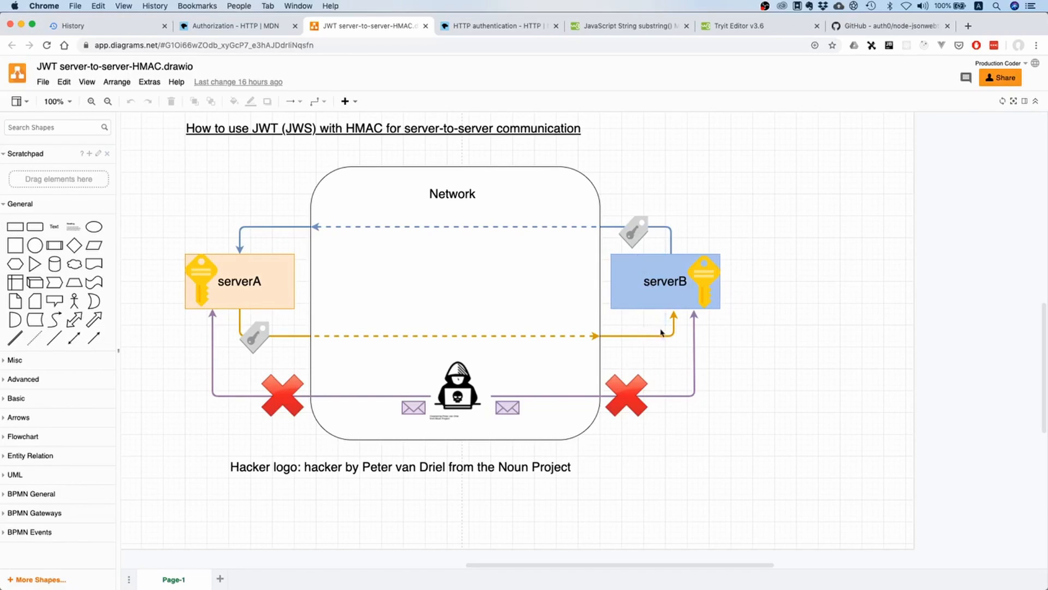
mouse_move(666, 353)
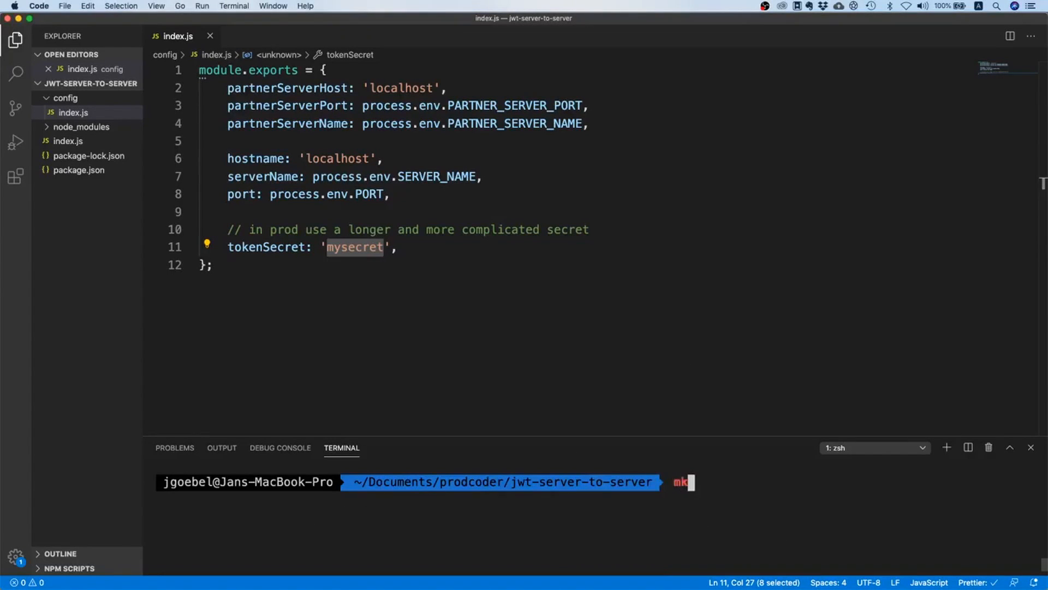
Step: Make a middleware folder via mkdir and start naming a new file 'aut' inside it
text(dir middleware)
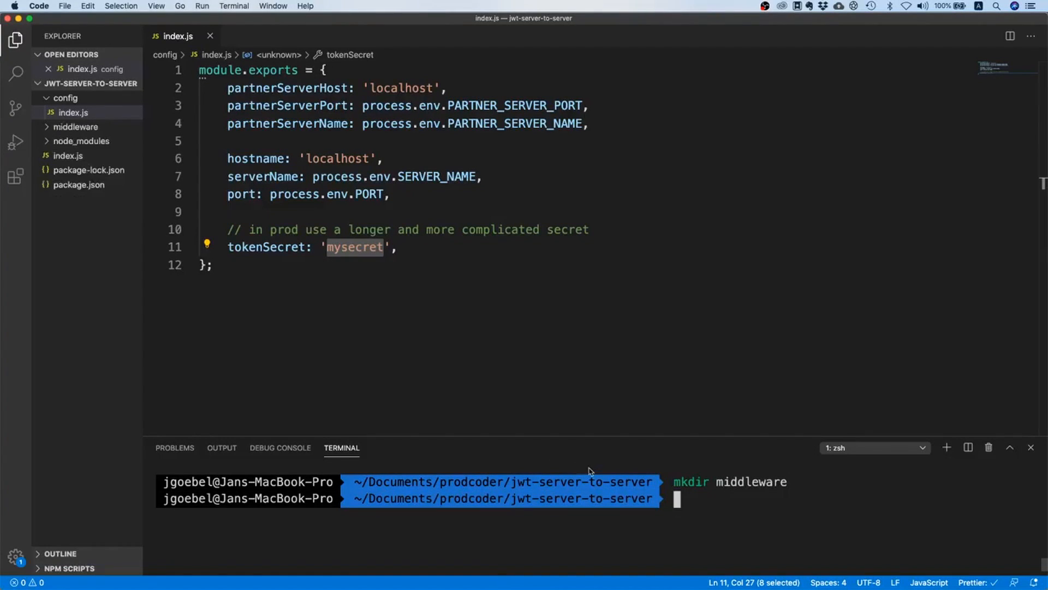
click(76, 127)
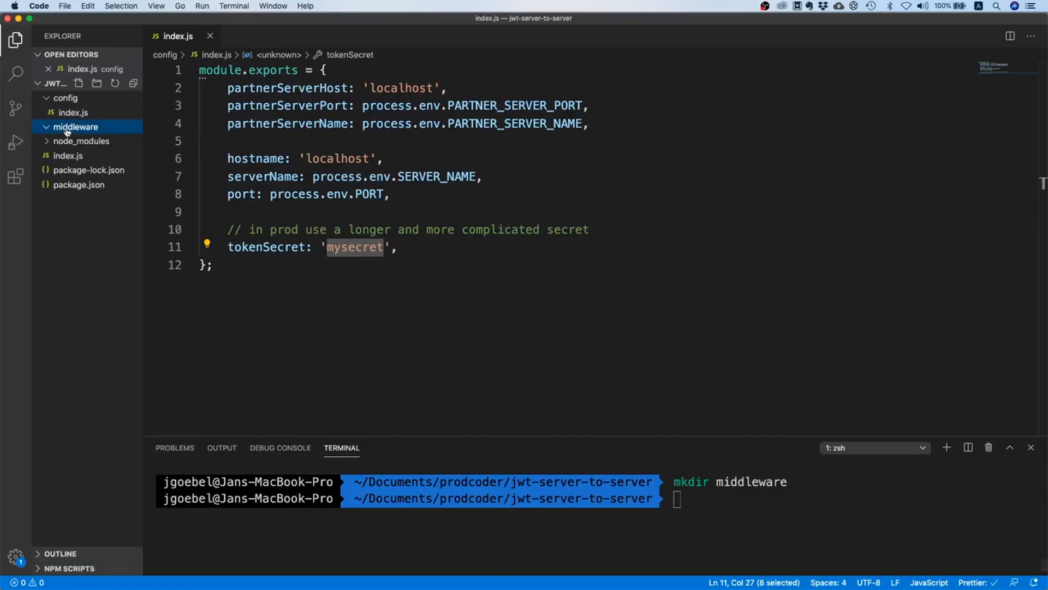
text(aut)
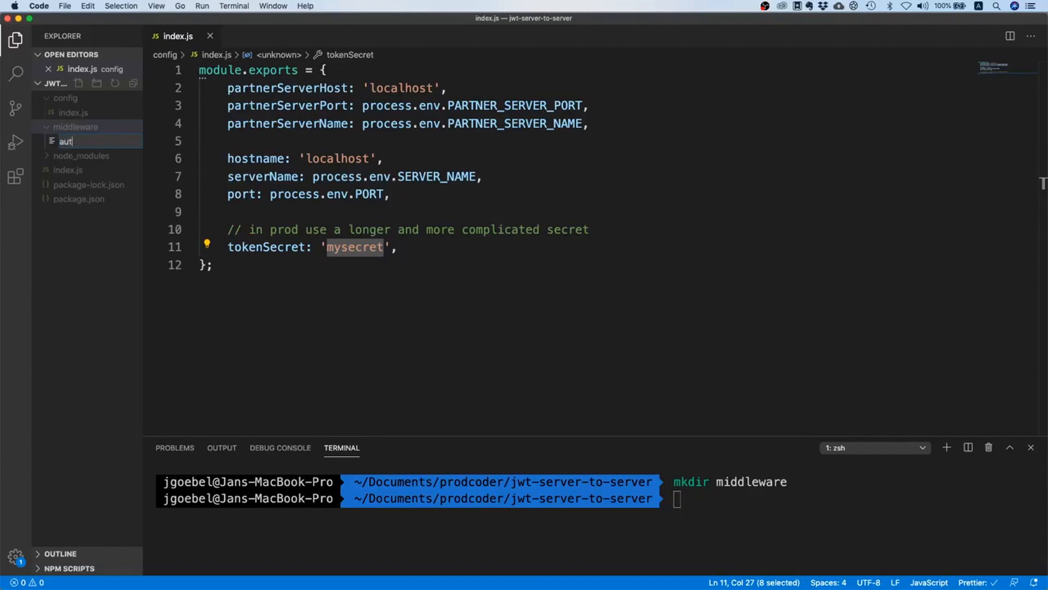
Step: Create authenticate.js with an empty function authenticate(req, res, next)
key(Enter)
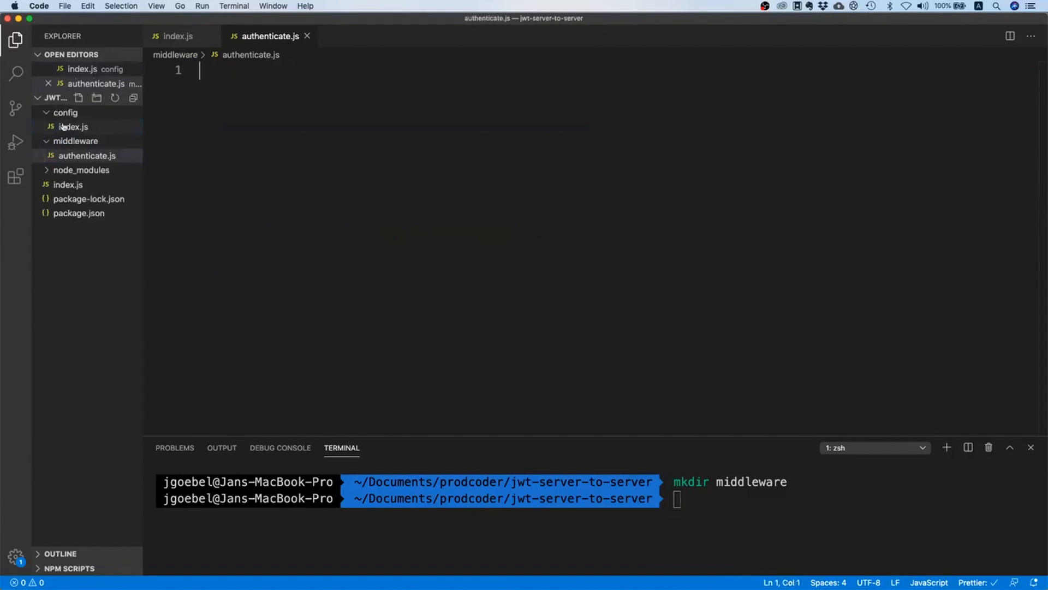
text(function authe)
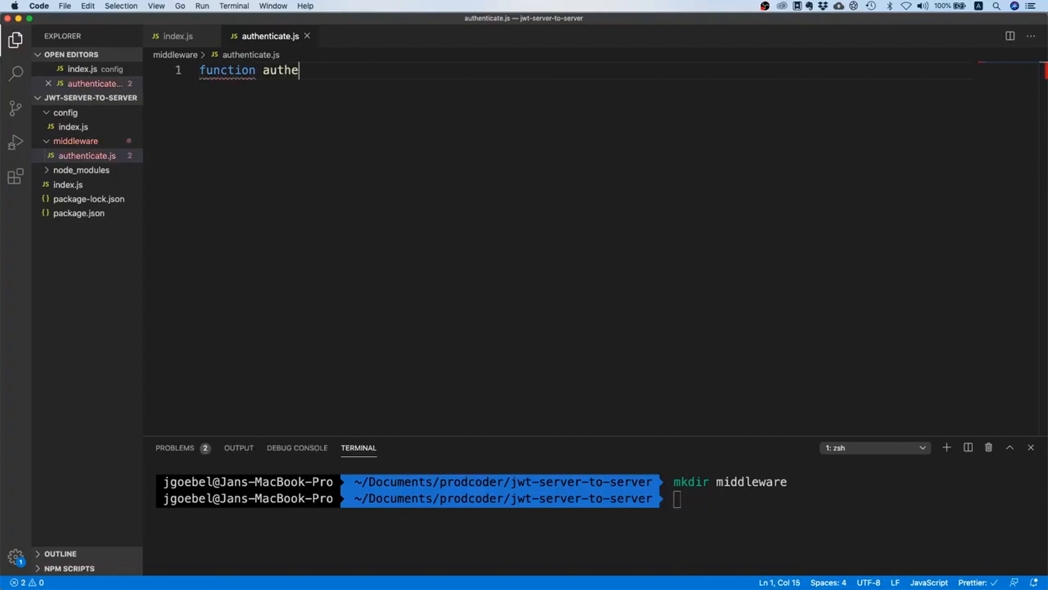
text(ntic)
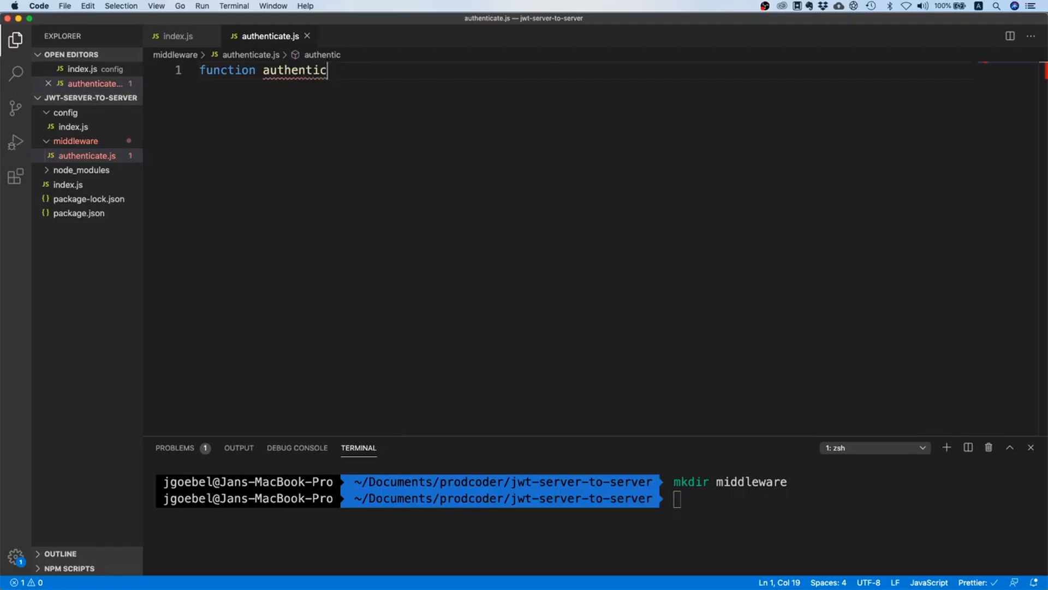
text(ate())
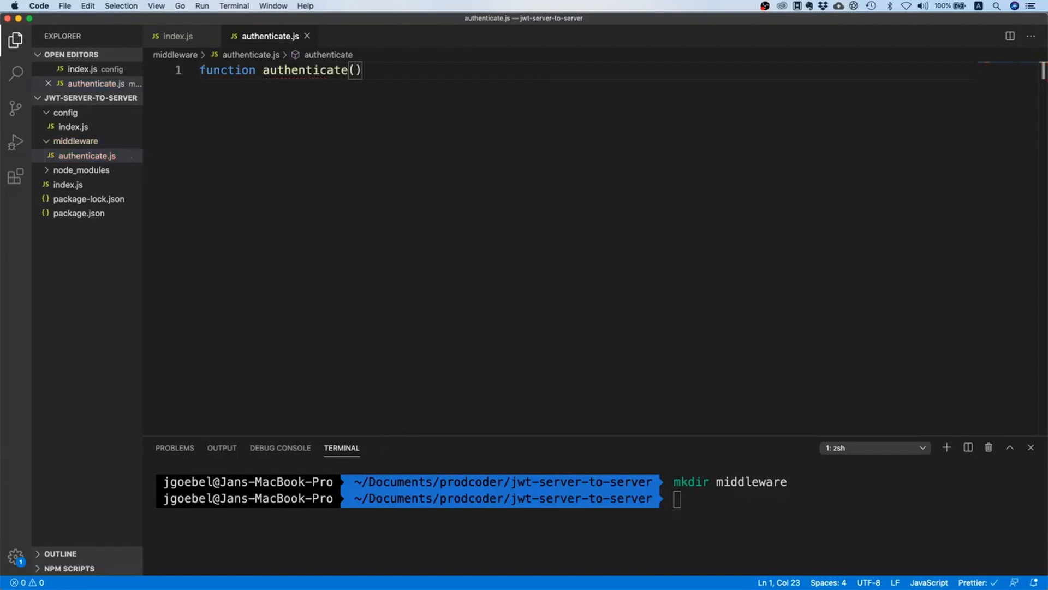
text(req, res, next)
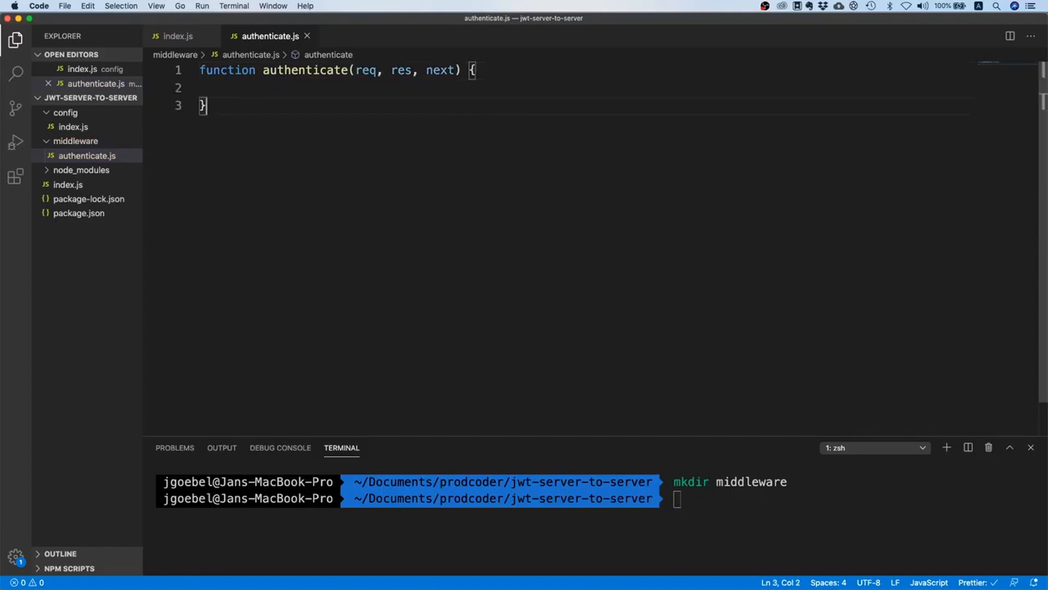
Step: Export it with module.exports = authenticate
text(module.e)
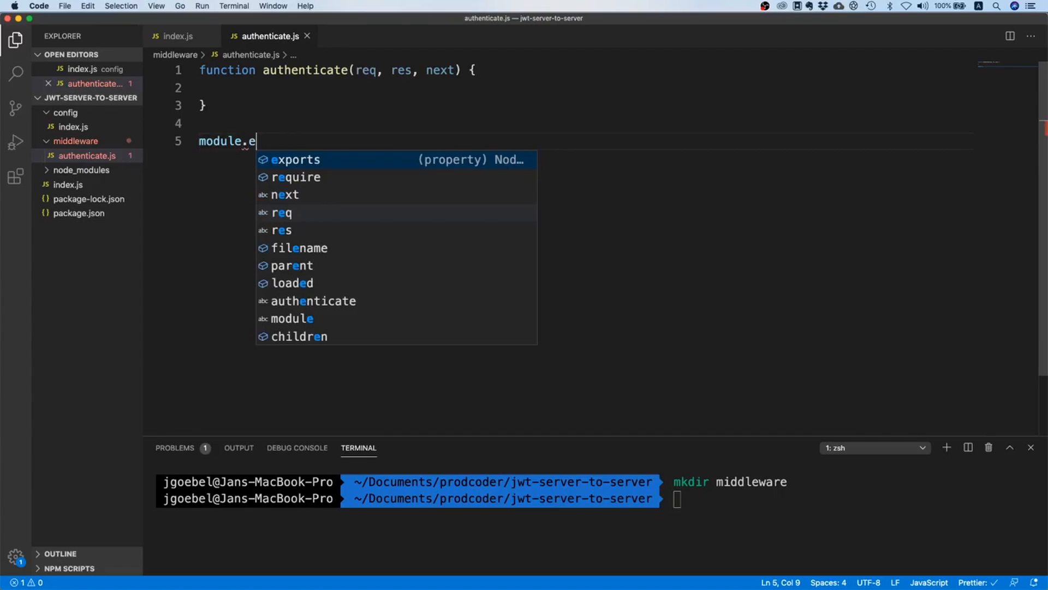
key(Tab)
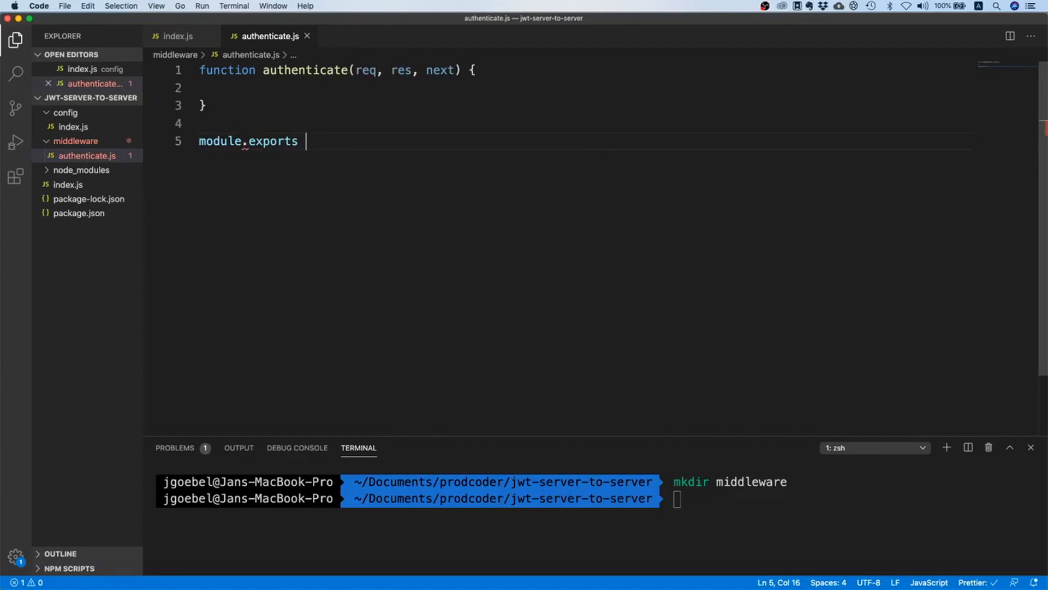
text(= authenticate)
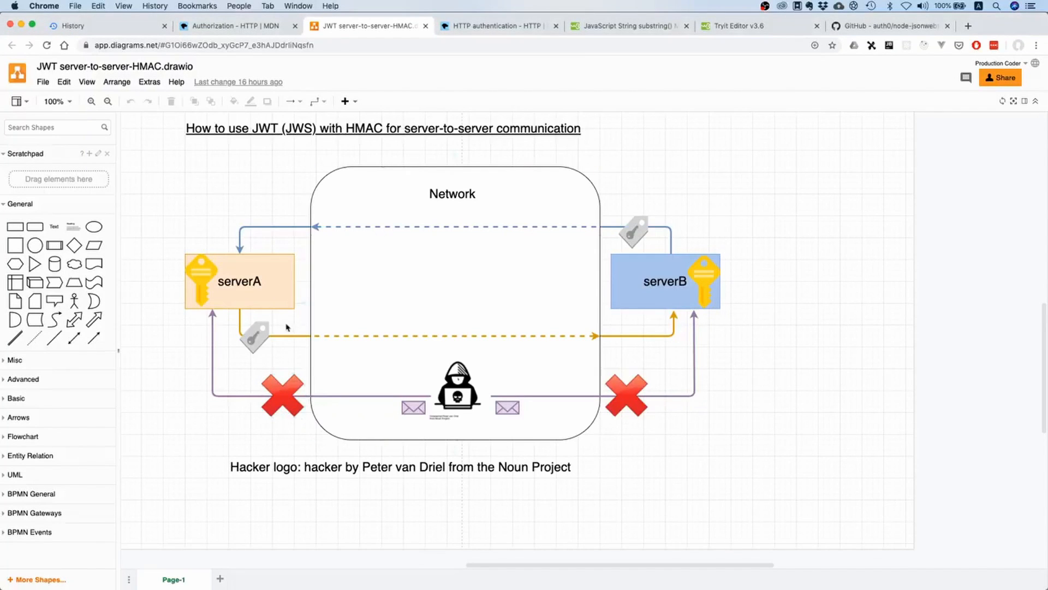
Step: Glance at the JWT diagram and return to the MDN Authorization header tab
click(254, 334)
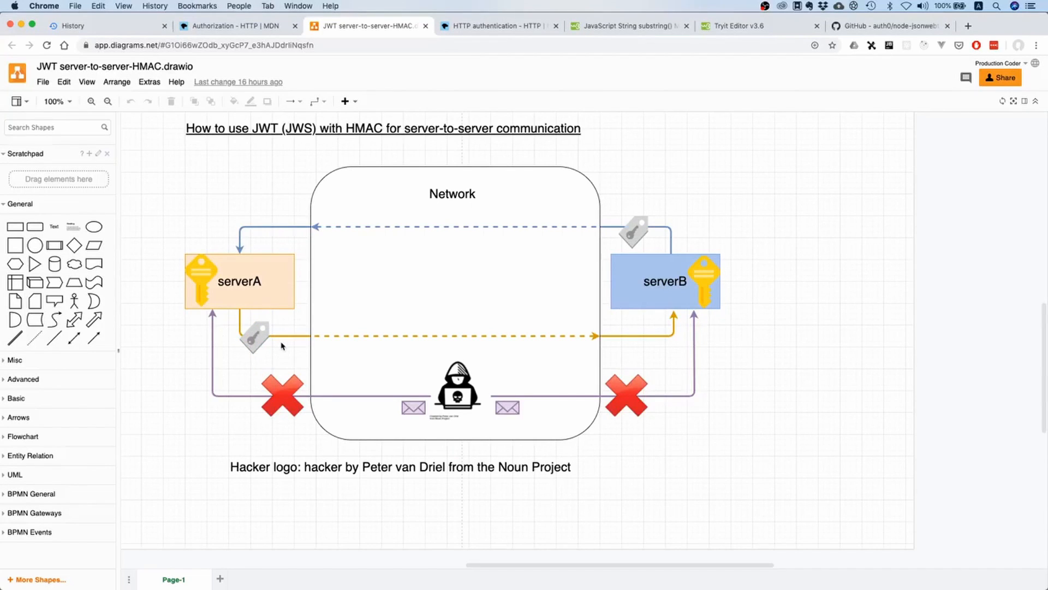
click(233, 25)
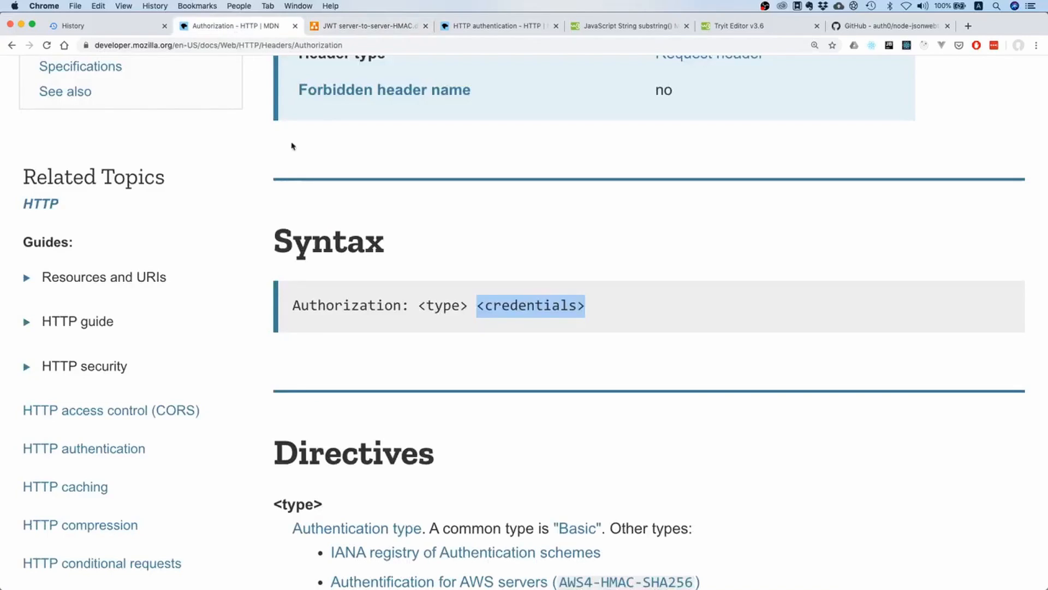
mouse_move(480, 236)
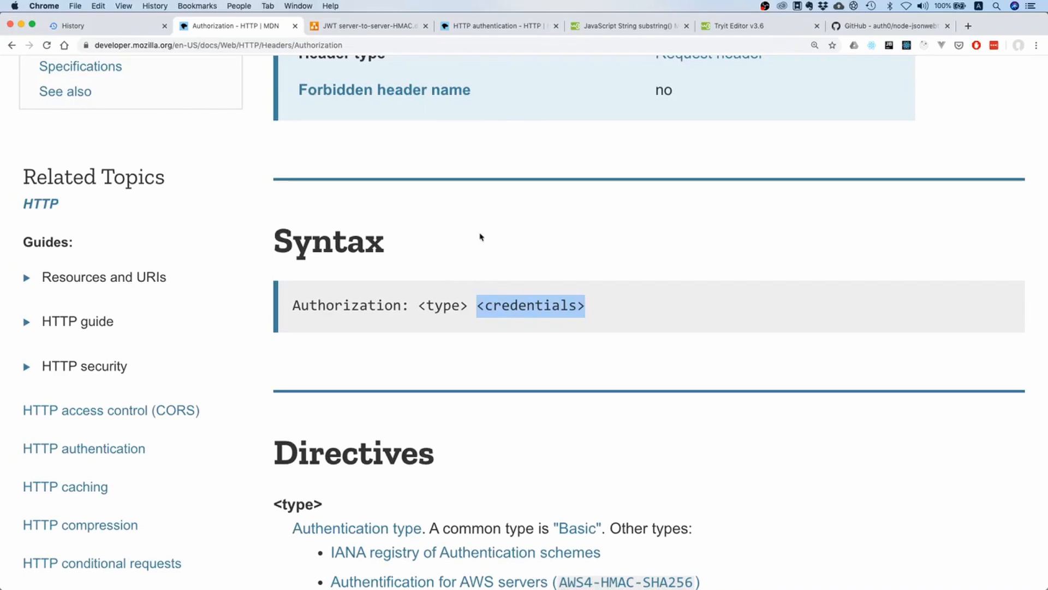
mouse_move(361, 282)
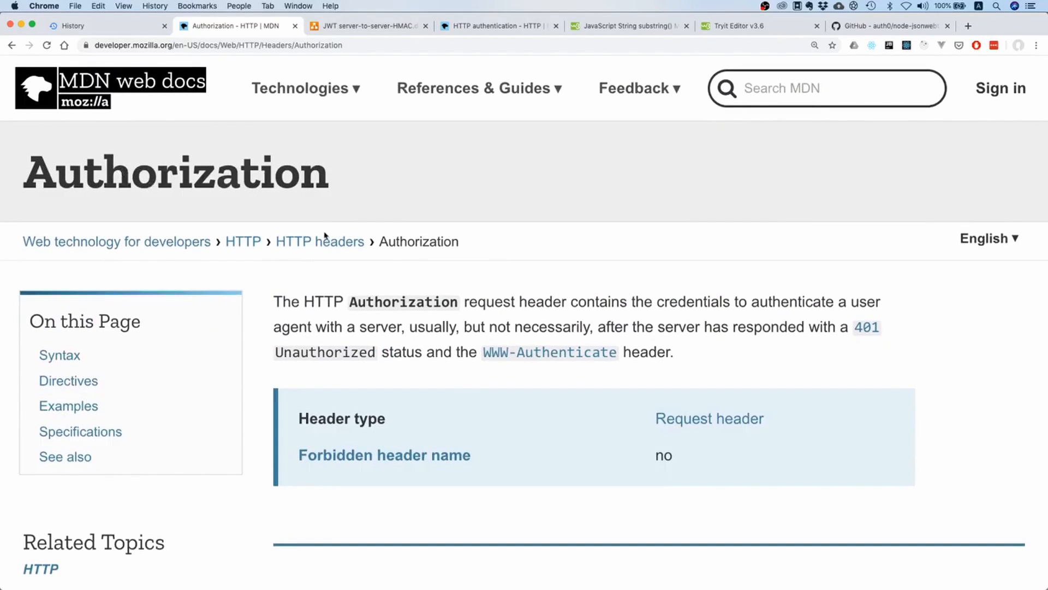
Step: Scroll to the Authorization Syntax section and mark the <credentials> directive
scroll(down, 3)
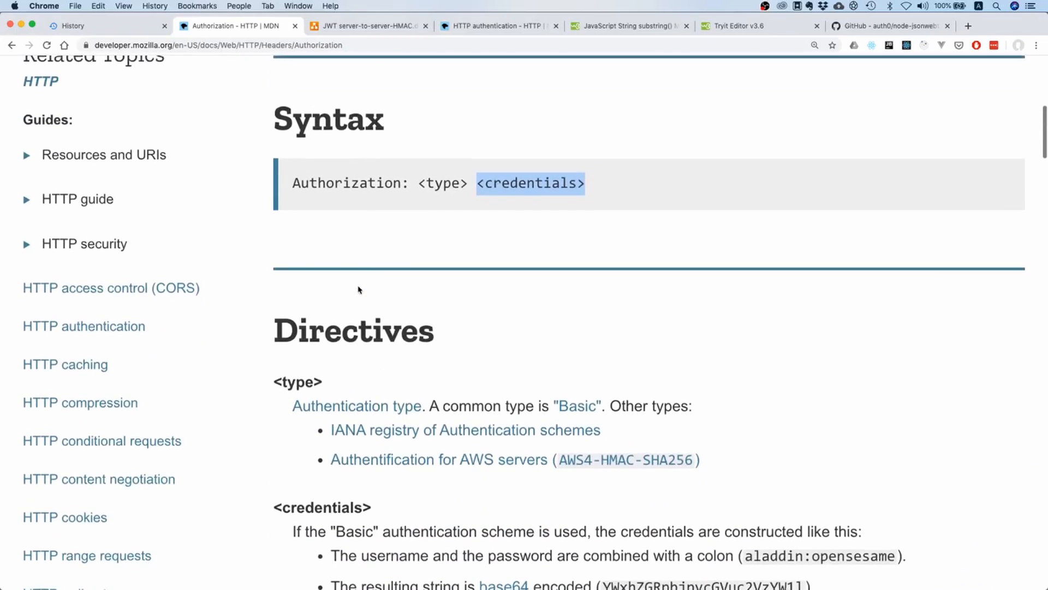
scroll(down, 3)
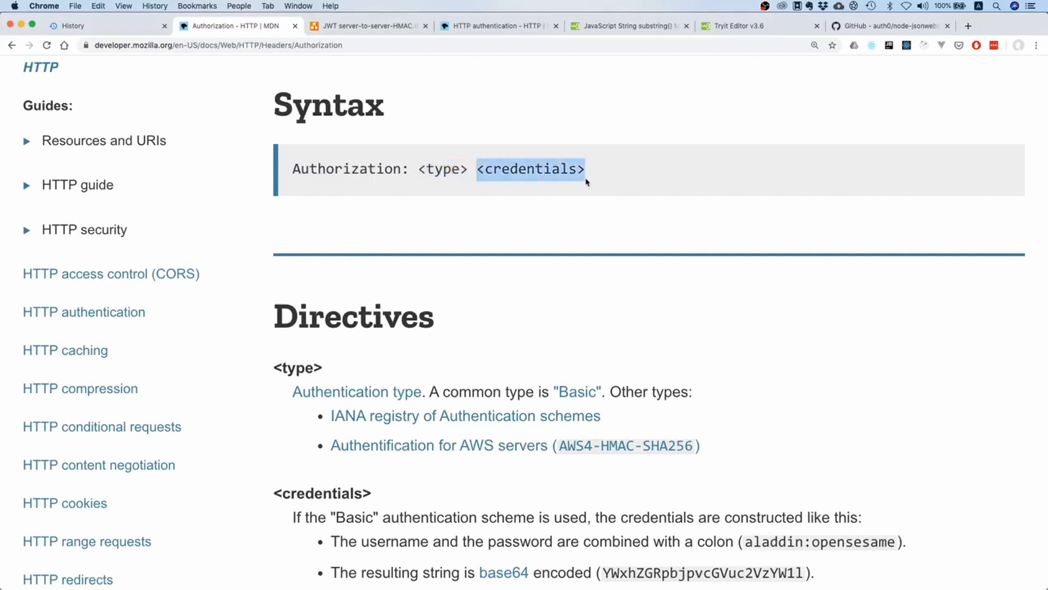
click(528, 168)
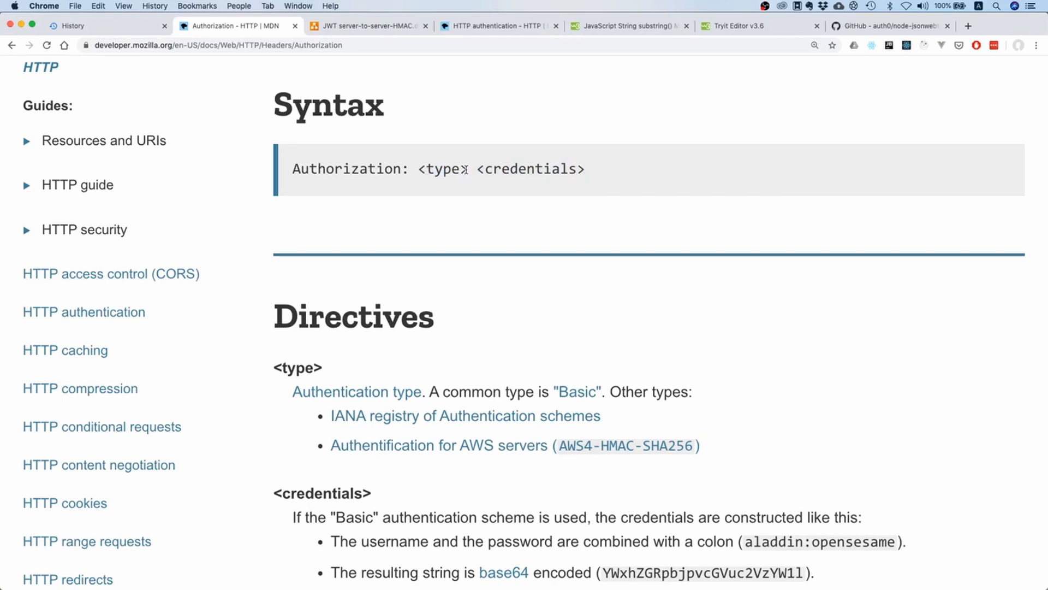
double_click(443, 168)
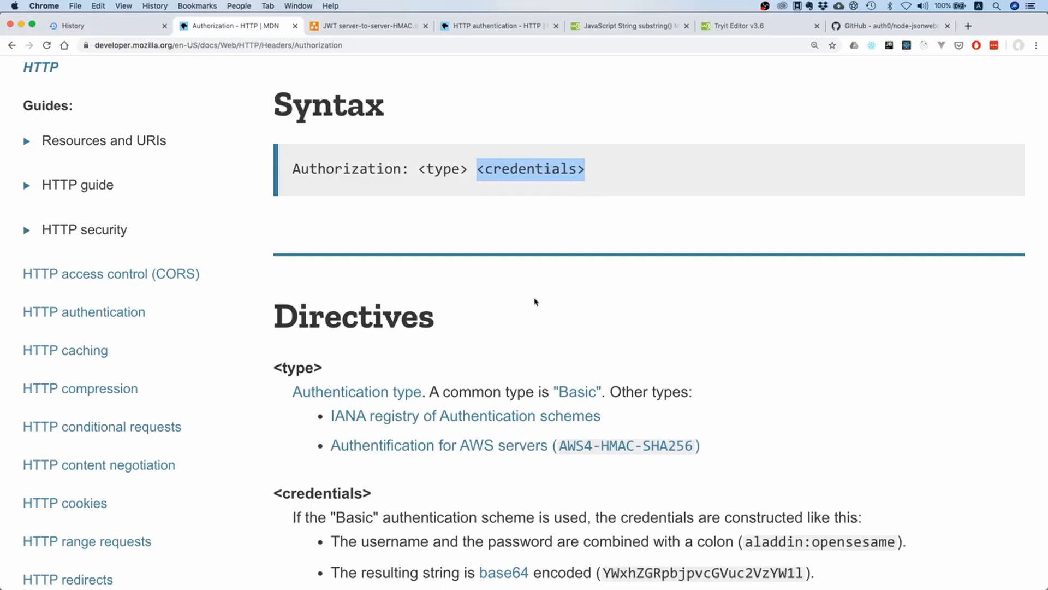
scroll(down, 3)
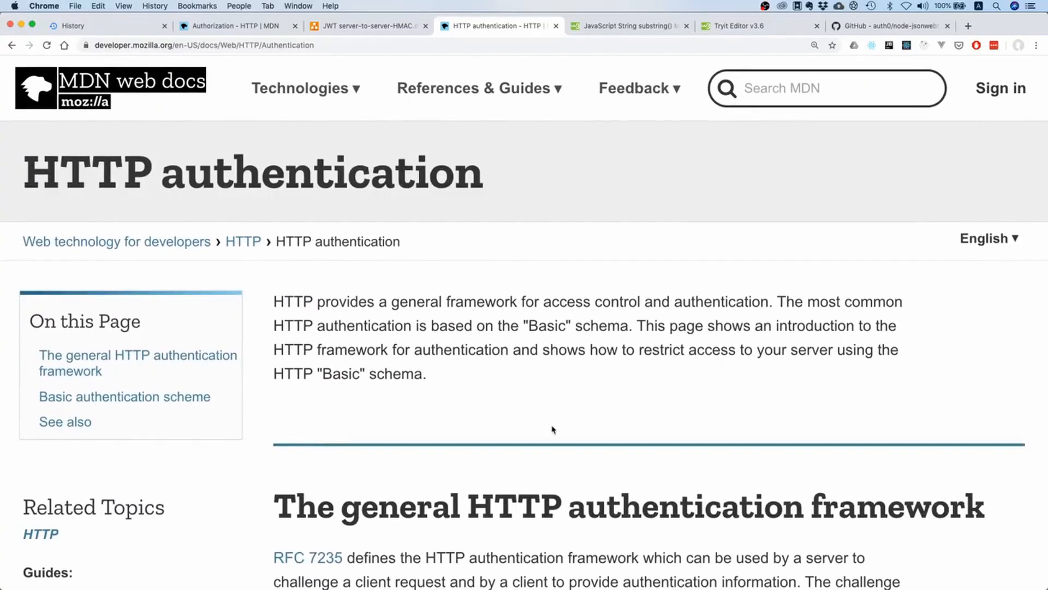
Step: Scroll to Authentication schemes and mark the Basic and Bearer scheme names
scroll(down, 3)
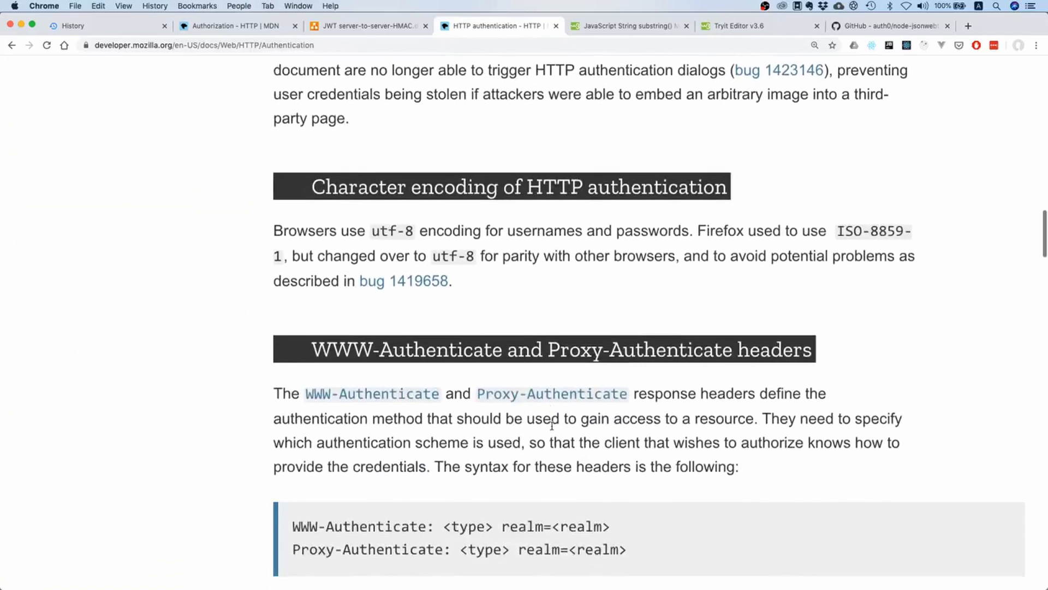
scroll(down, 3)
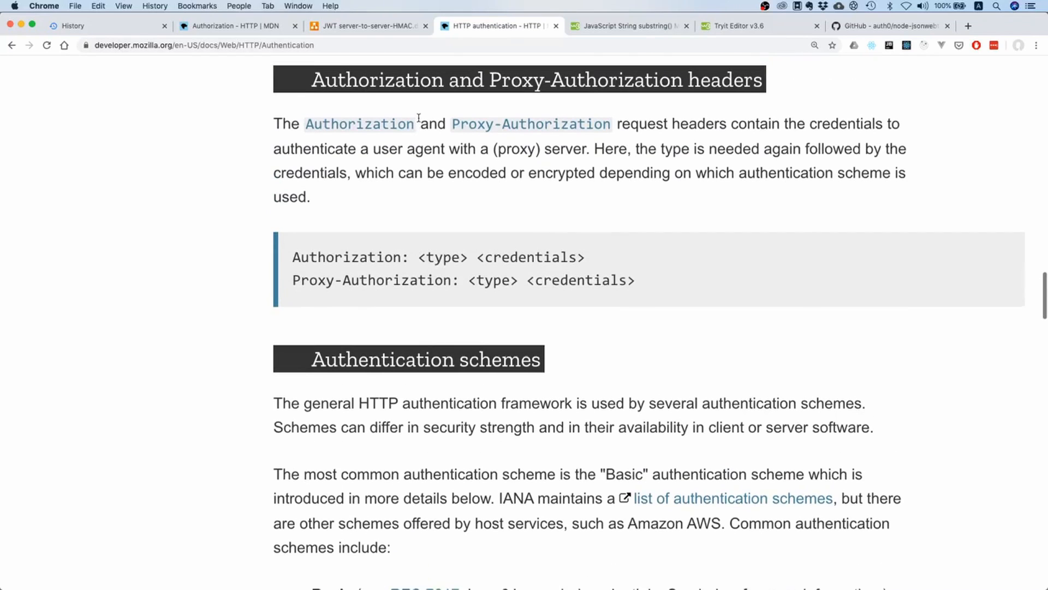
scroll(down, 3)
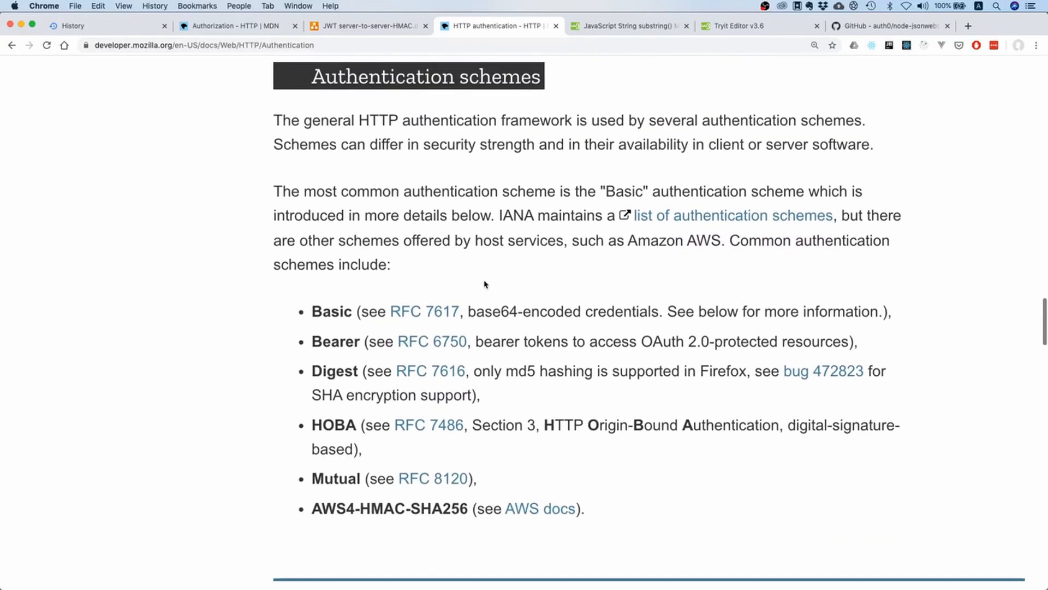
mouse_move(523, 108)
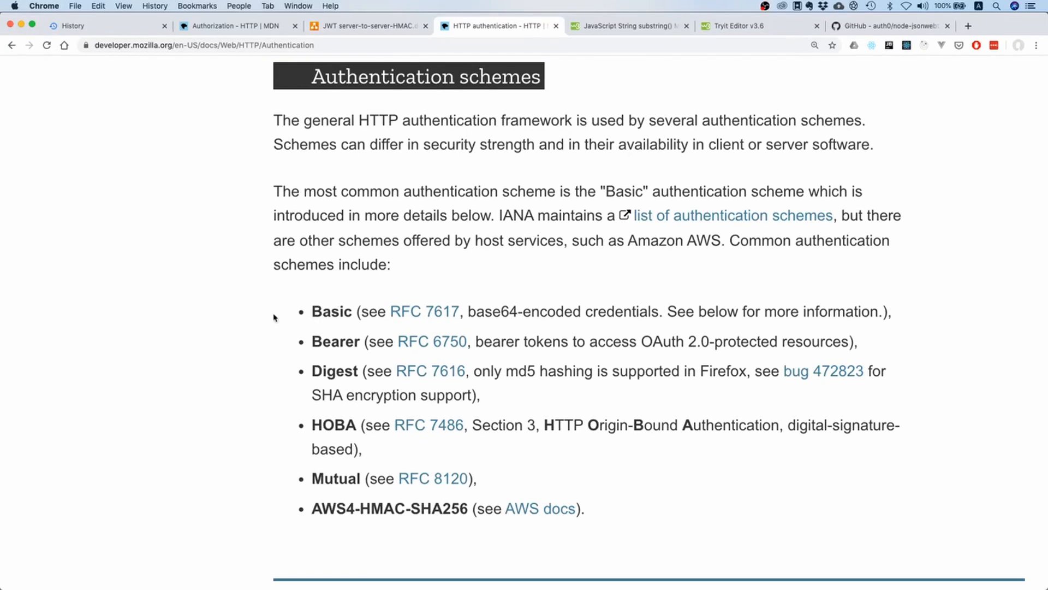
double_click(331, 312)
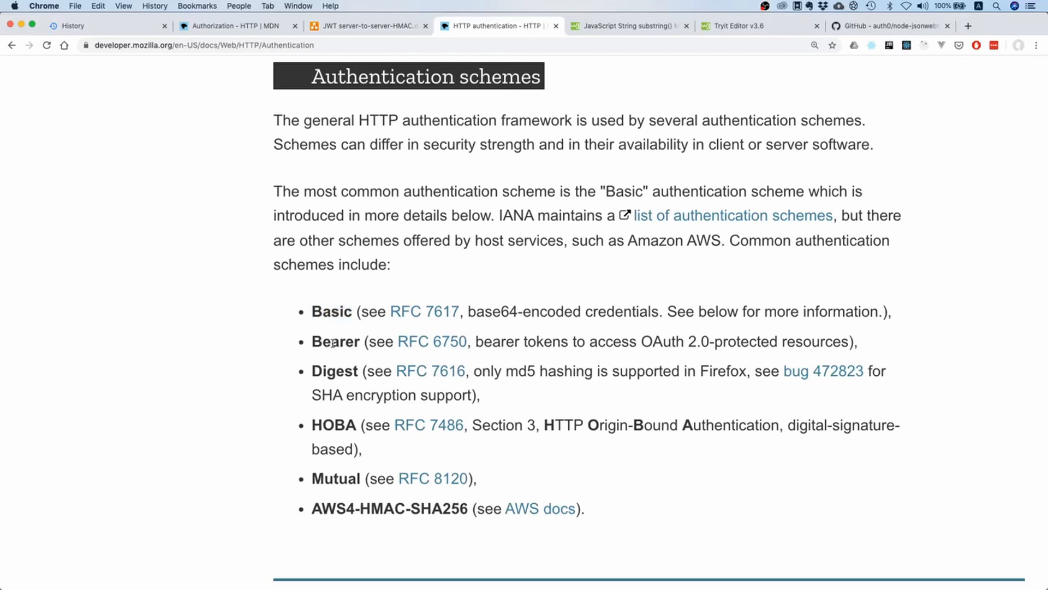
double_click(334, 342)
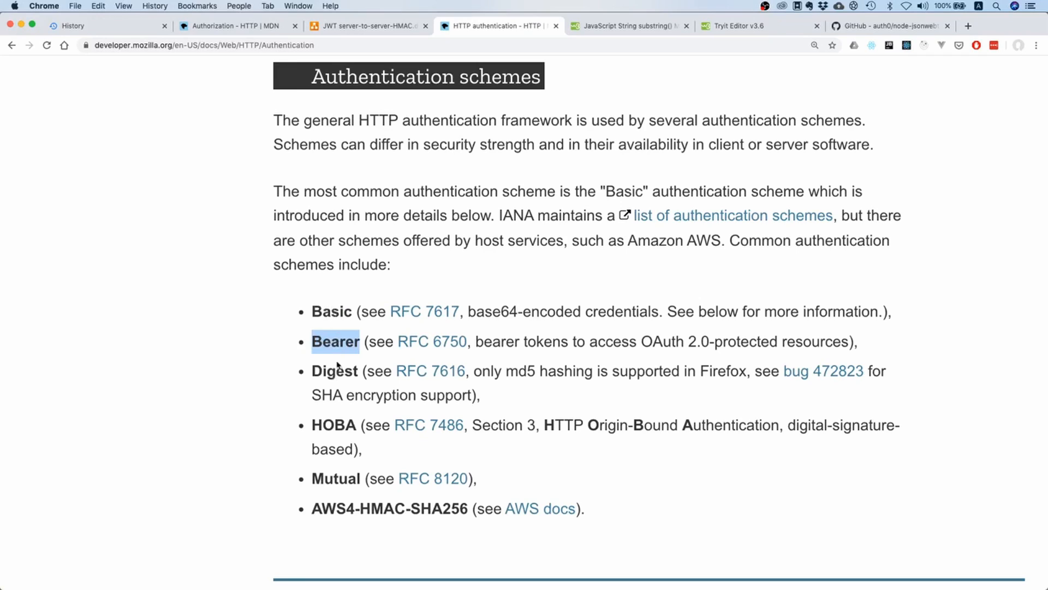
mouse_move(283, 314)
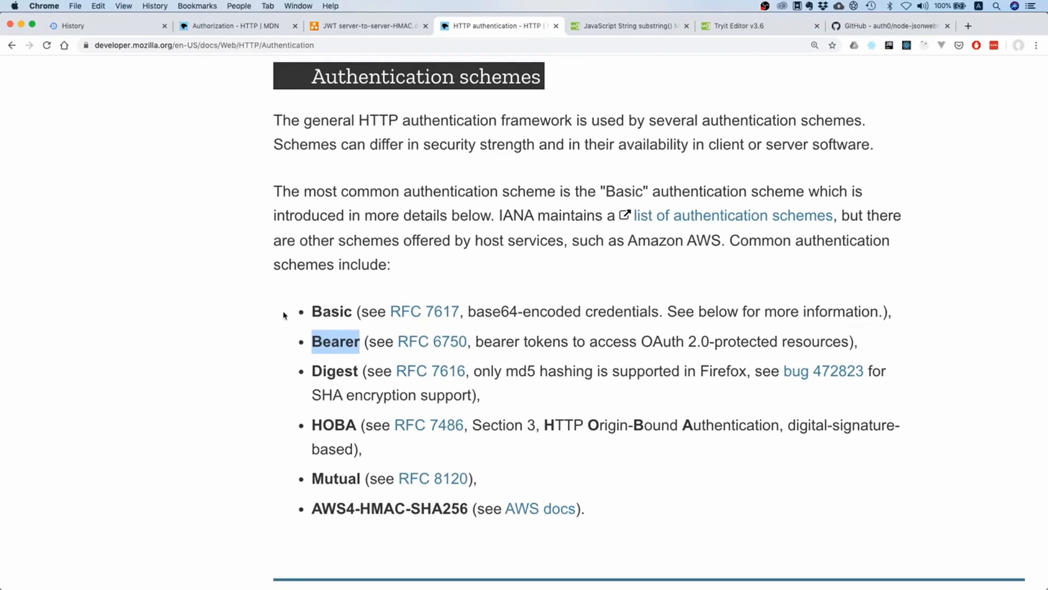
double_click(330, 312)
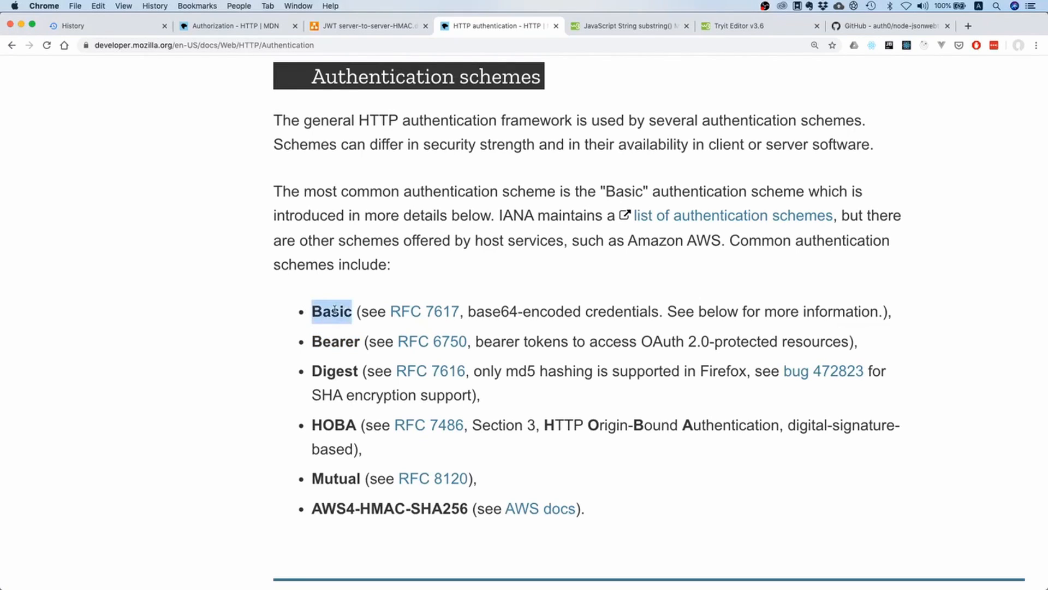
double_click(335, 341)
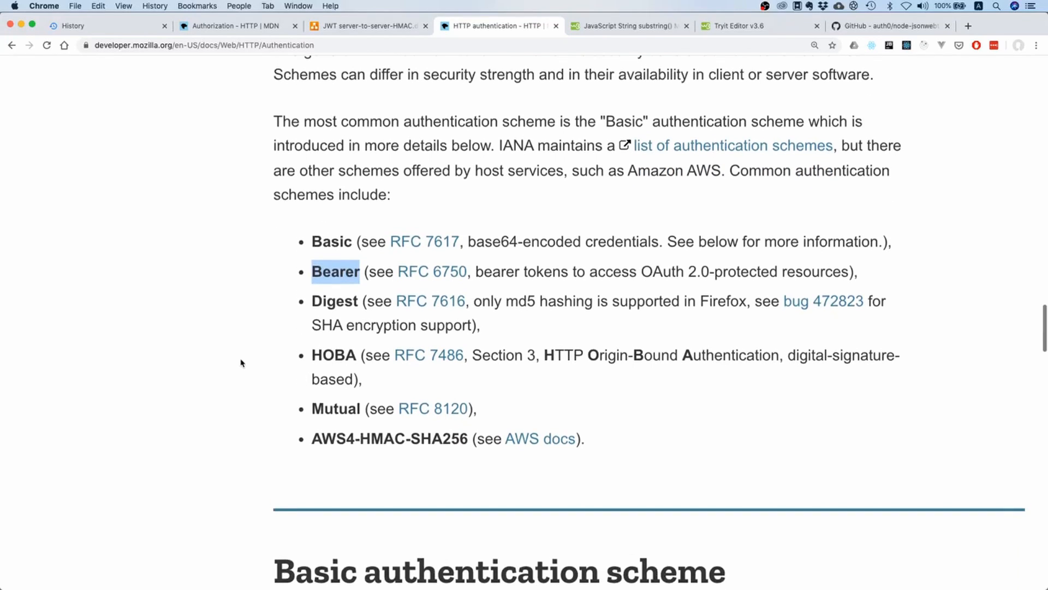
scroll(up, 3)
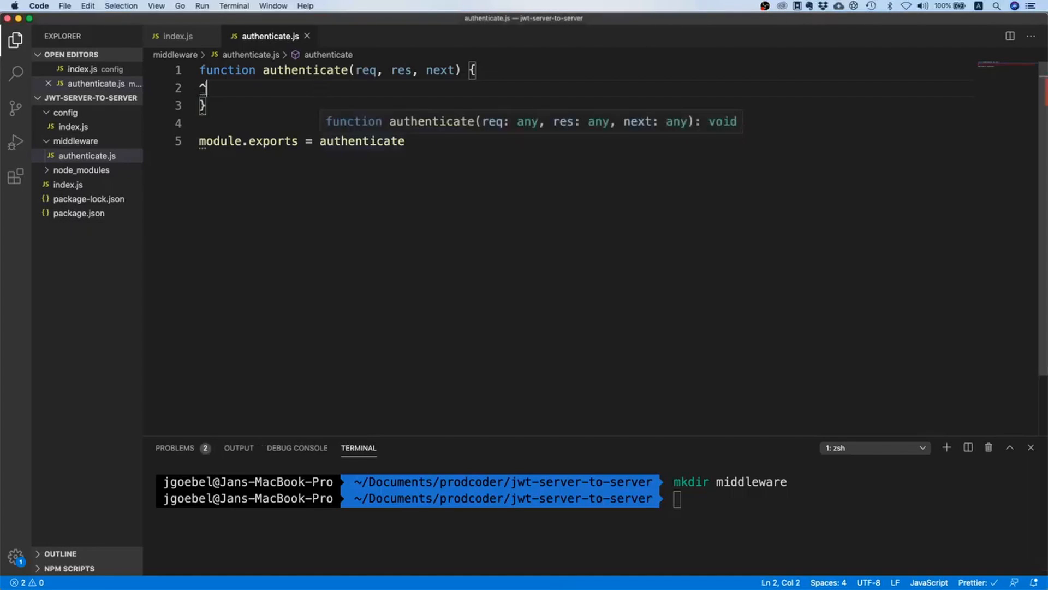
Step: Declare const authorizationHeader = req.get('Authorization') in authenticate
text(const authori)
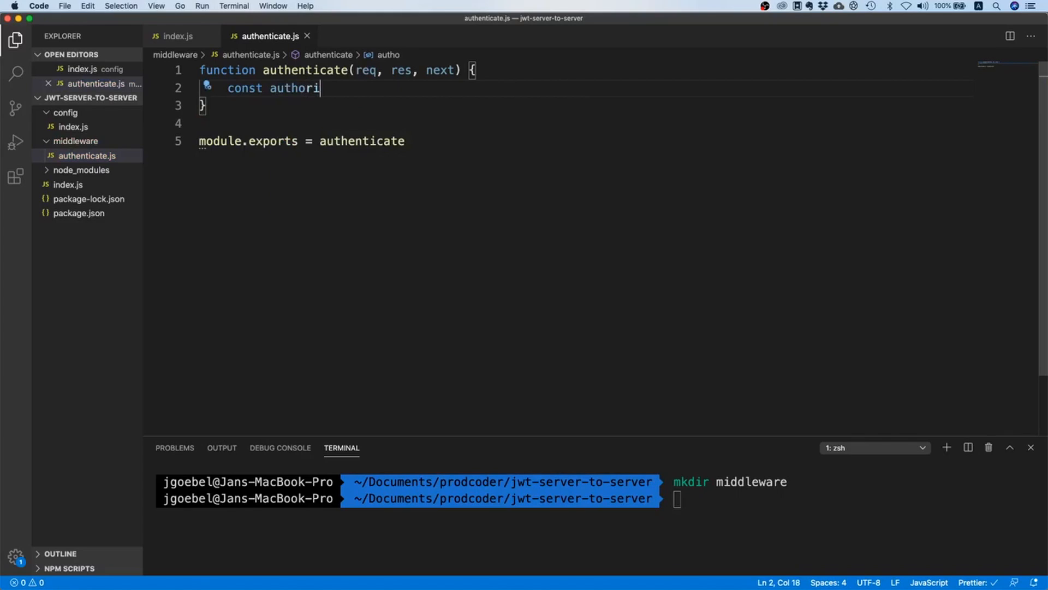
text(zationHeader)
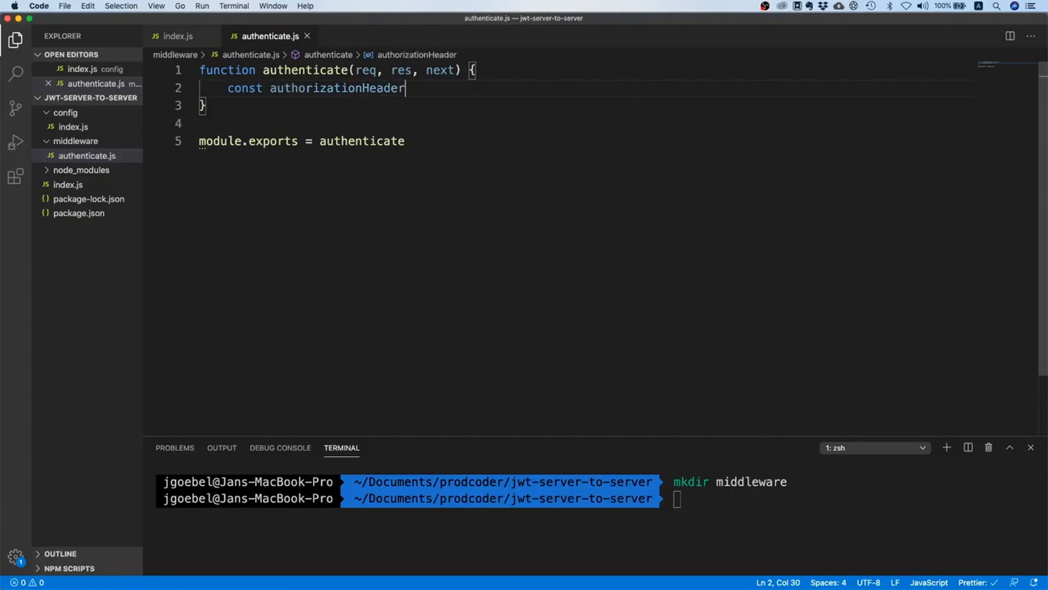
text(= req.get()
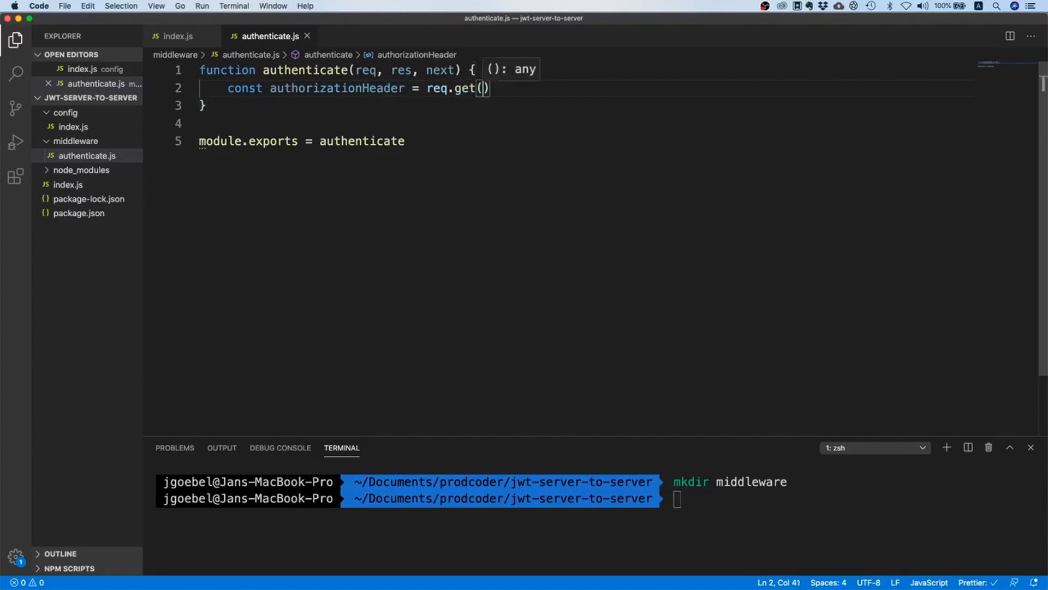
text('Au')
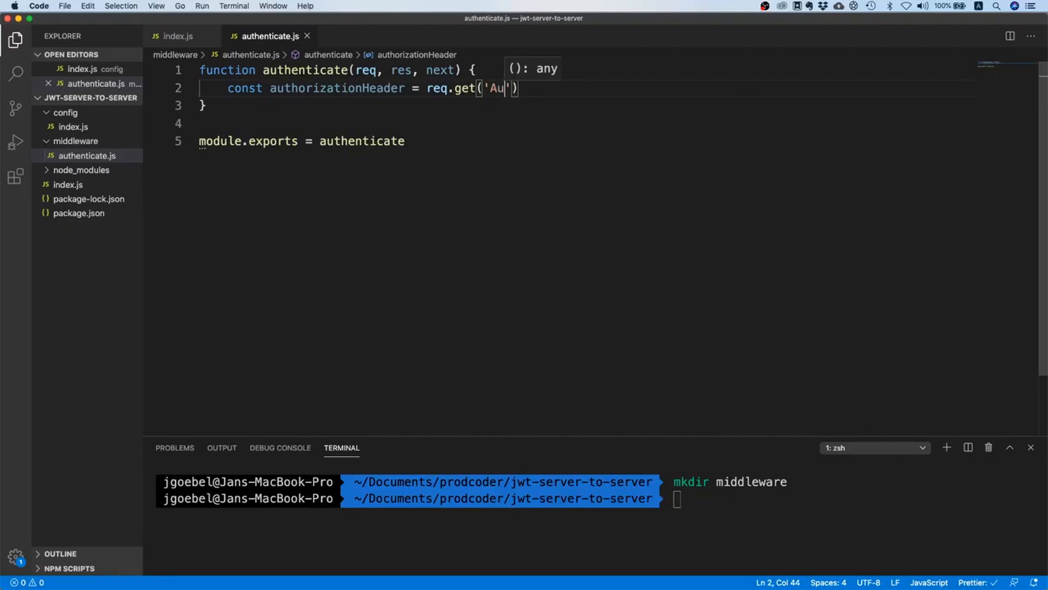
text(thorization)
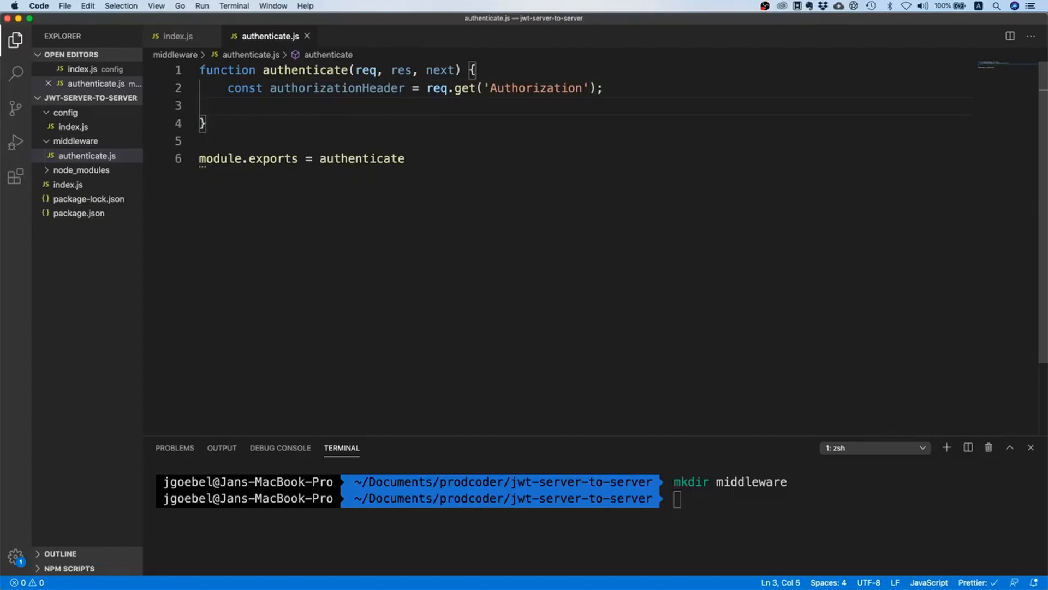
Step: Return res.status(401).json('missing token') when authorizationHeader is absent
text(if (!authorizationHeader)
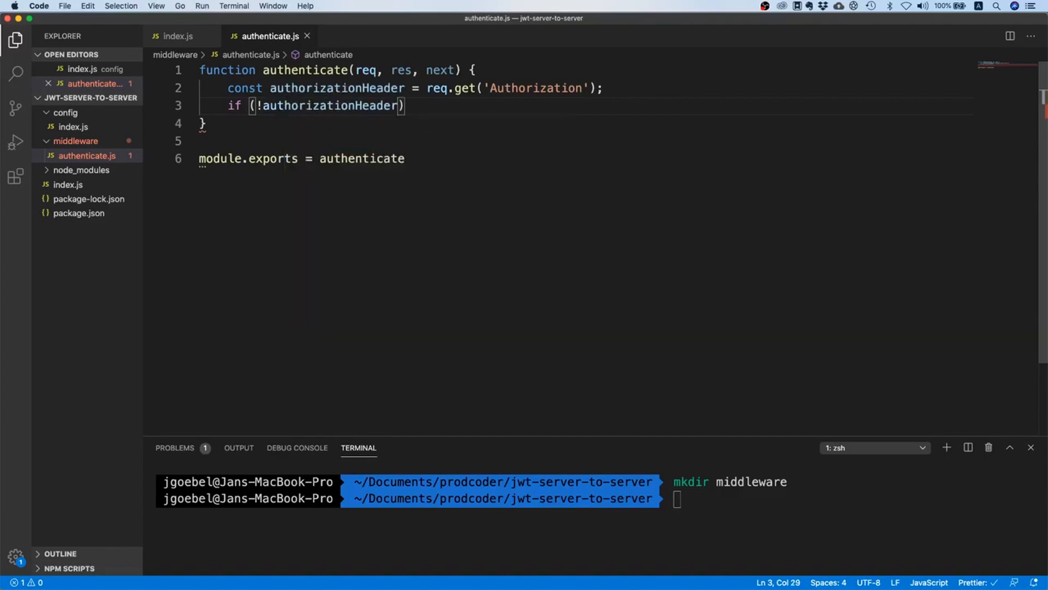
text({)
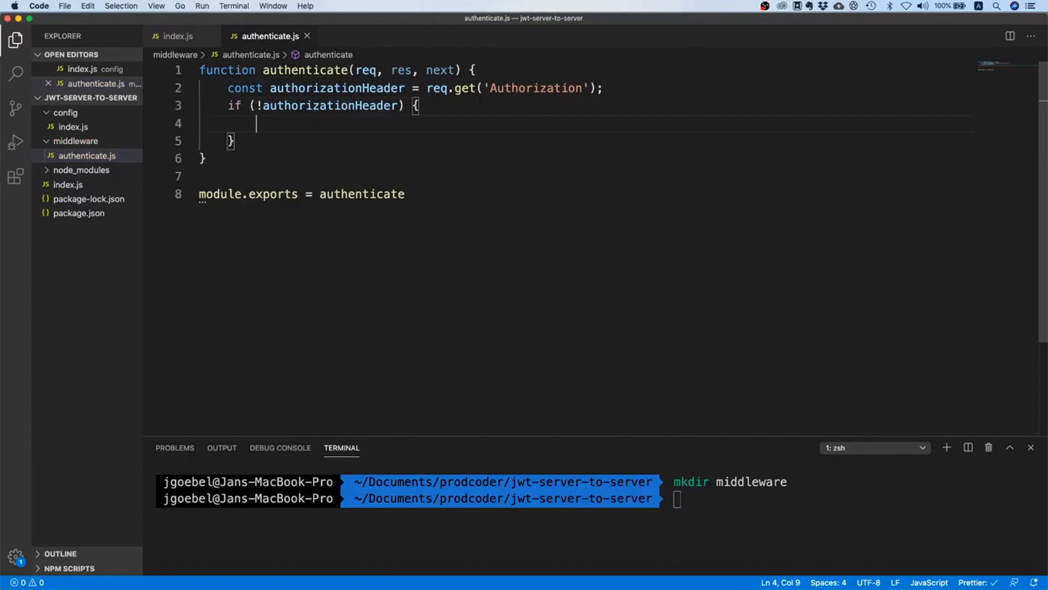
text(return)
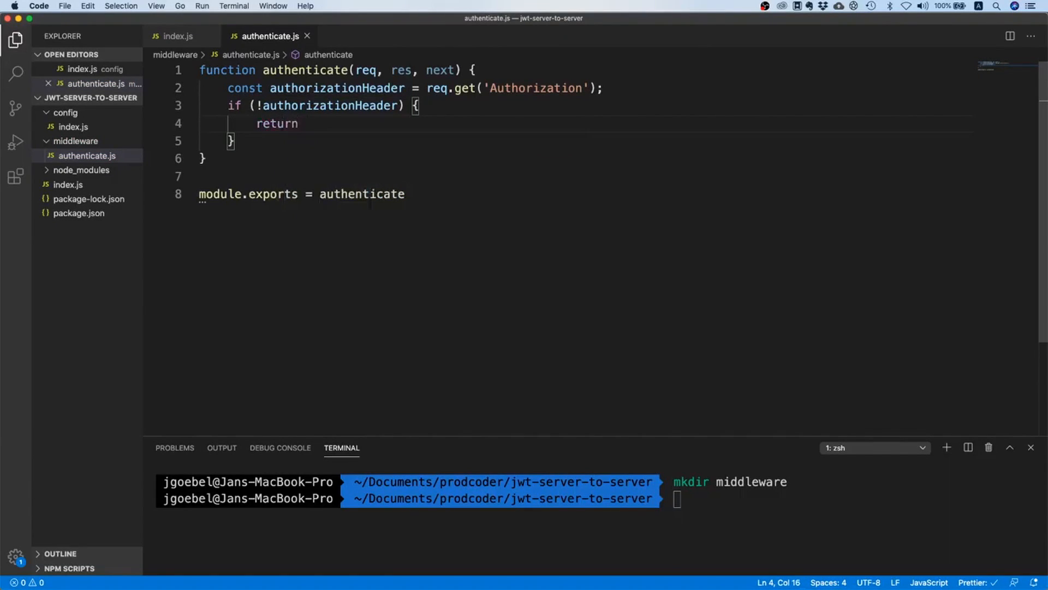
text(res.status(4)
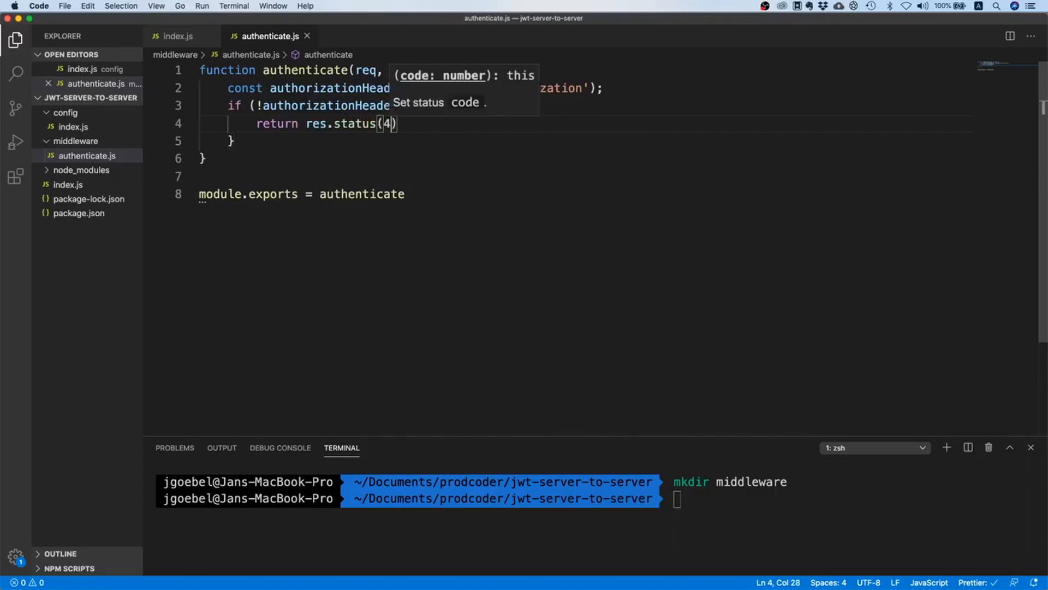
text(01)
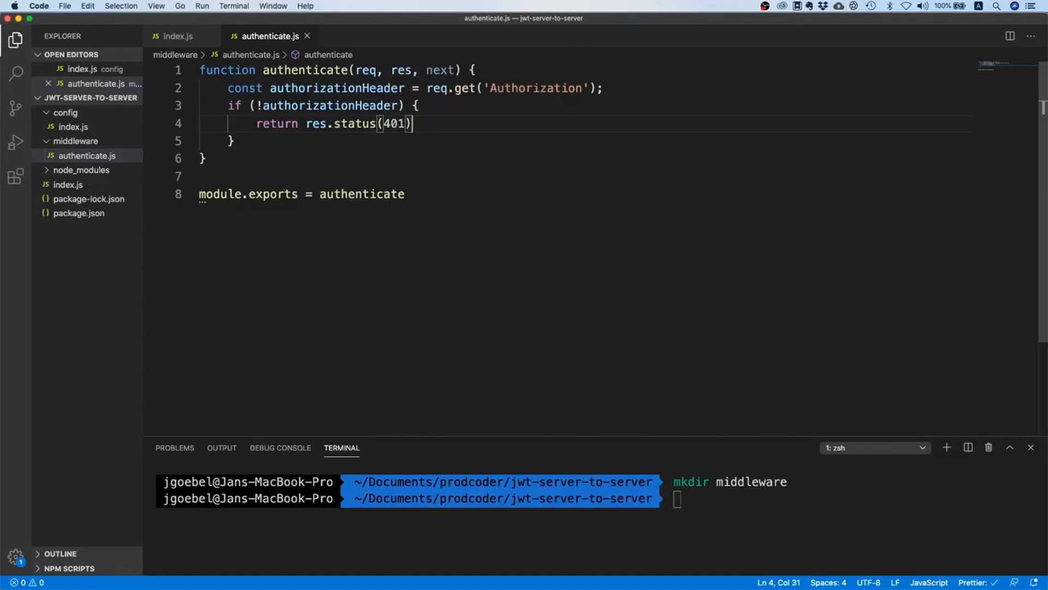
text(.json()
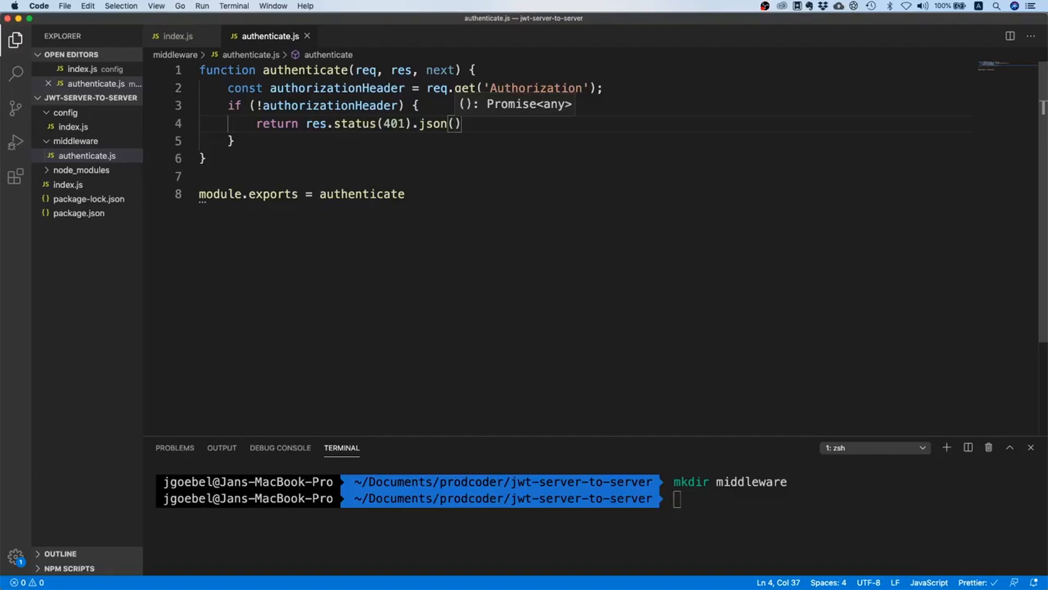
text('missing ')
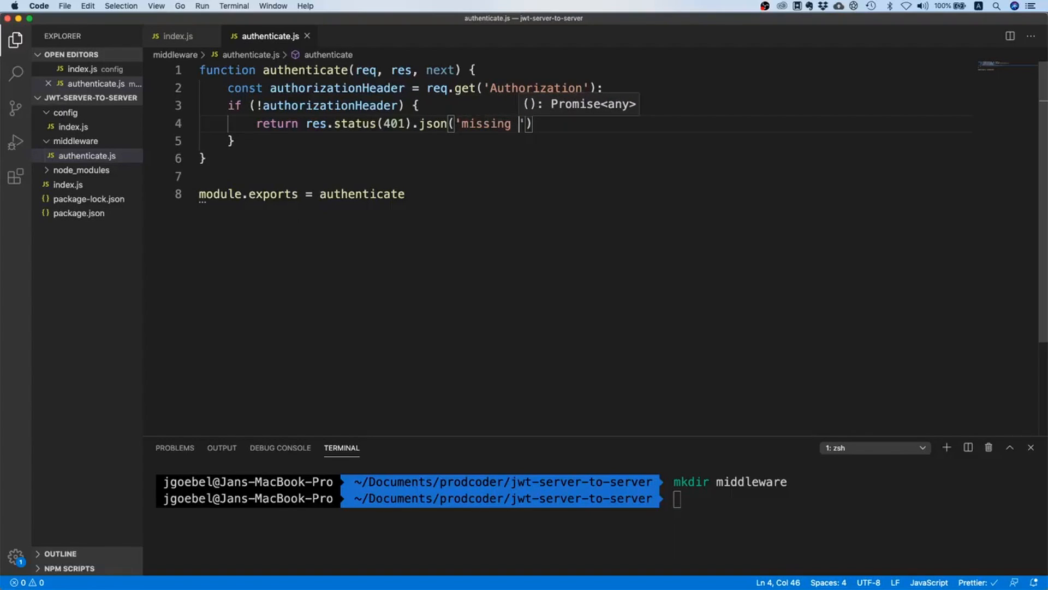
text(token)
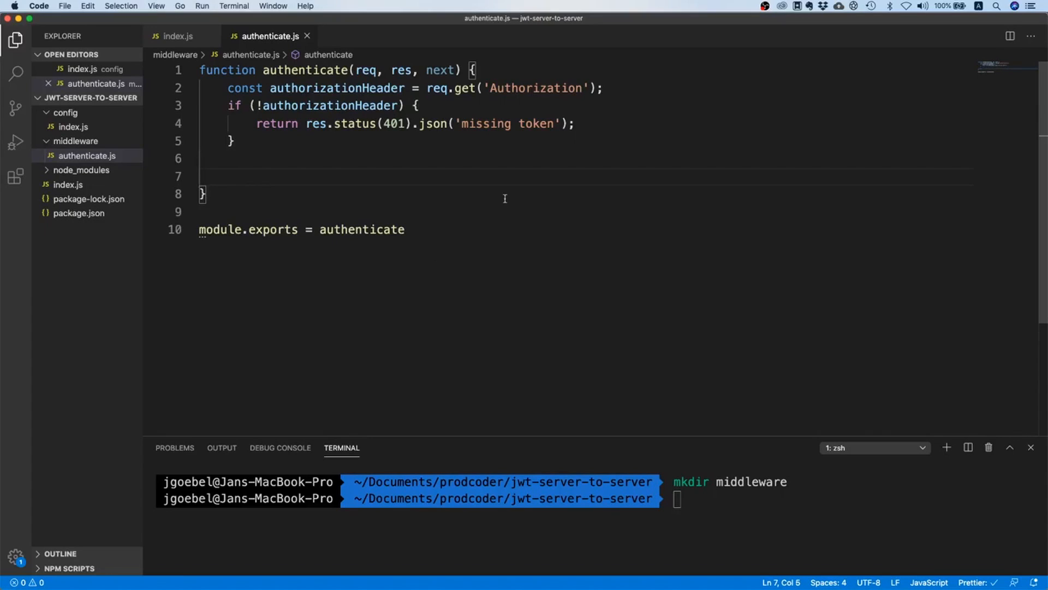
mouse_move(413, 204)
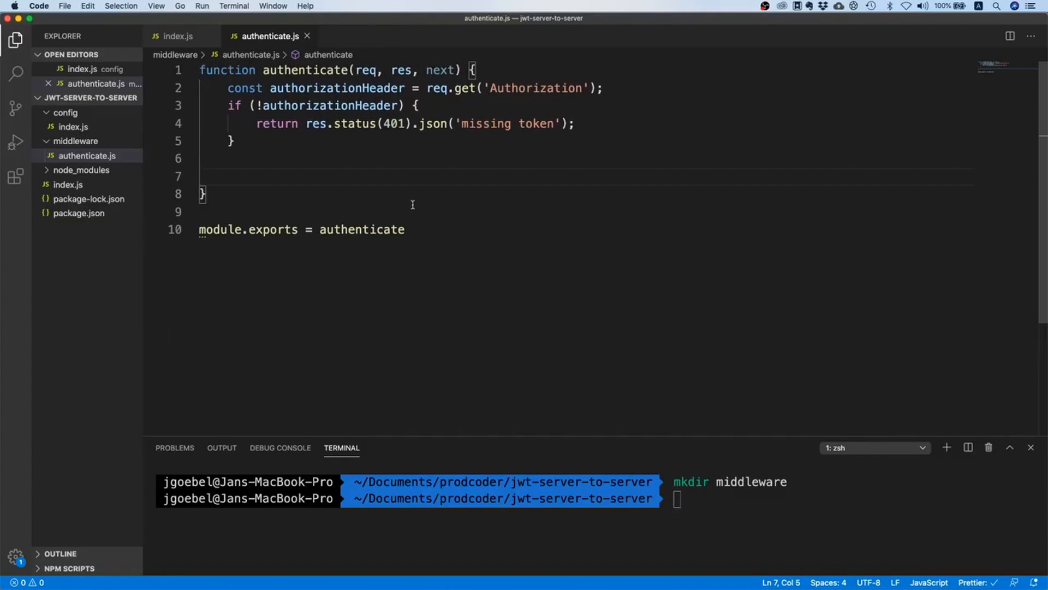
Step: Add the comment '// 1. extract token from header'
text(//)
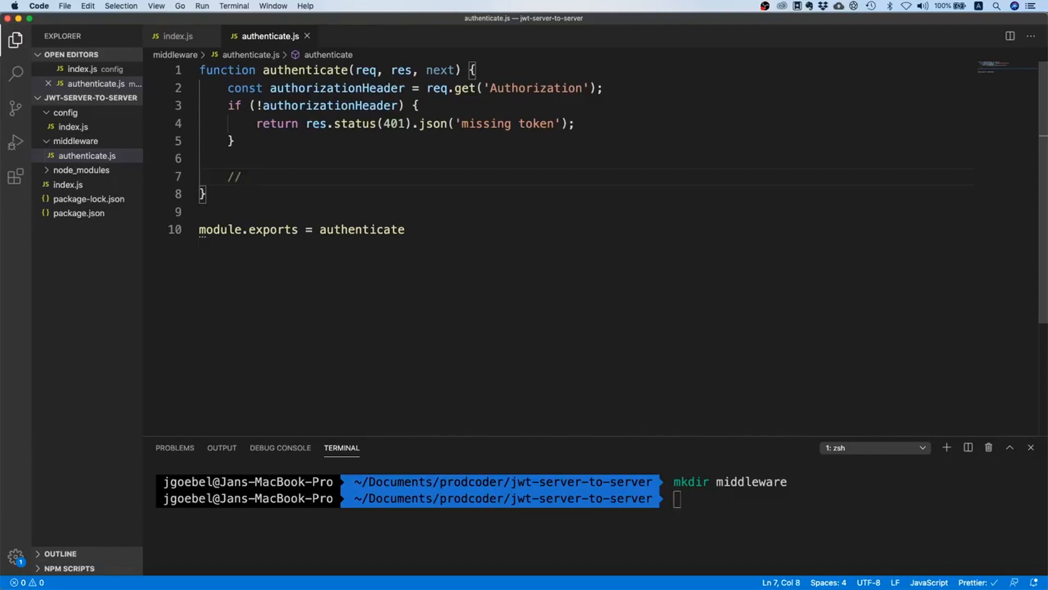
text(1. extract)
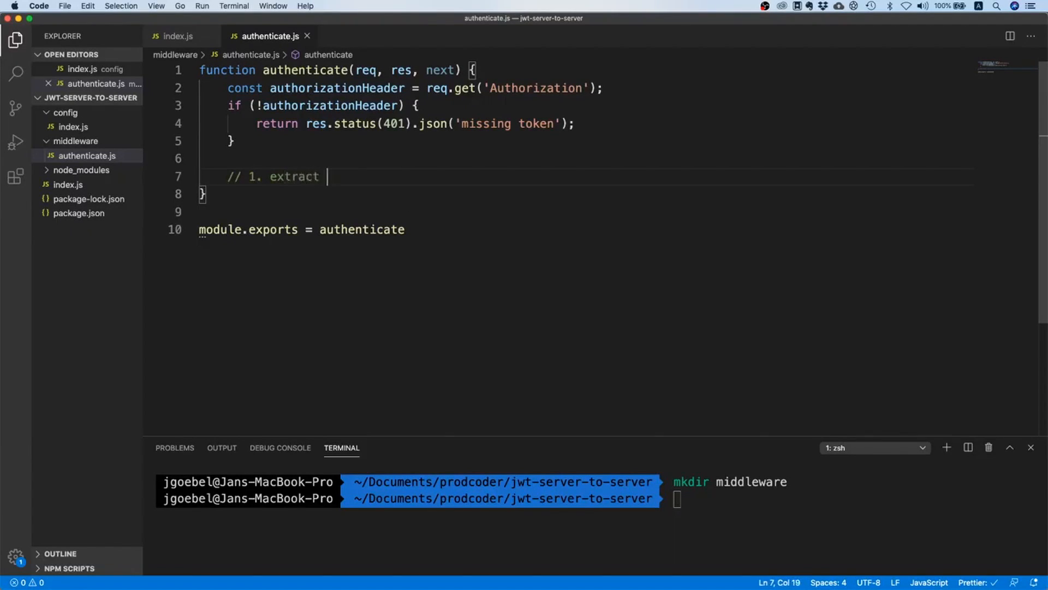
text(token from head)
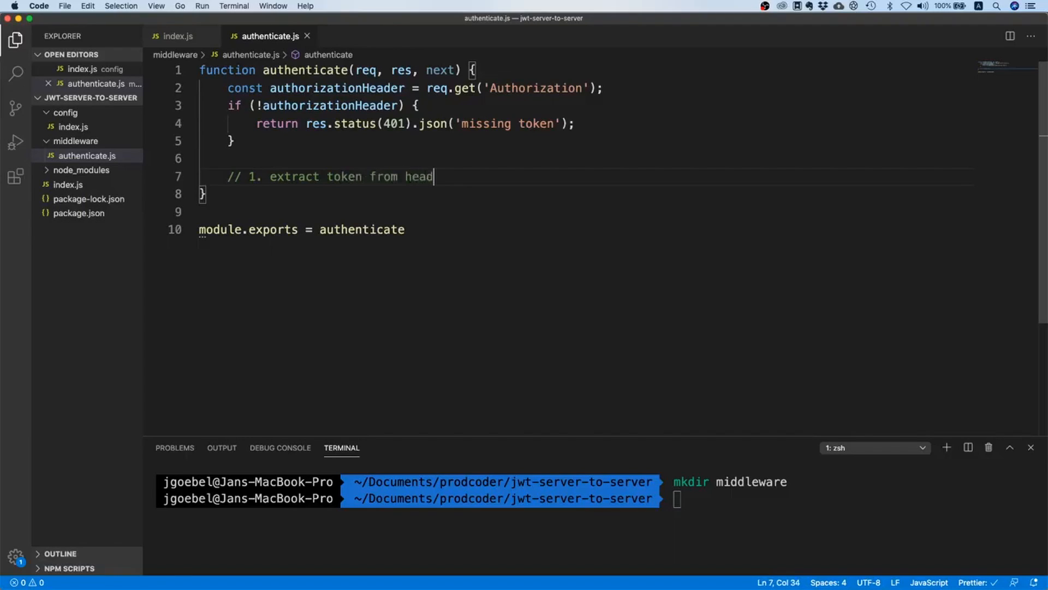
text(er)
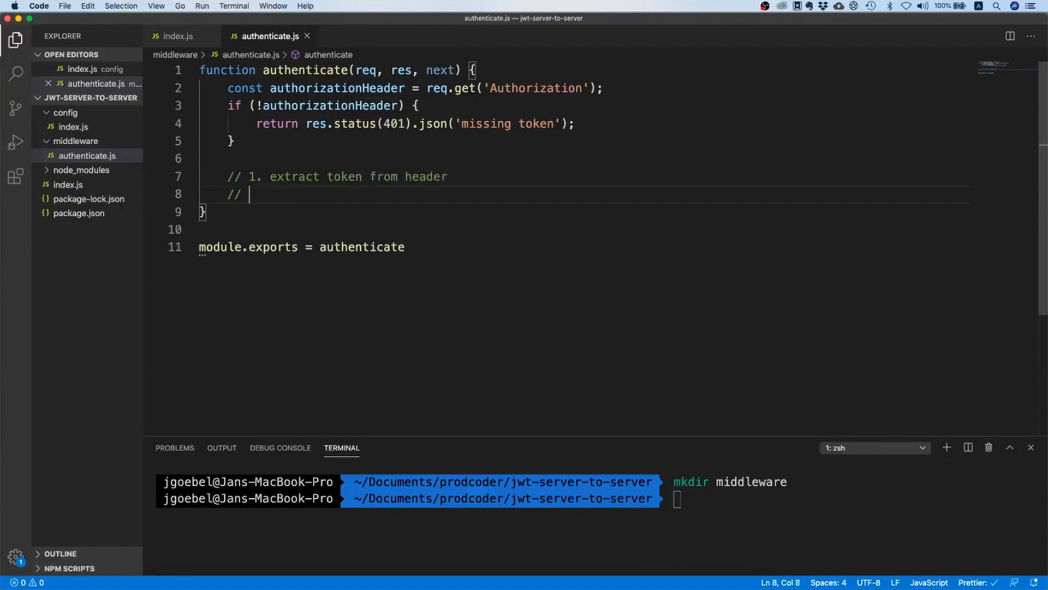
Step: Add the comment 'Bearer: <jwt-token>' and select the 'Bearer: ' prefix to count its length
text('Beare)
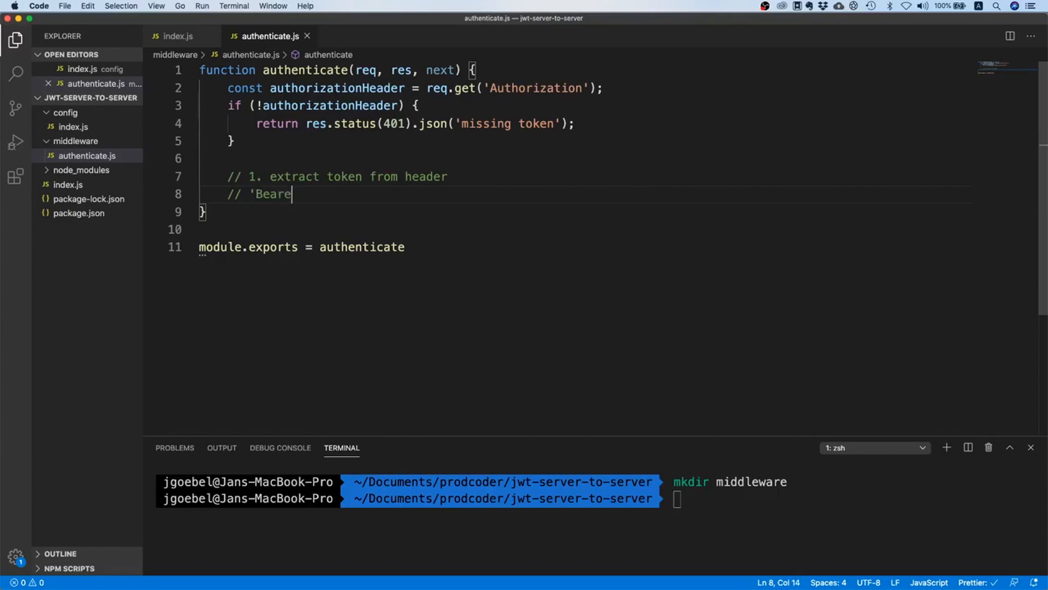
text(r:)
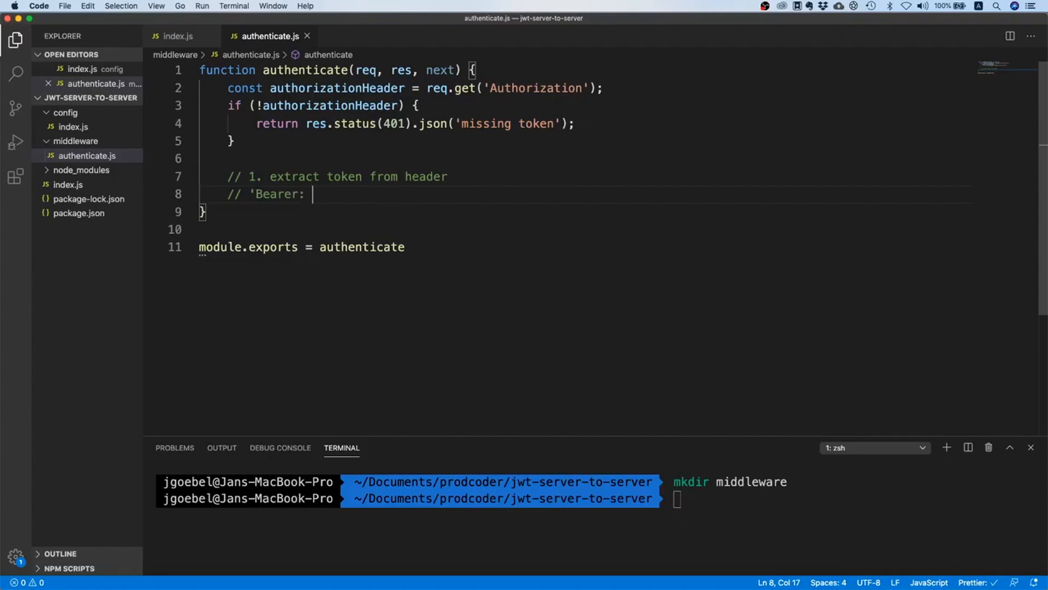
text(<jwt)
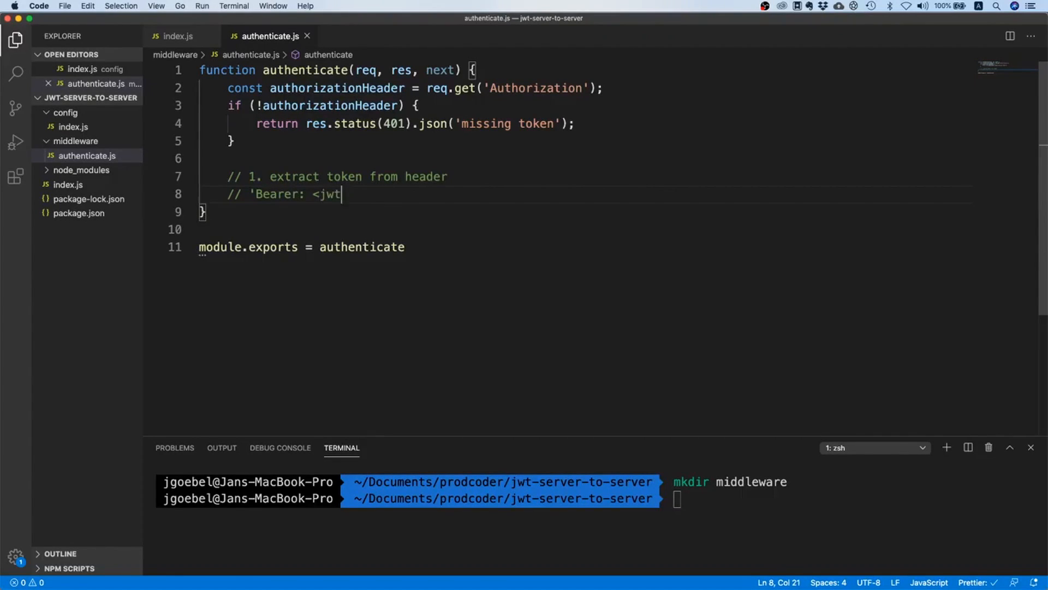
text(-token>)
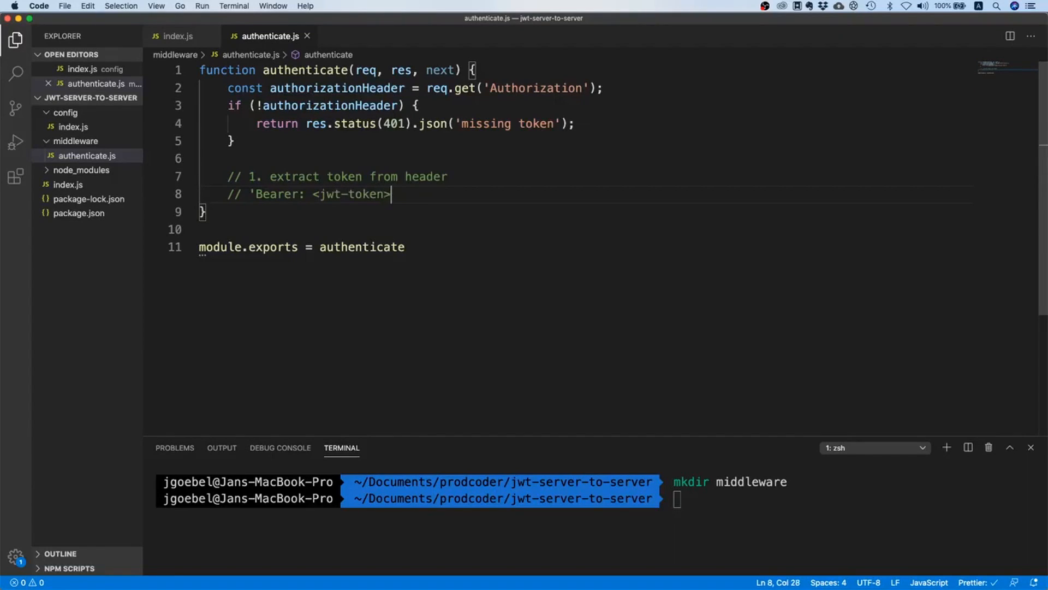
text(')
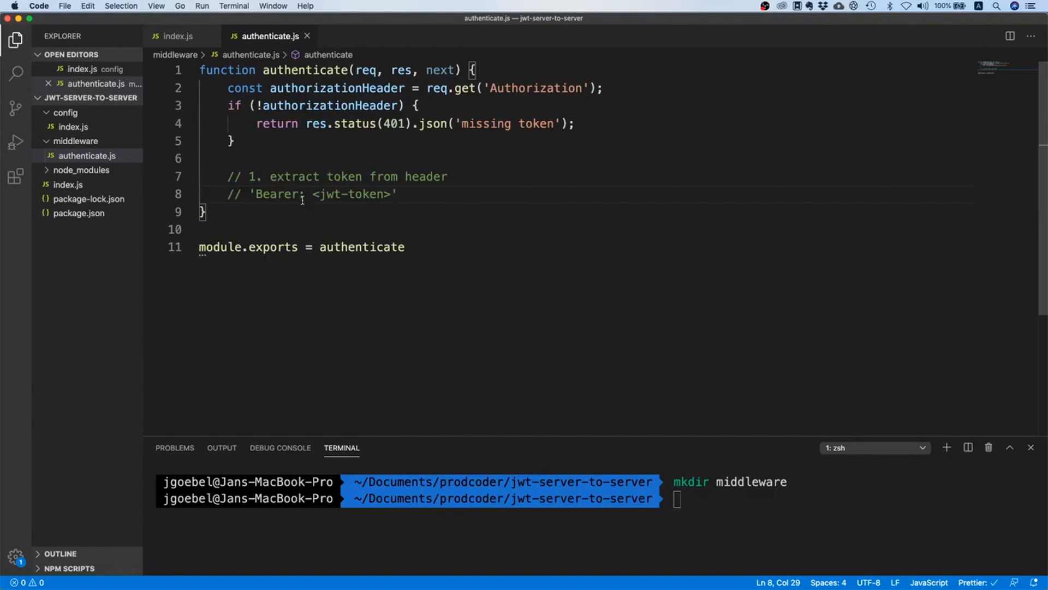
drag(309, 194, 395, 194)
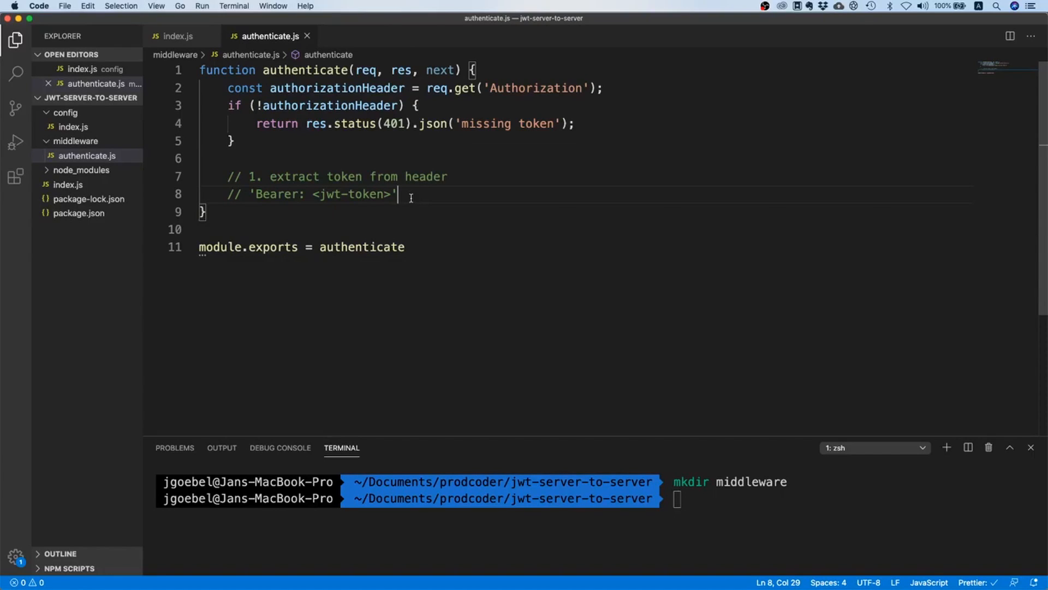
click(311, 194)
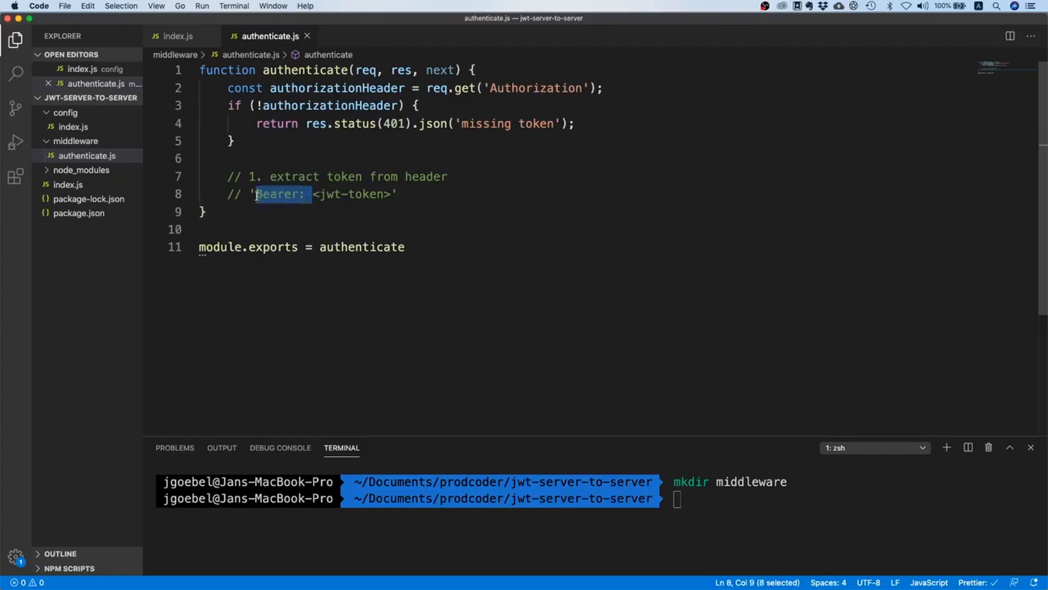
click(274, 194)
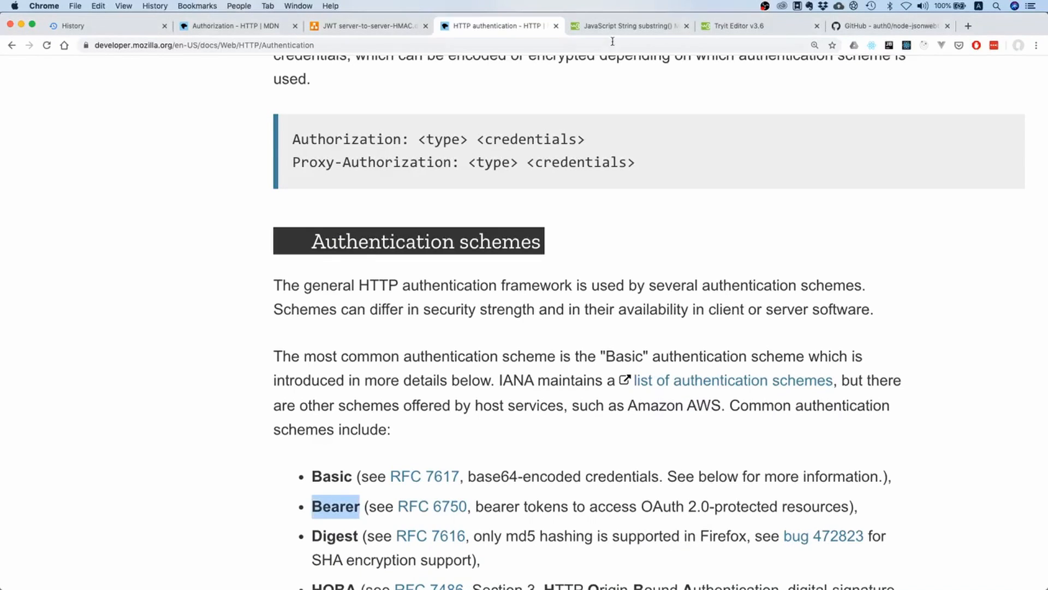
Step: Switch to the W3Schools substring() reference and scroll to its start and end parameters
click(625, 26)
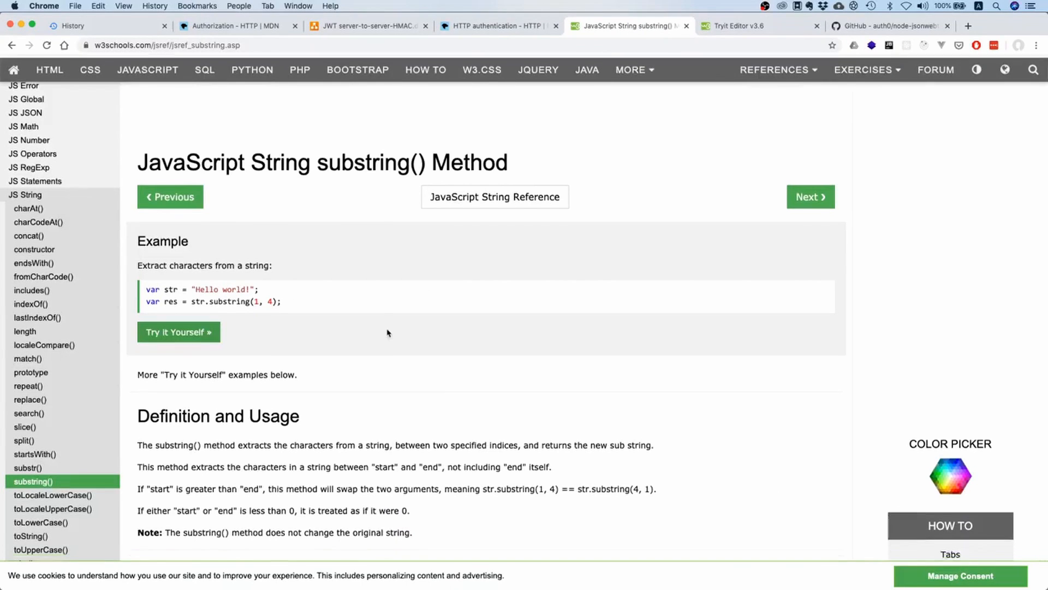
scroll(down, 3)
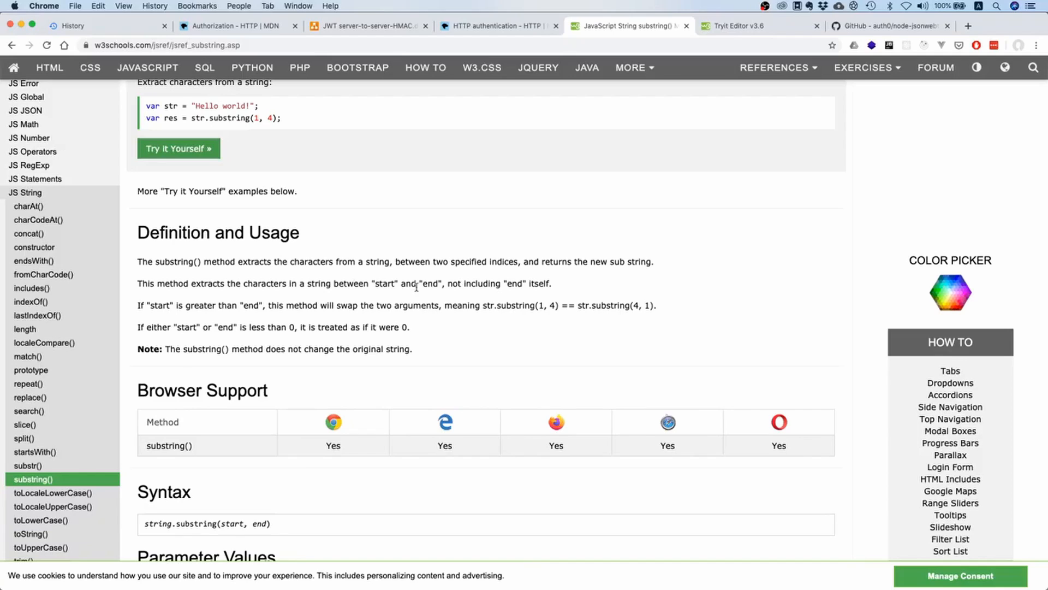
mouse_move(222, 262)
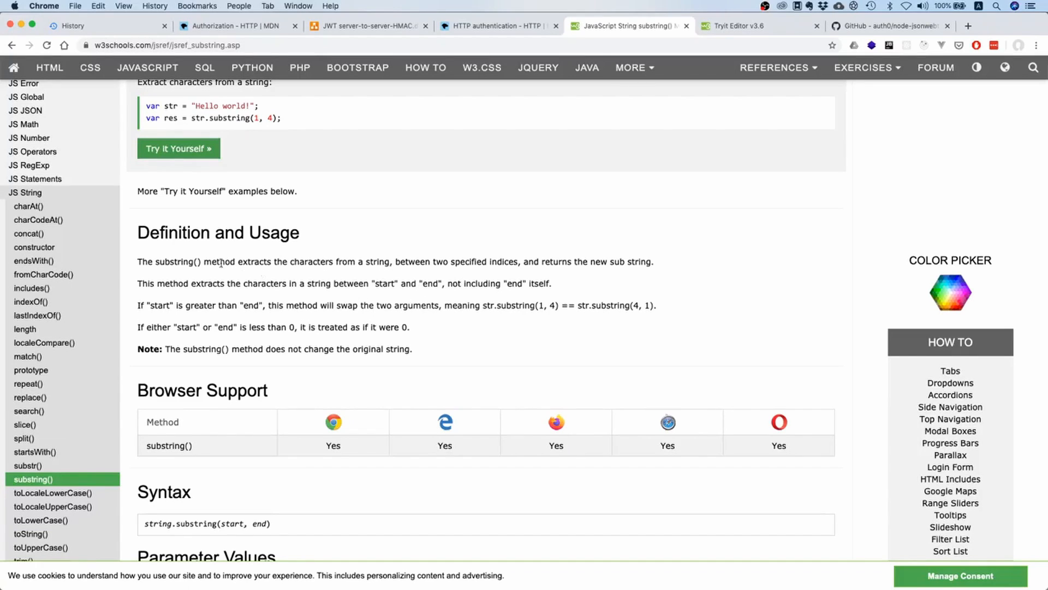
mouse_move(497, 271)
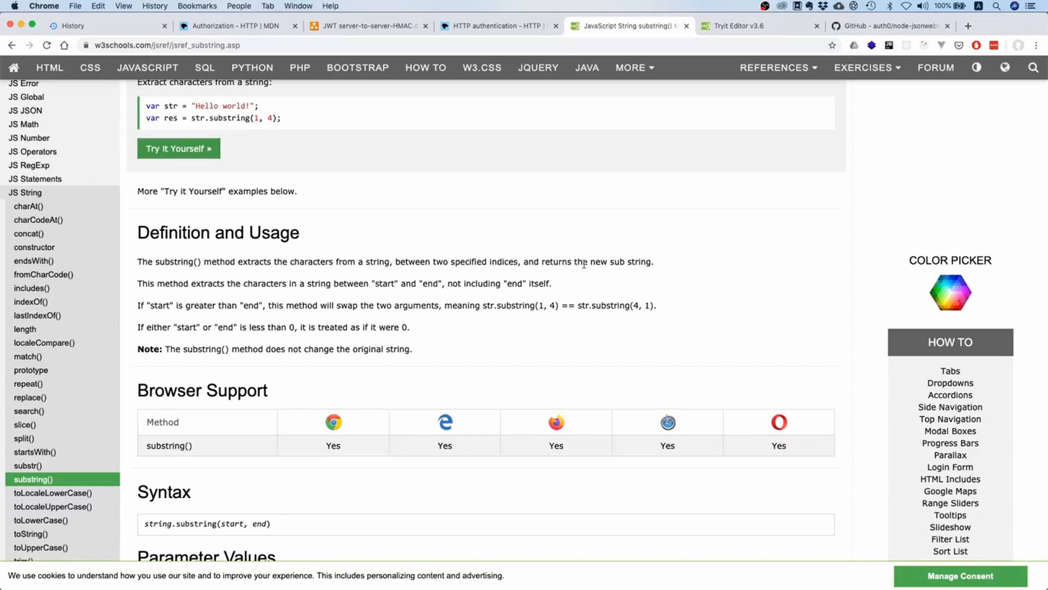
scroll(down, 3)
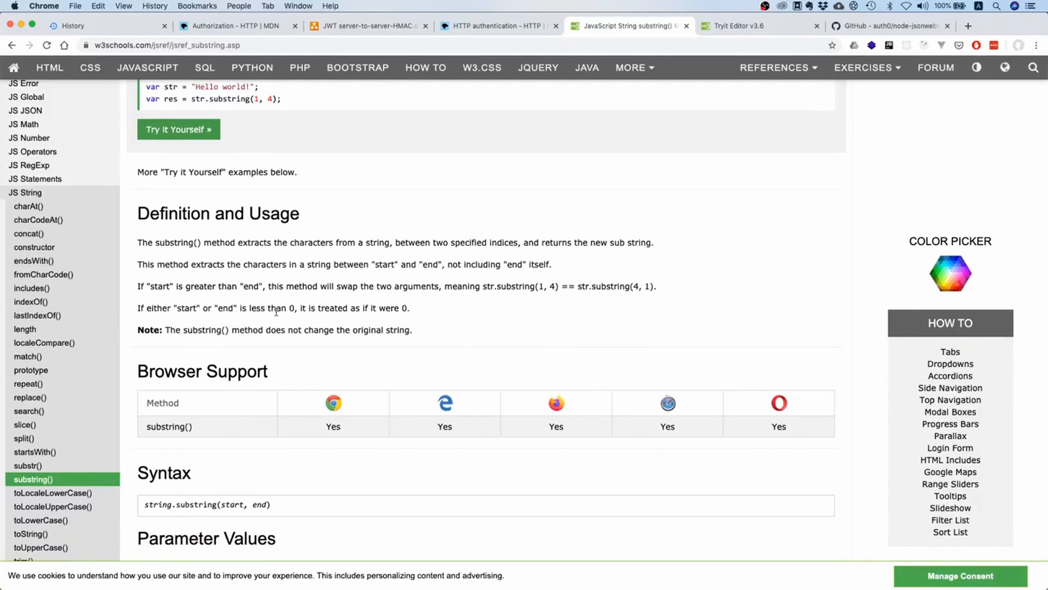
scroll(down, 3)
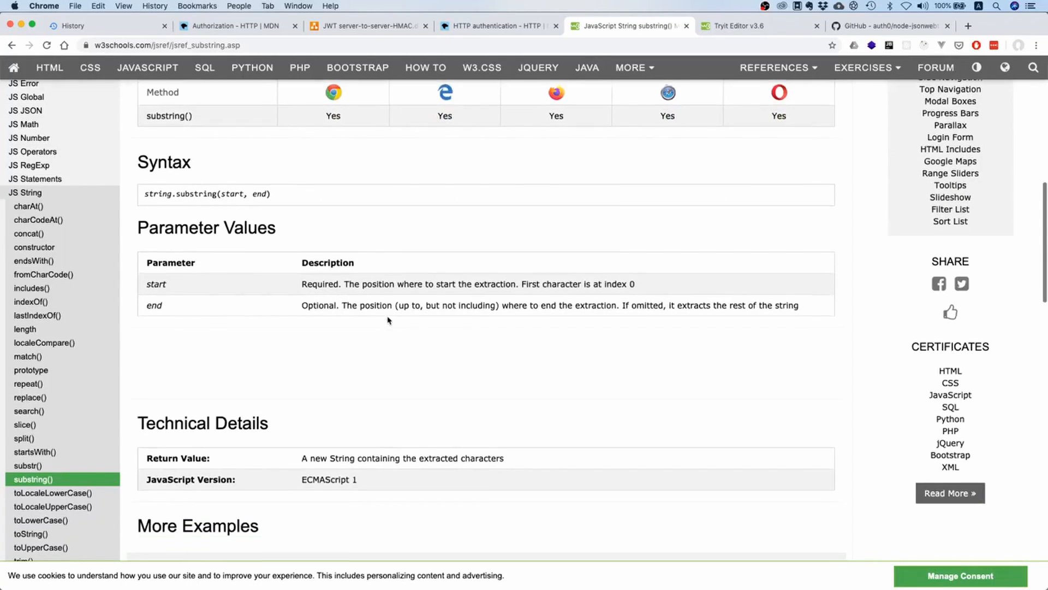
mouse_move(261, 305)
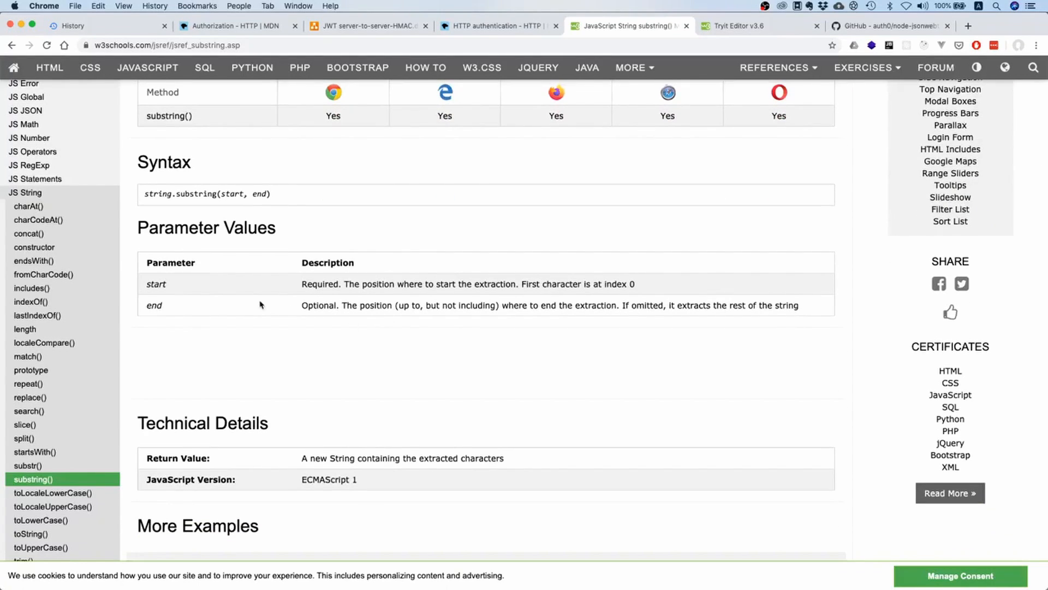
mouse_move(363, 286)
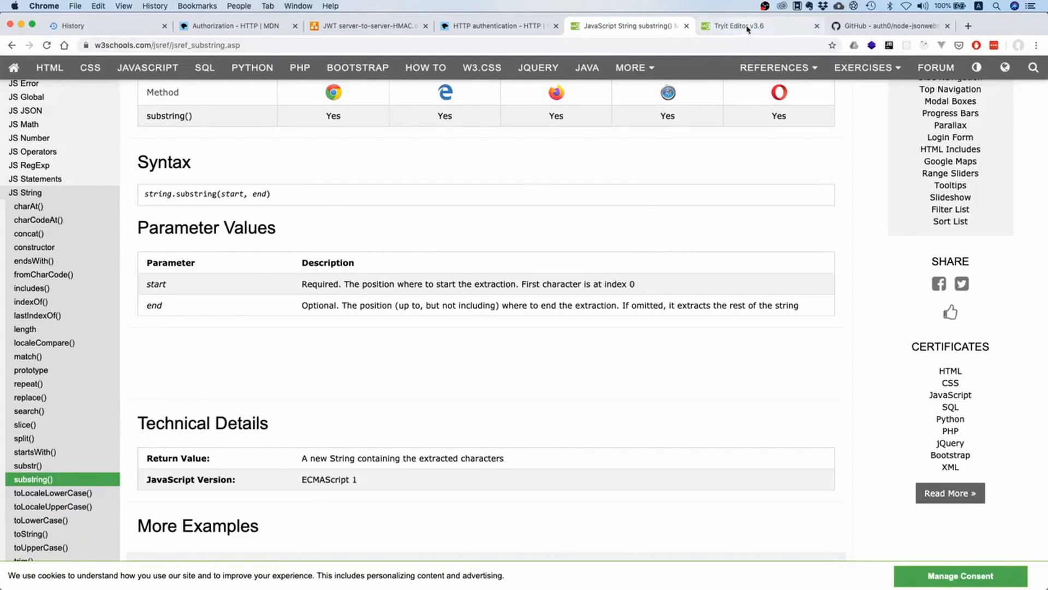
Step: In the Tryit Editor change the sample string to "Bearer: jwt-token"
click(735, 25)
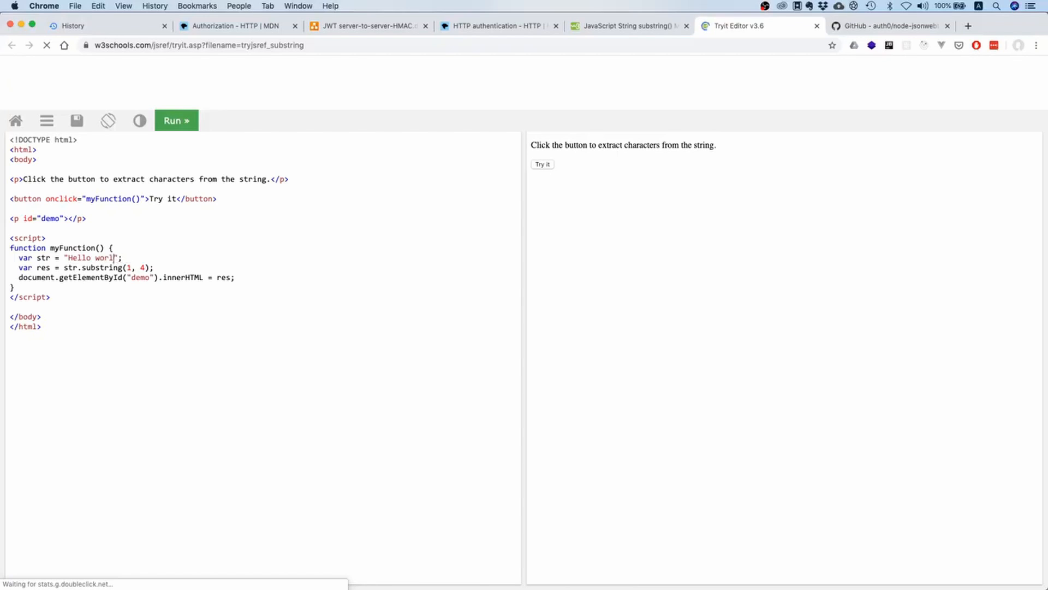
text(Be)
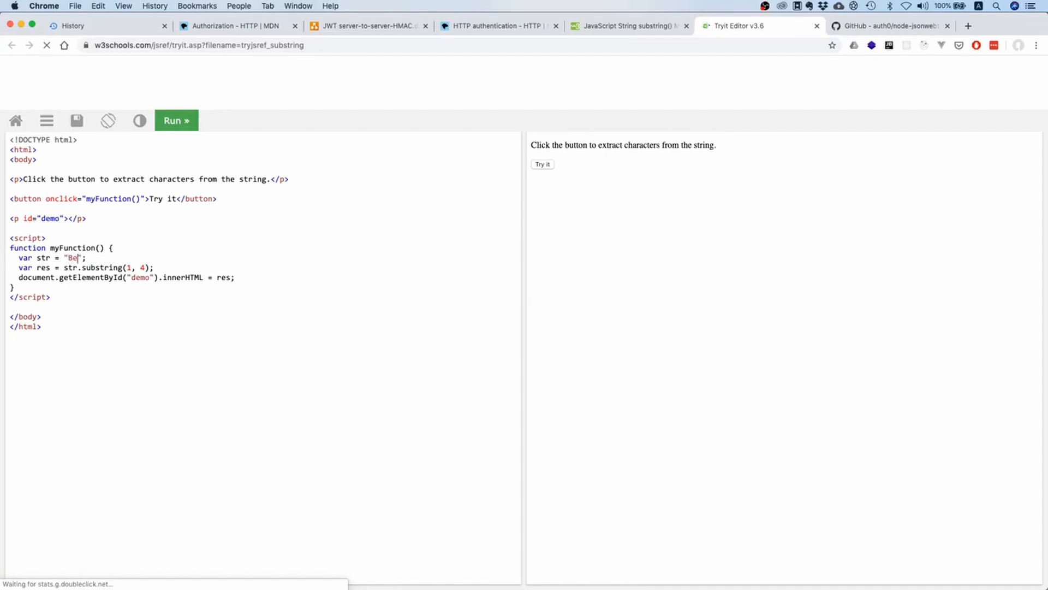
click(624, 25)
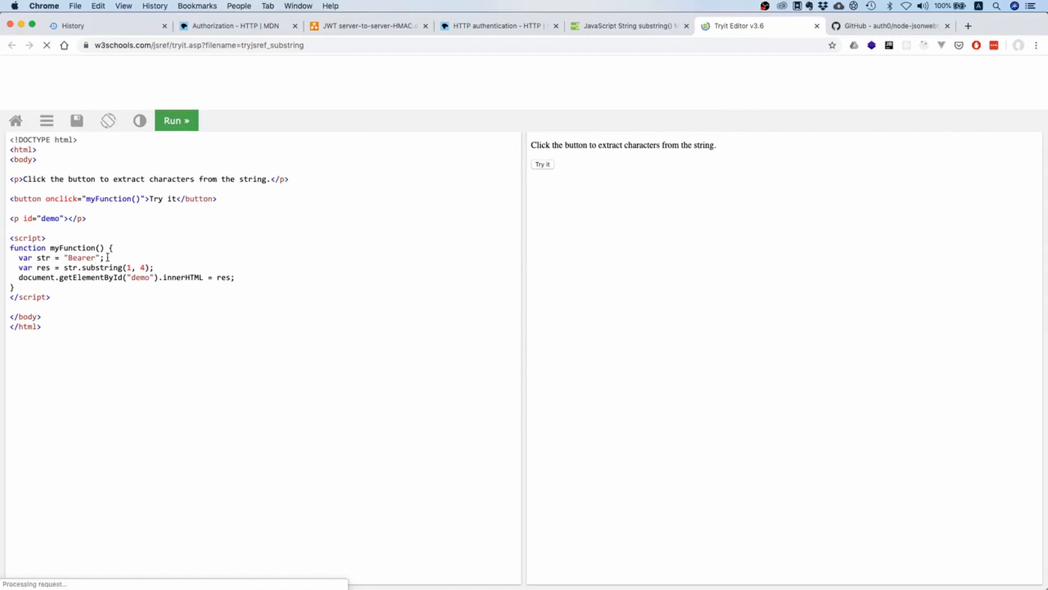
text(: jw)
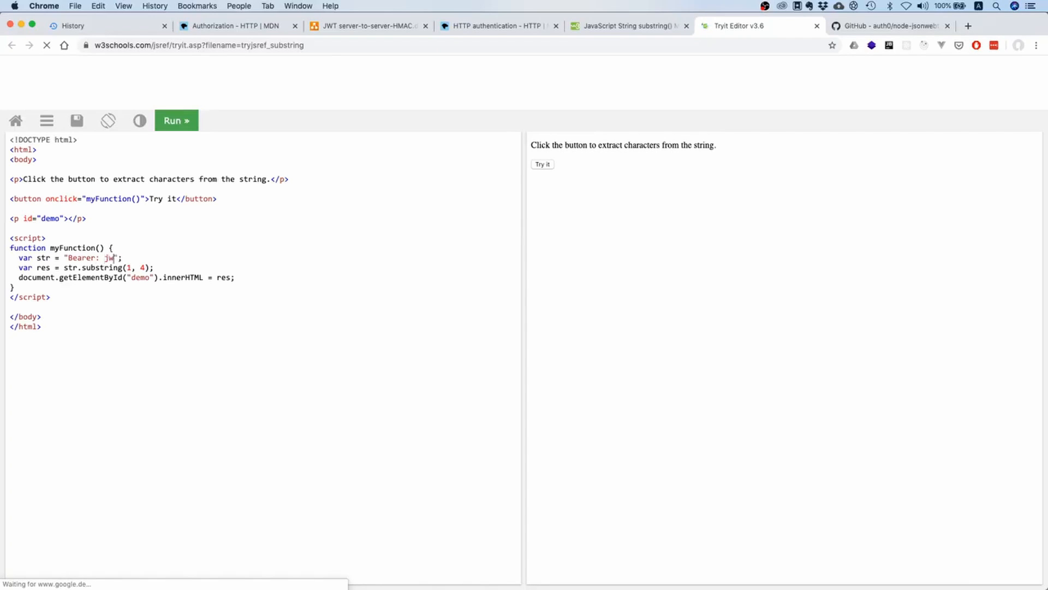
text(t-token)
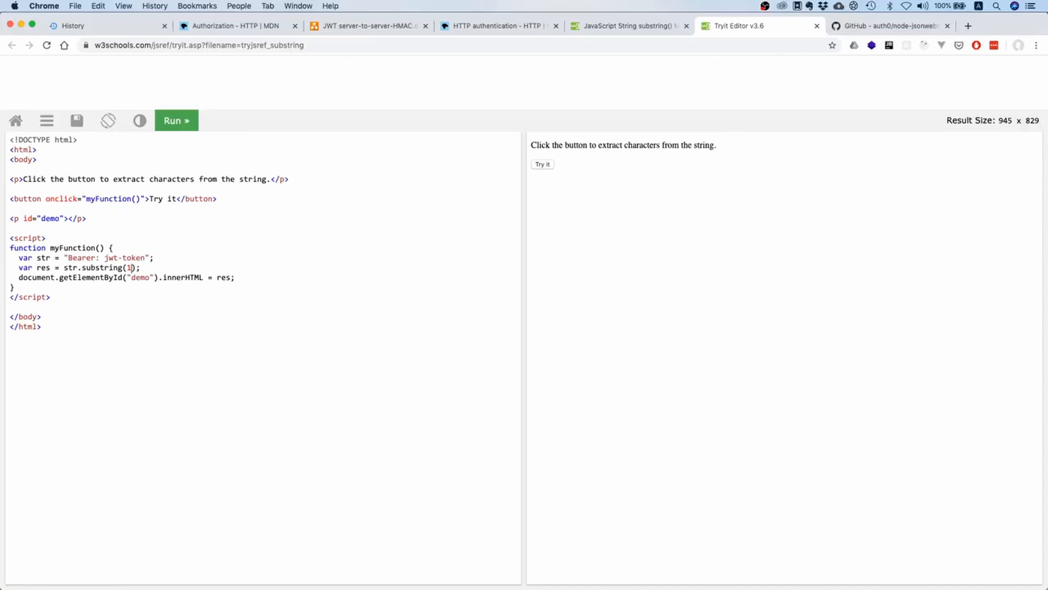
Step: Change the call to str.substring(8)
key(Backspace)
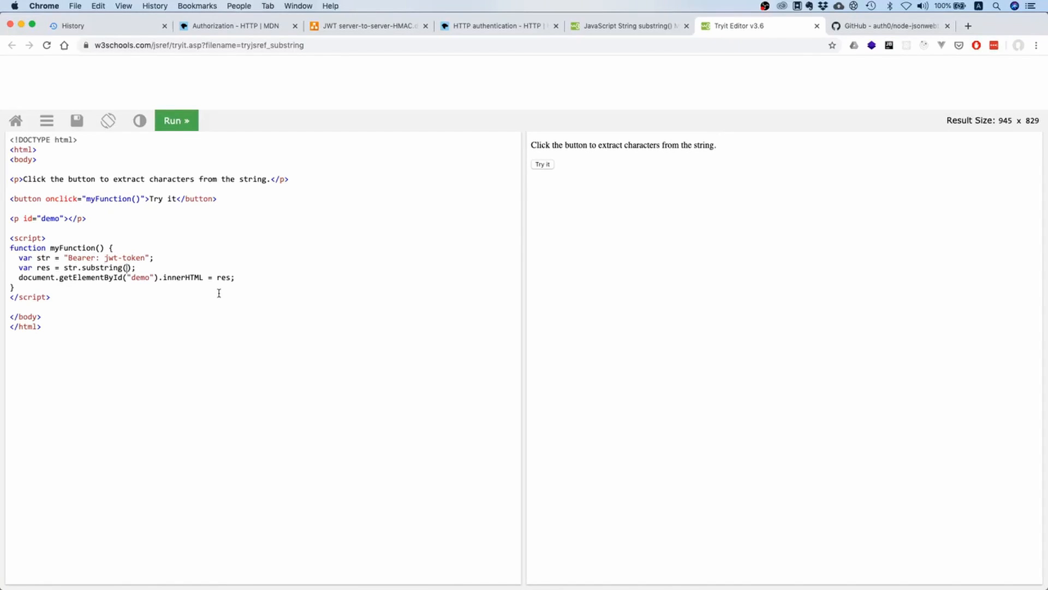
text(8)
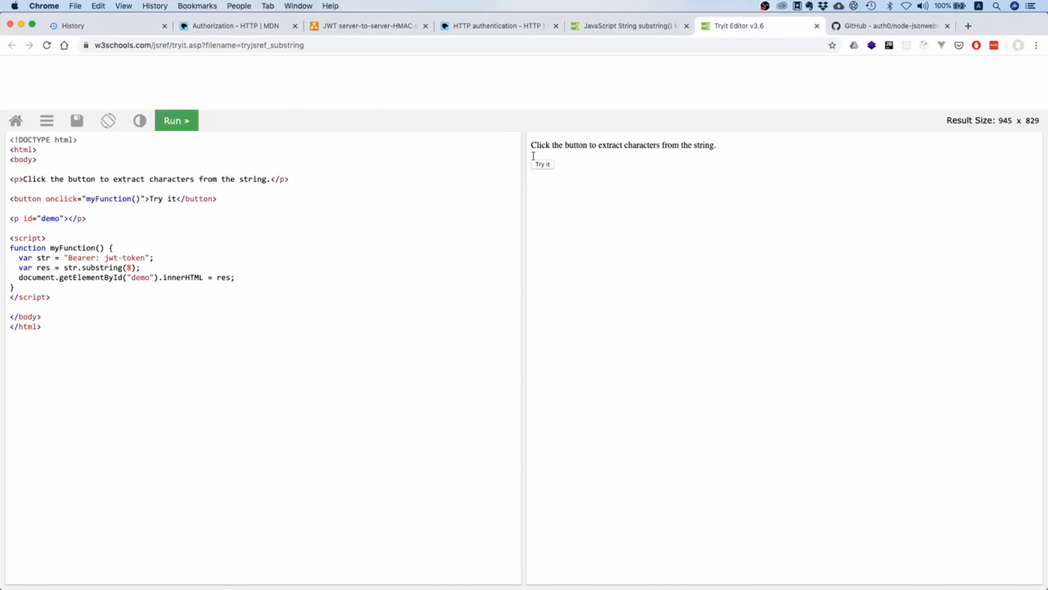
Step: Run the Tryit example, confirm the output jwt-token, and highlight the token part of the sample string
click(543, 165)
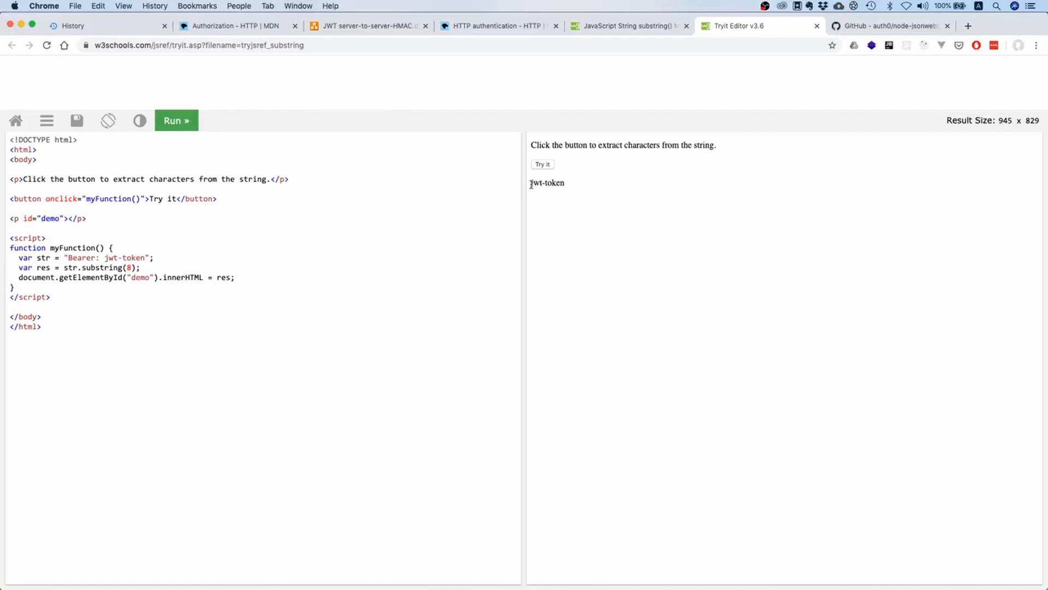
double_click(547, 184)
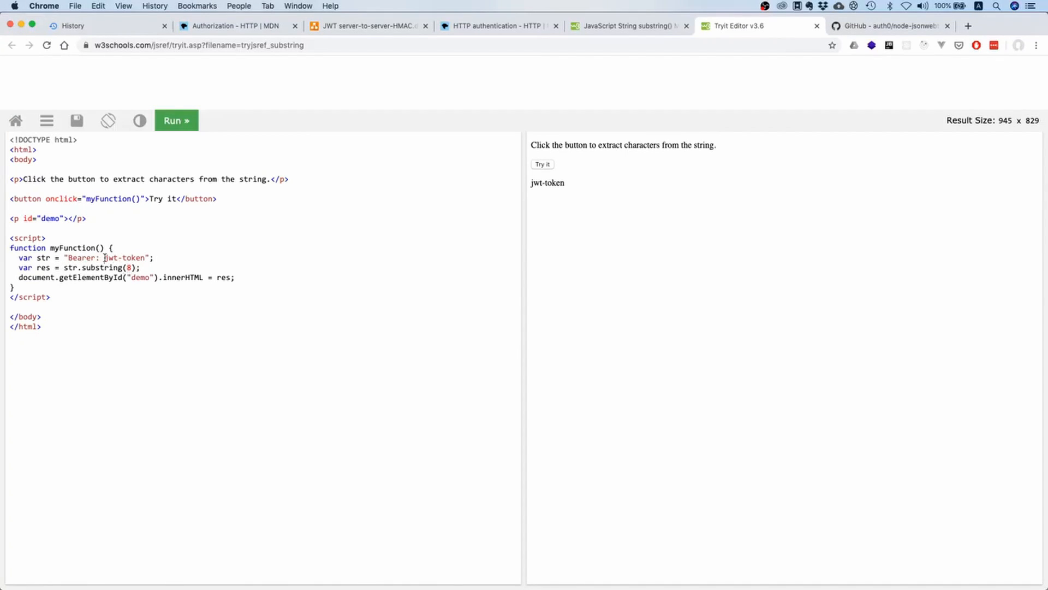
double_click(124, 257)
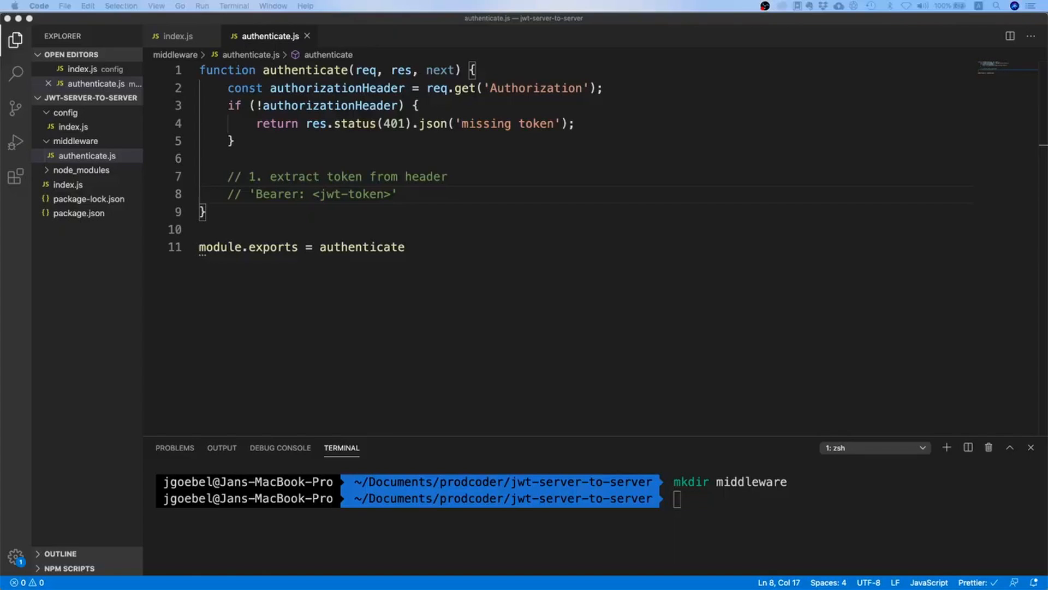
Step: Add const token = authorizationHeader.substring(8); below the comments in authenticate.js
key(Enter)
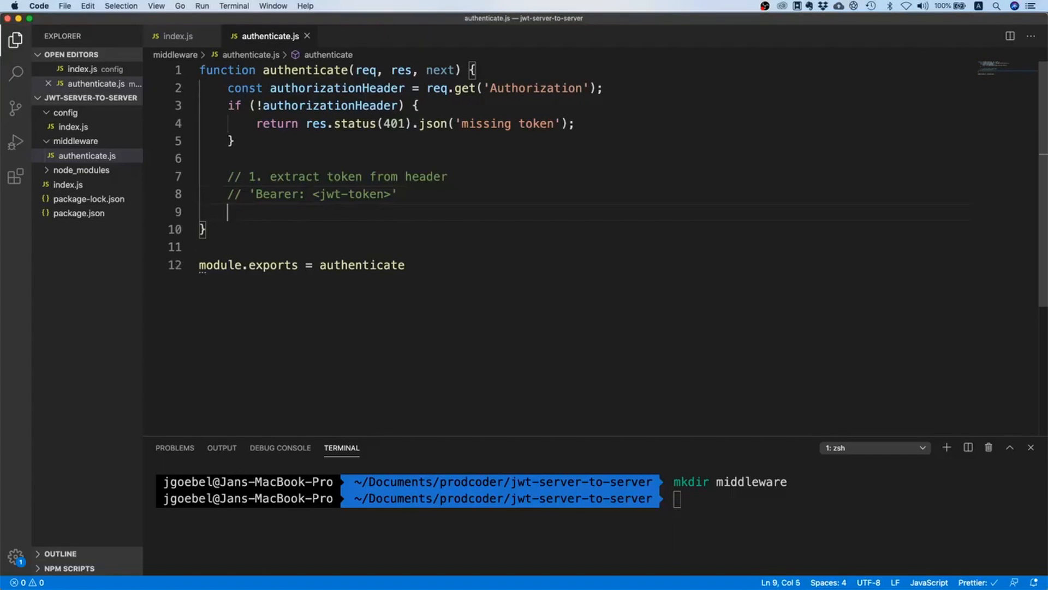
text(const token =)
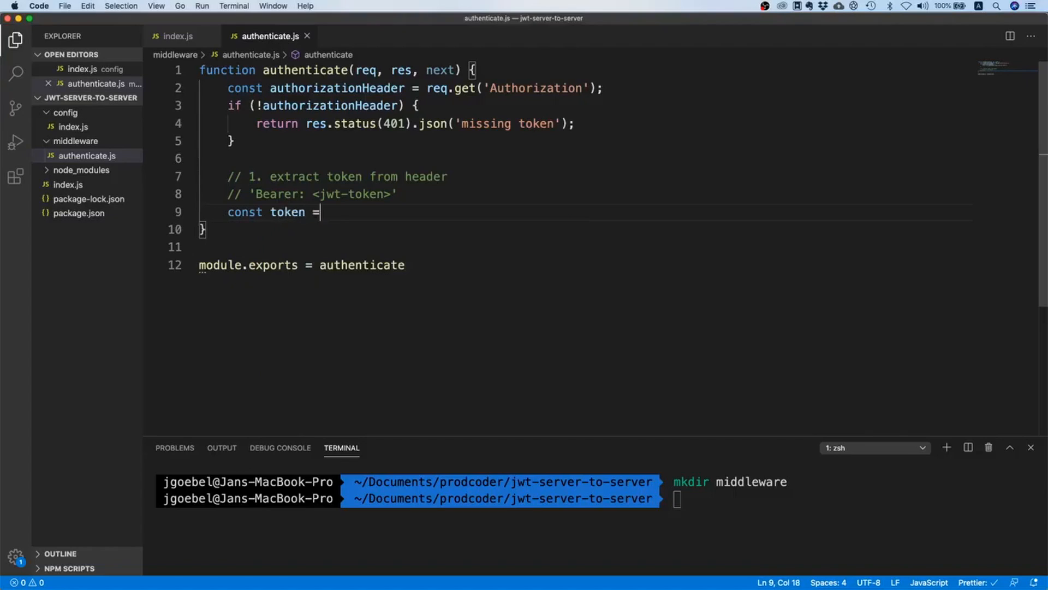
text(authorizationHeader.)
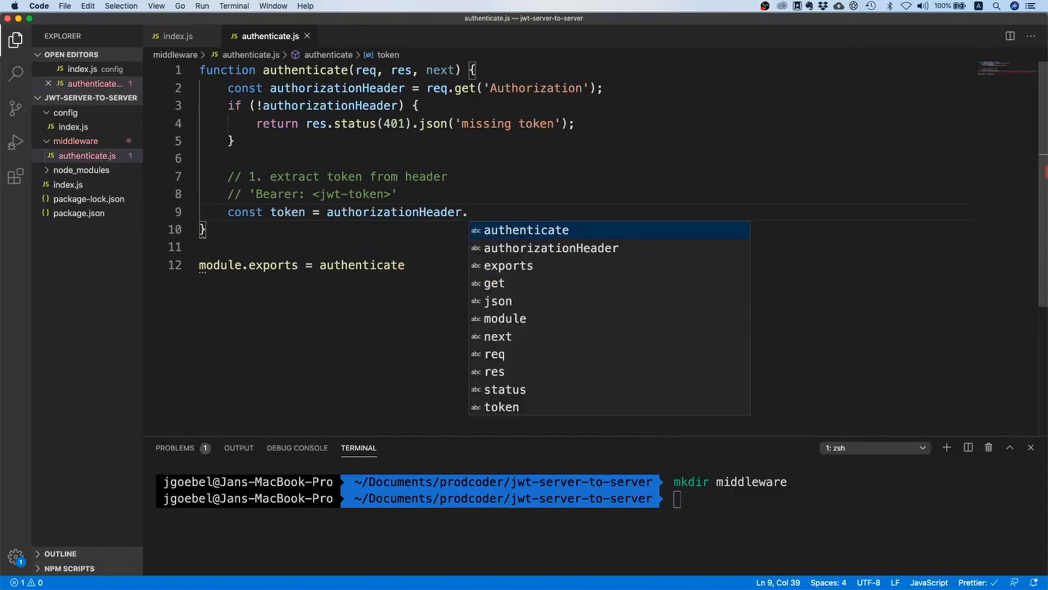
text(substring(8);)
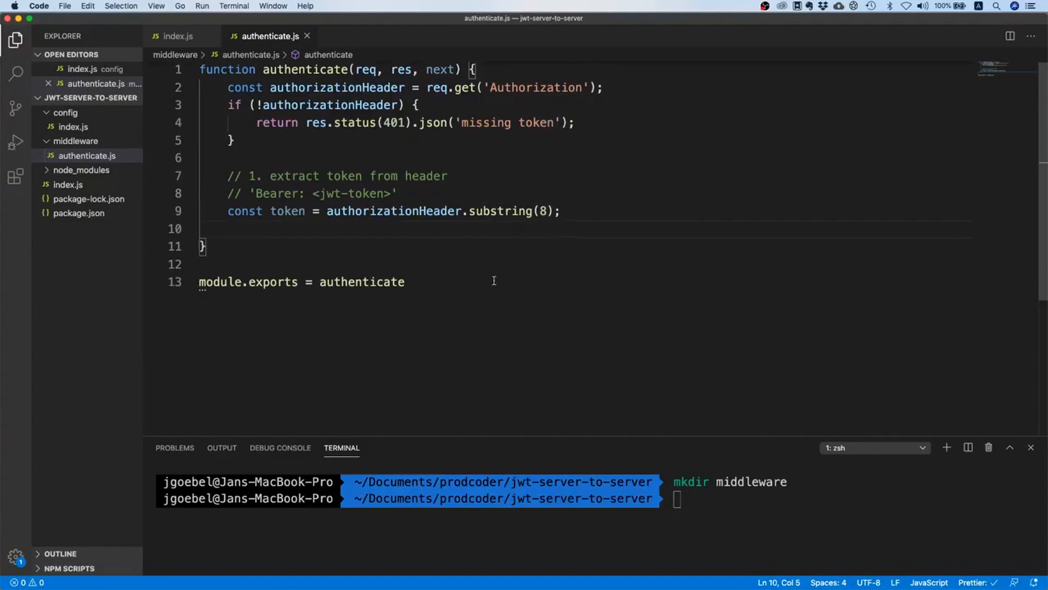
Step: Add the comment line // 2. decode the token
text(//)
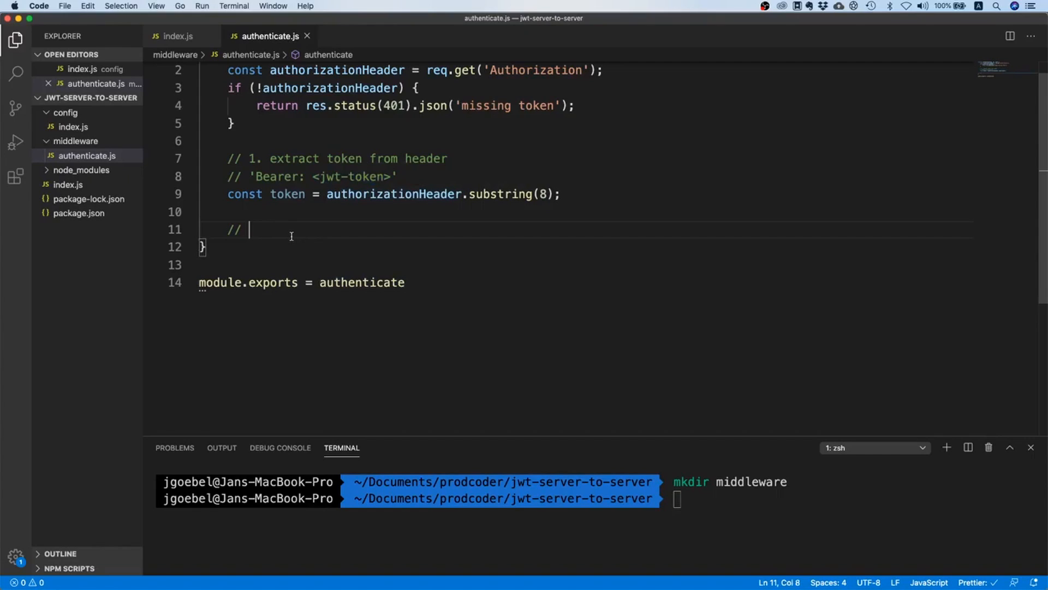
text(2. decode)
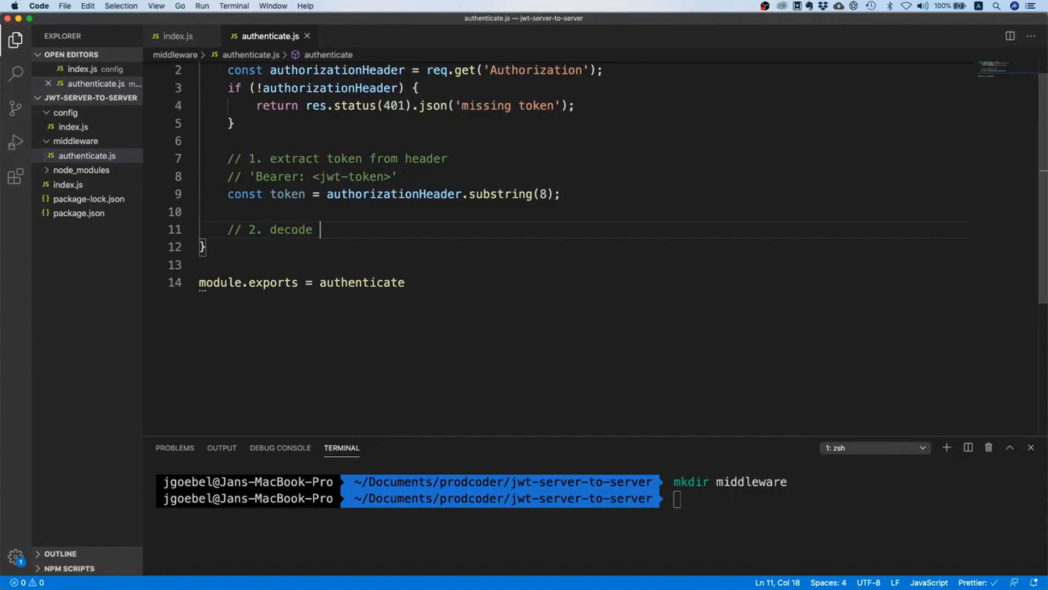
text(the token)
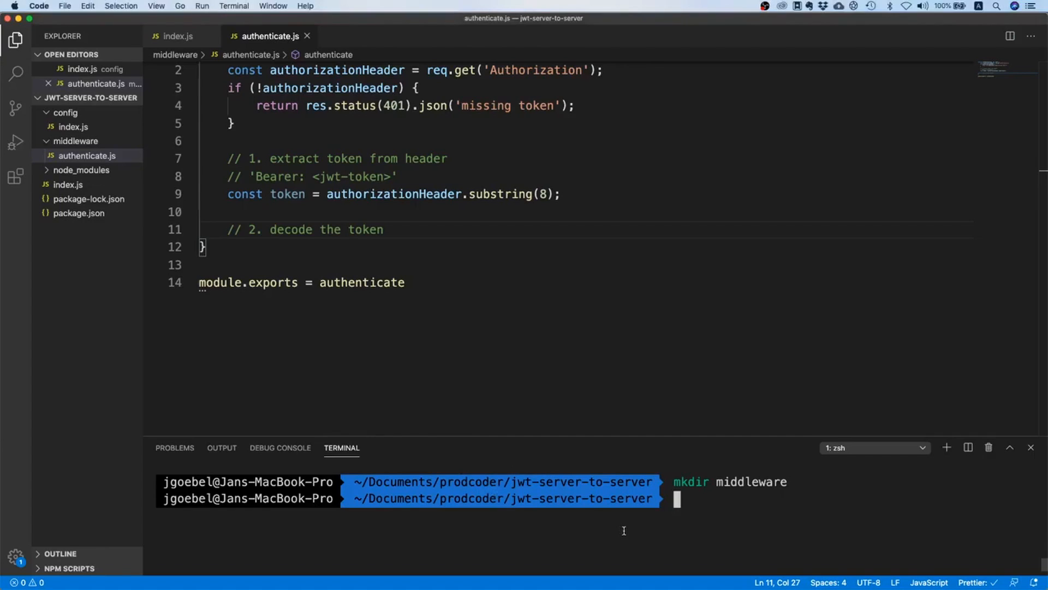
Step: Create the service folder with mkdir, add an empty token.js inside it and open that file
text(mkdir)
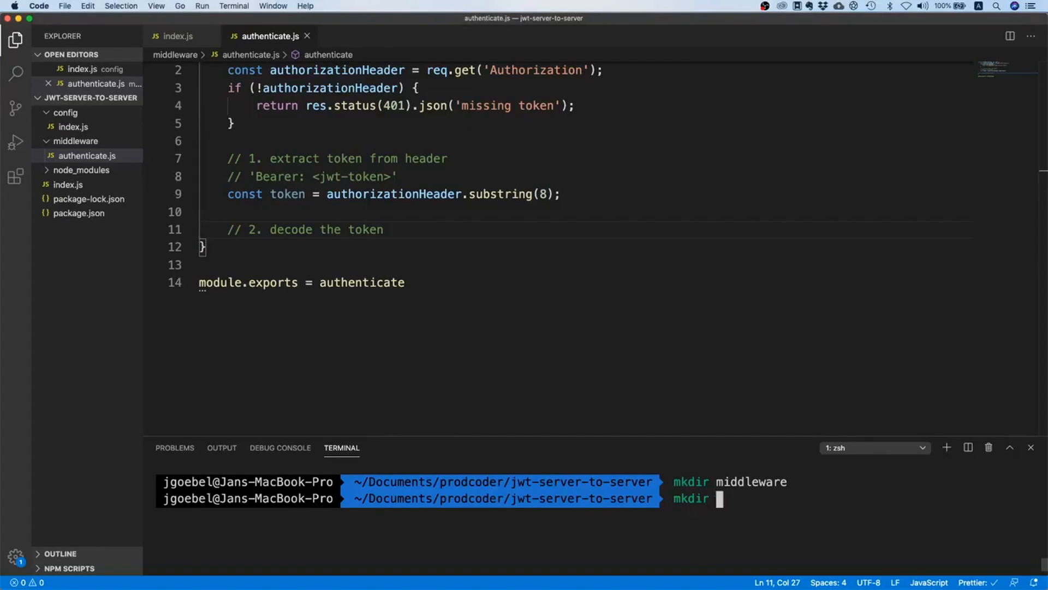
text(service)
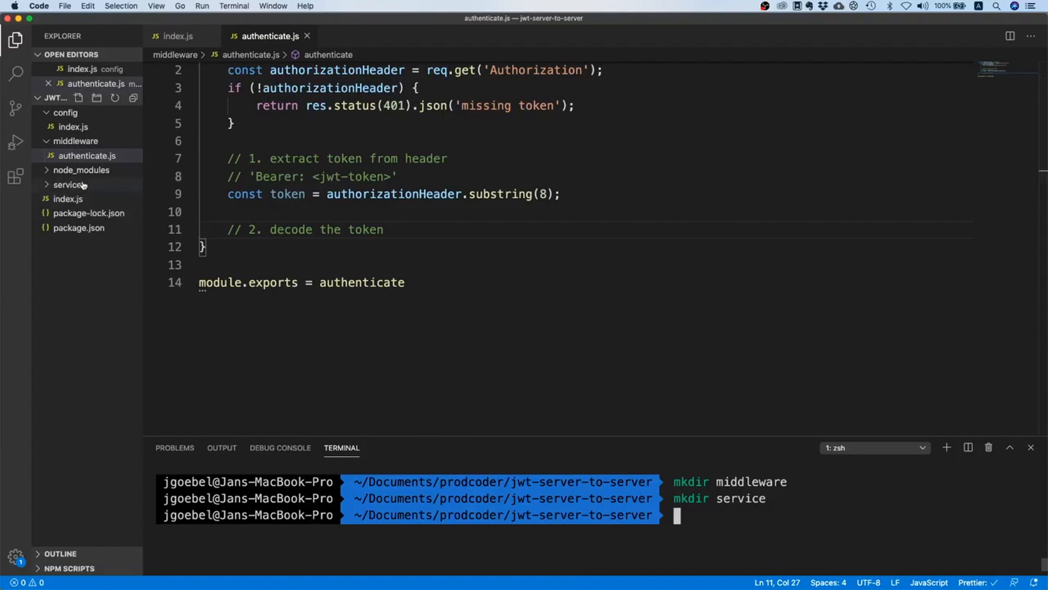
click(68, 184)
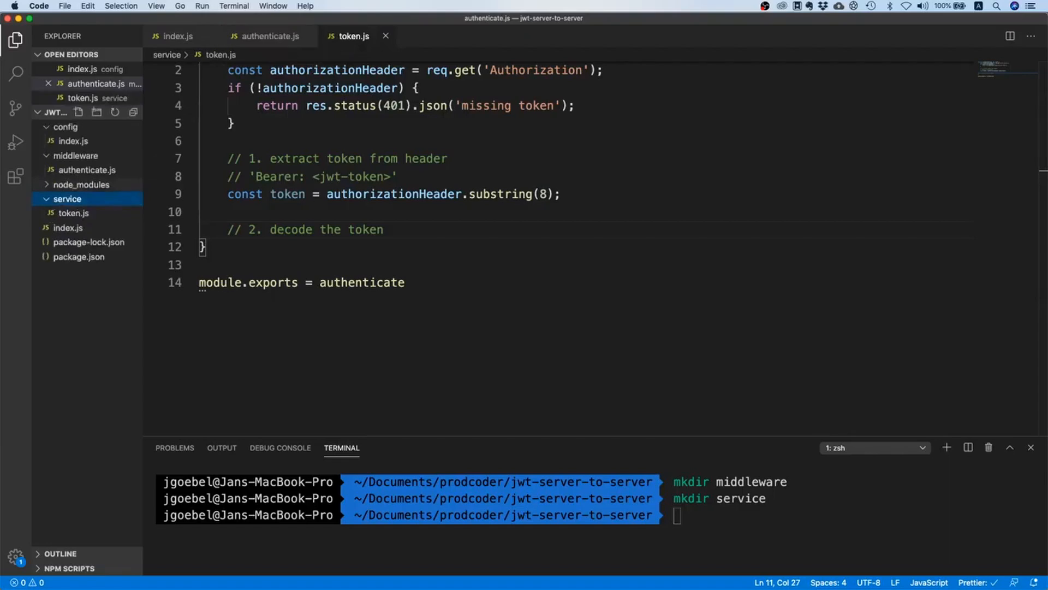
click(73, 213)
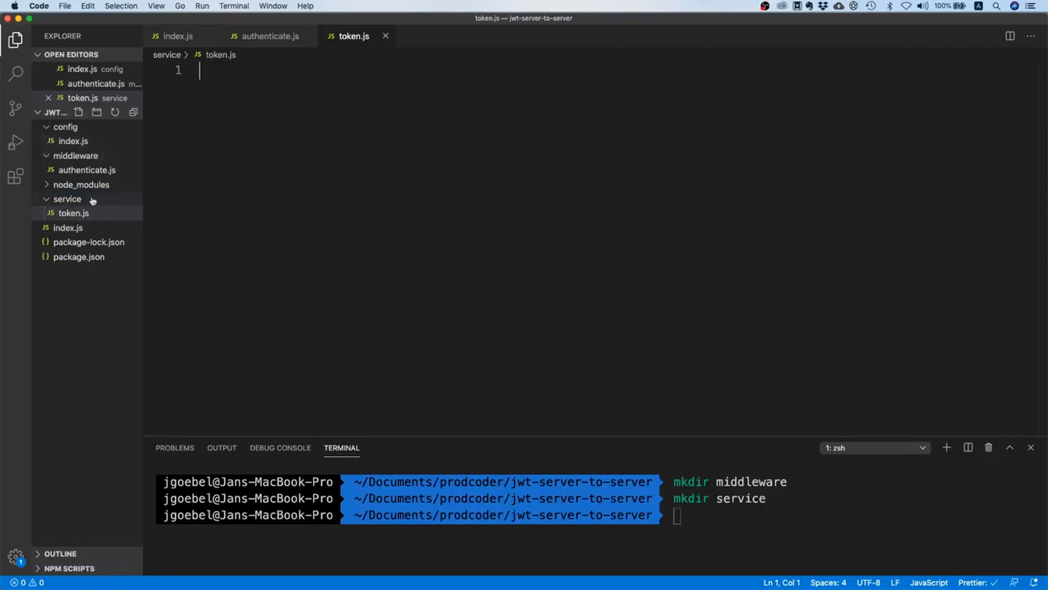
mouse_move(98, 239)
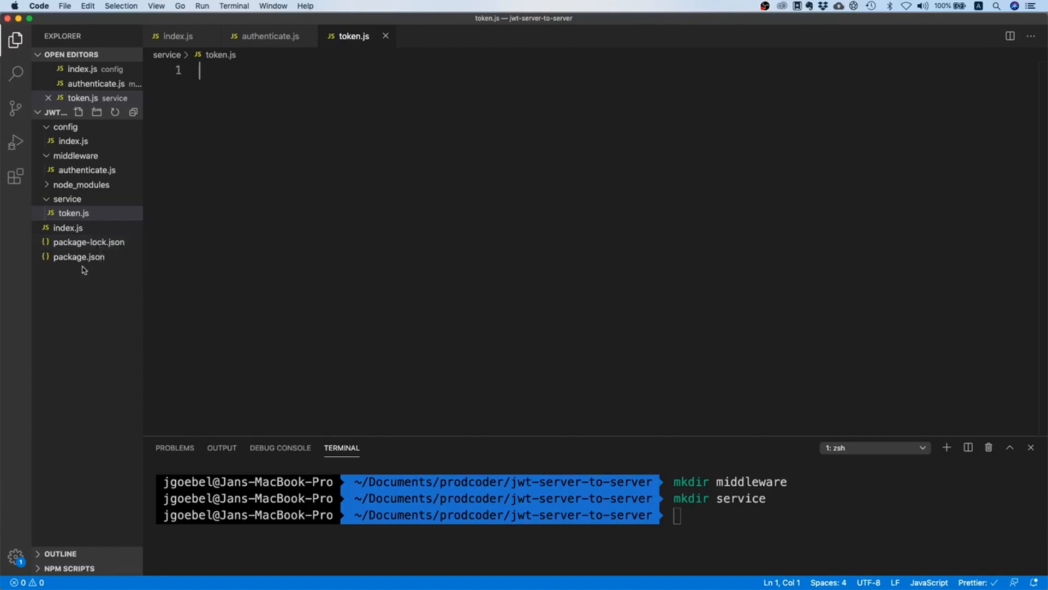
mouse_move(79, 257)
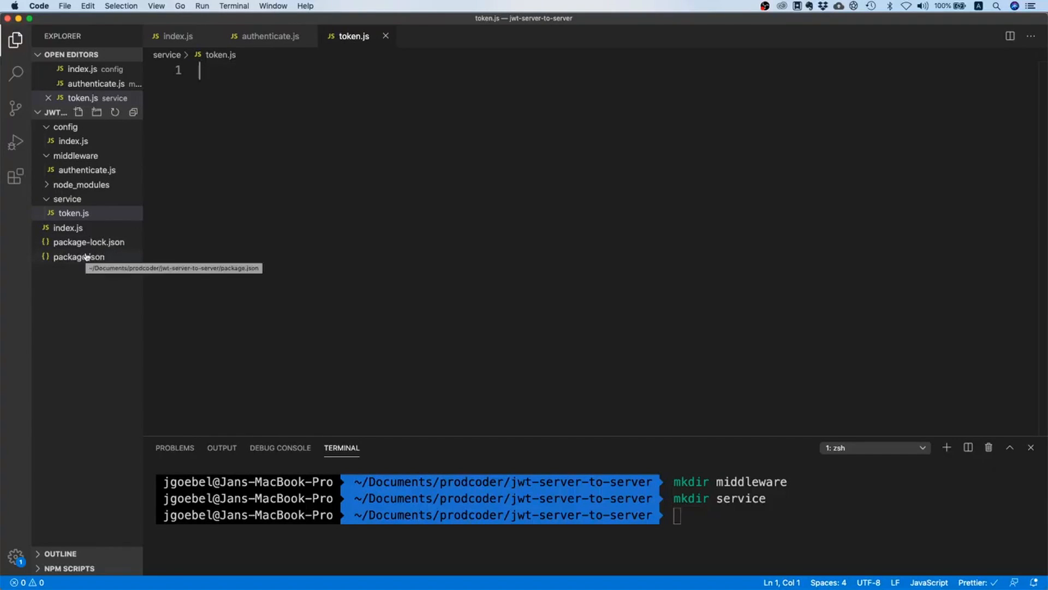
mouse_move(92, 198)
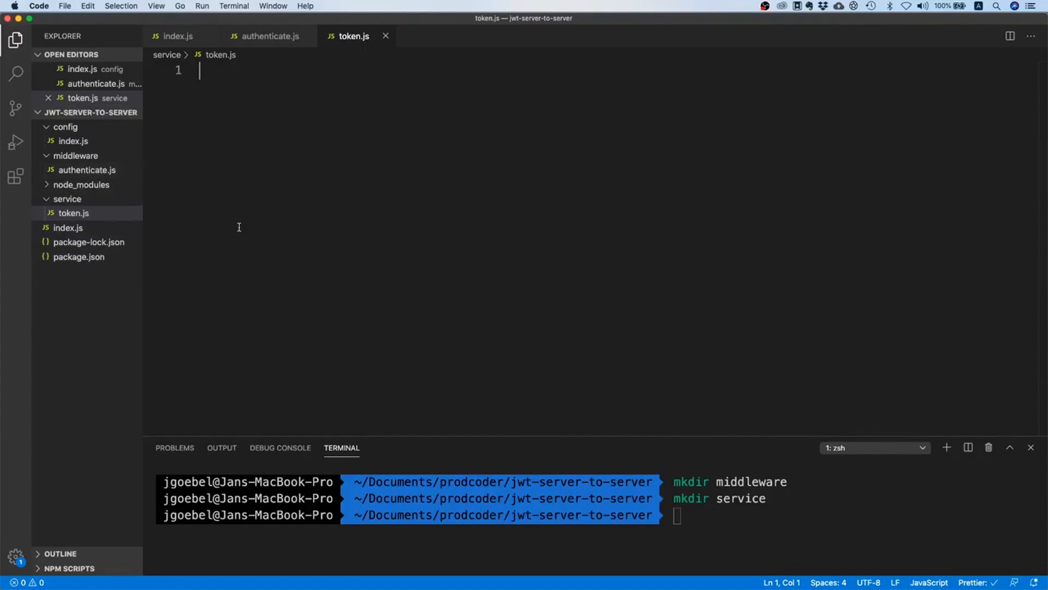
Step: Switch back to authenticate.js and highlight the exported authenticate name
click(269, 36)
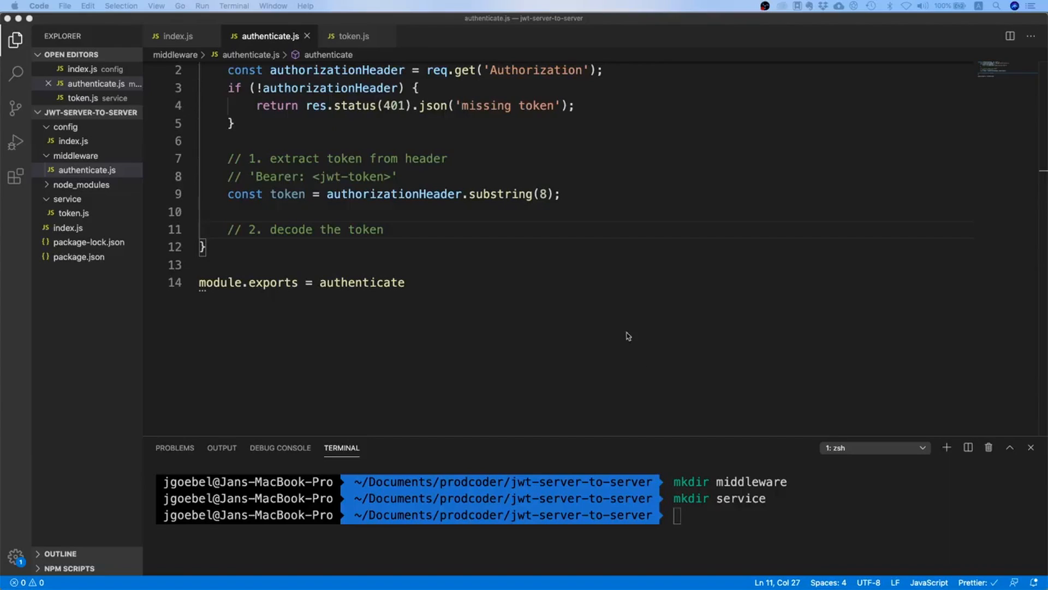
mouse_move(464, 290)
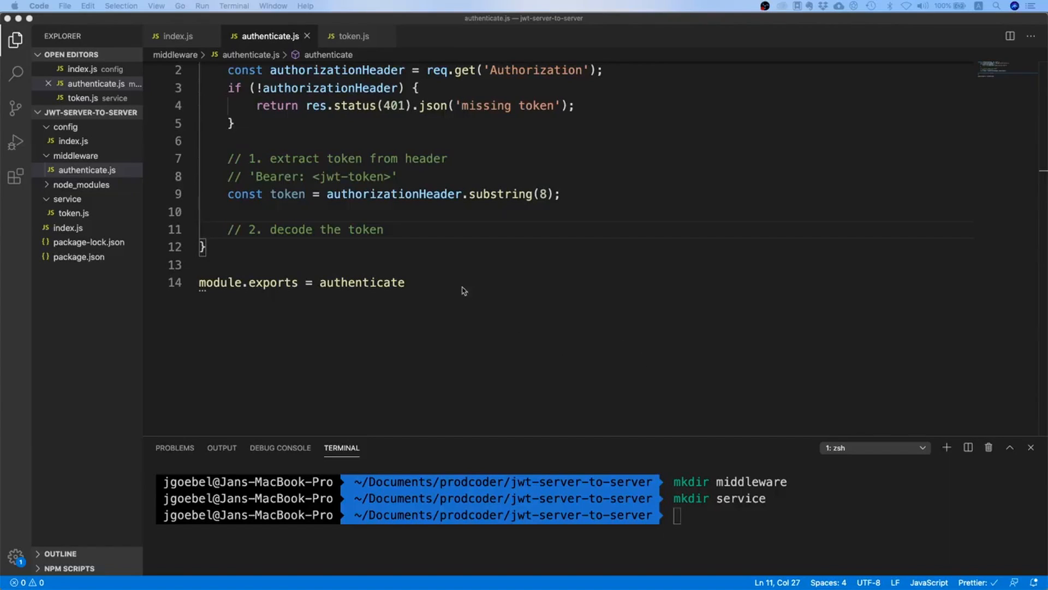
mouse_move(453, 287)
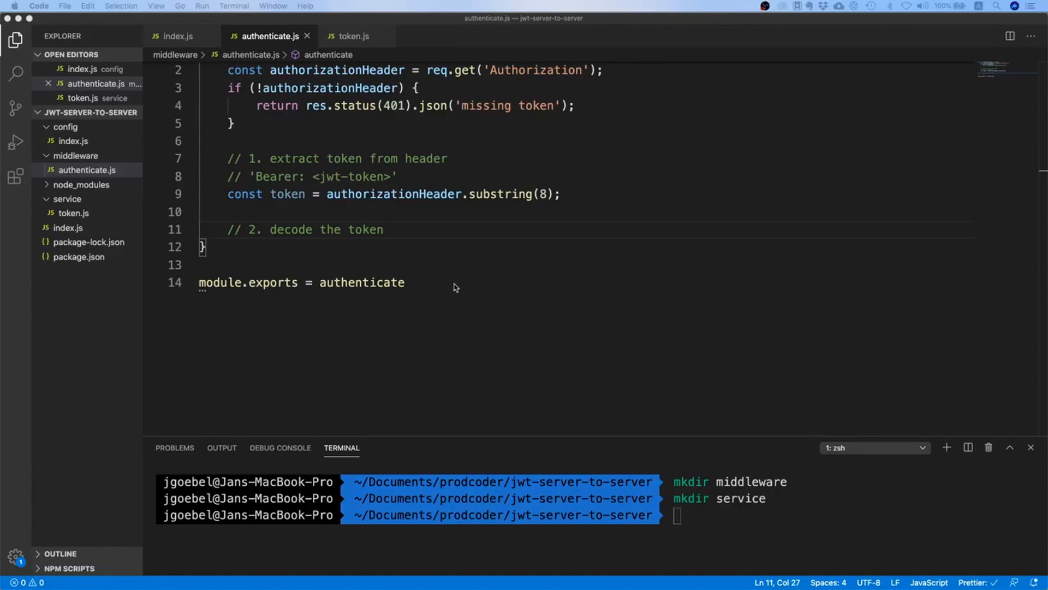
double_click(361, 282)
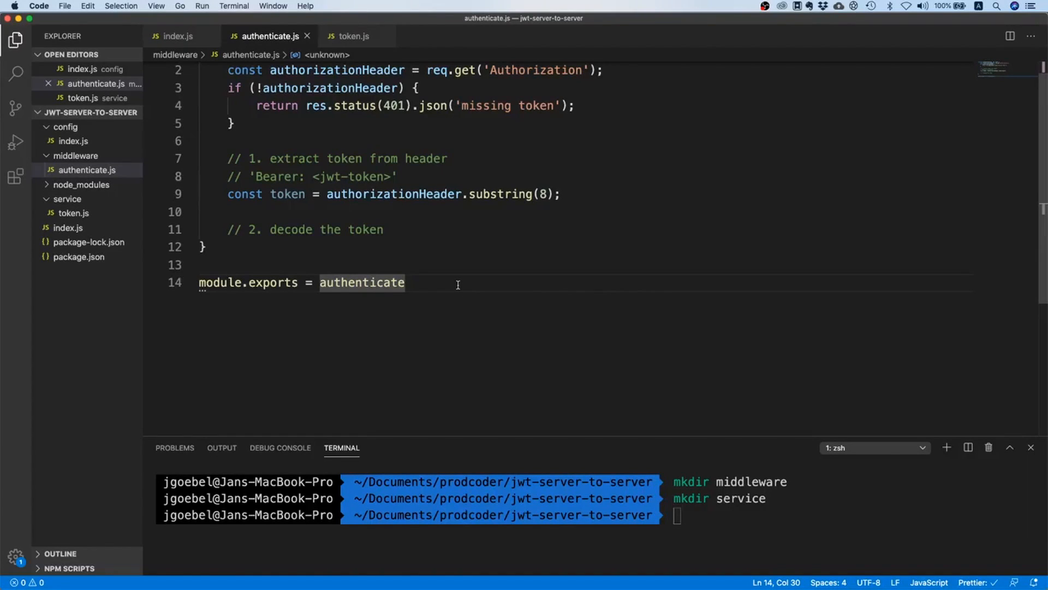
mouse_move(431, 286)
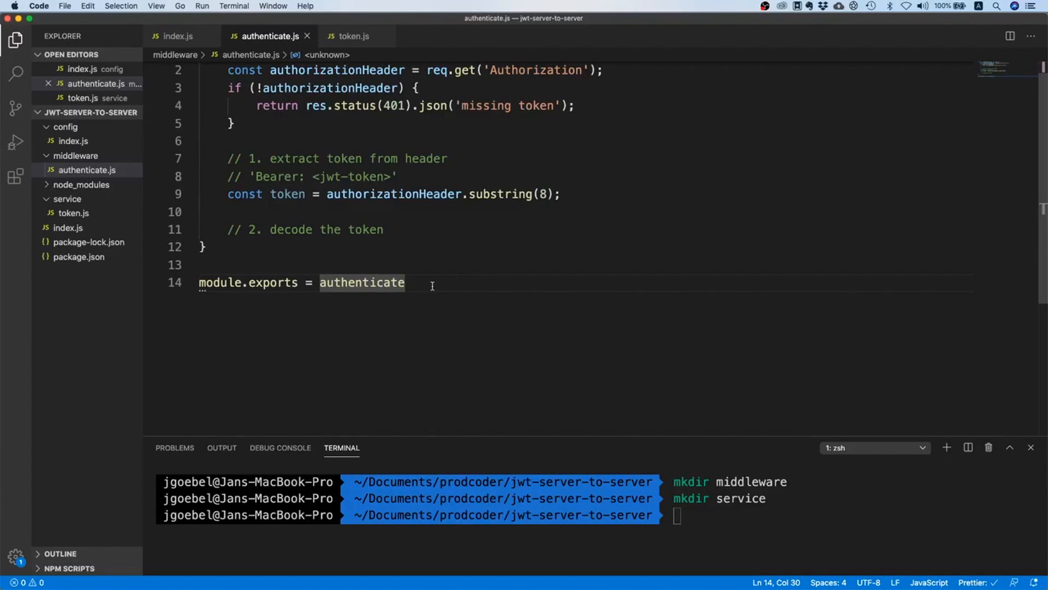